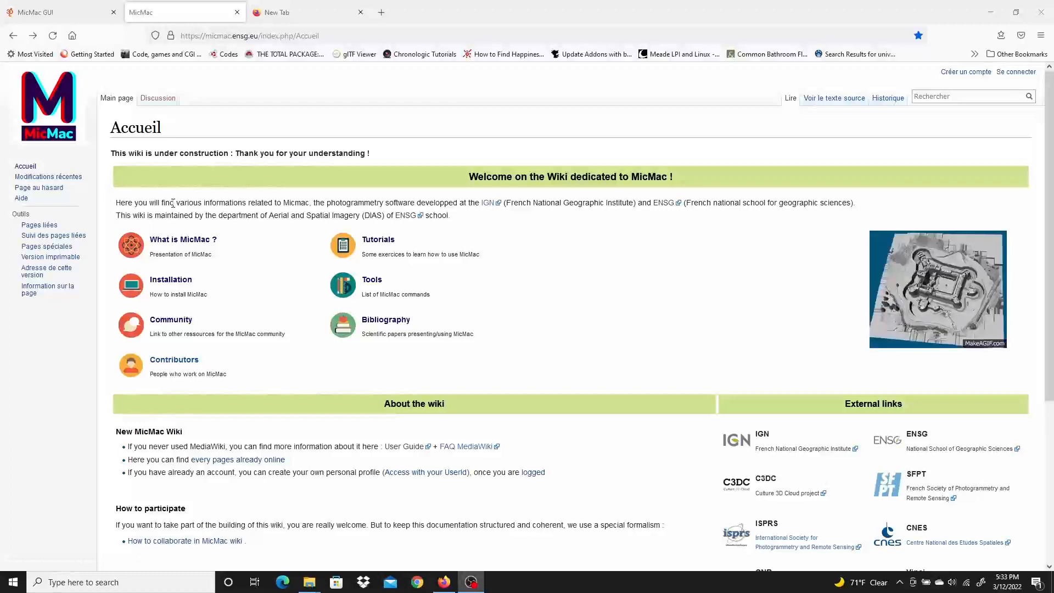
mouse_move(424, 249)
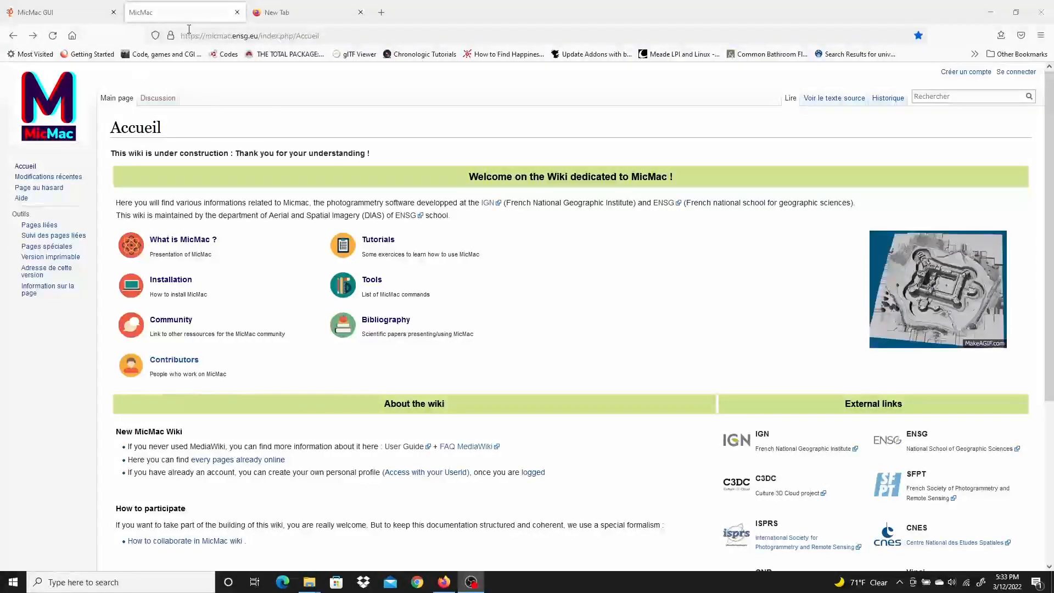
mouse_move(375, 264)
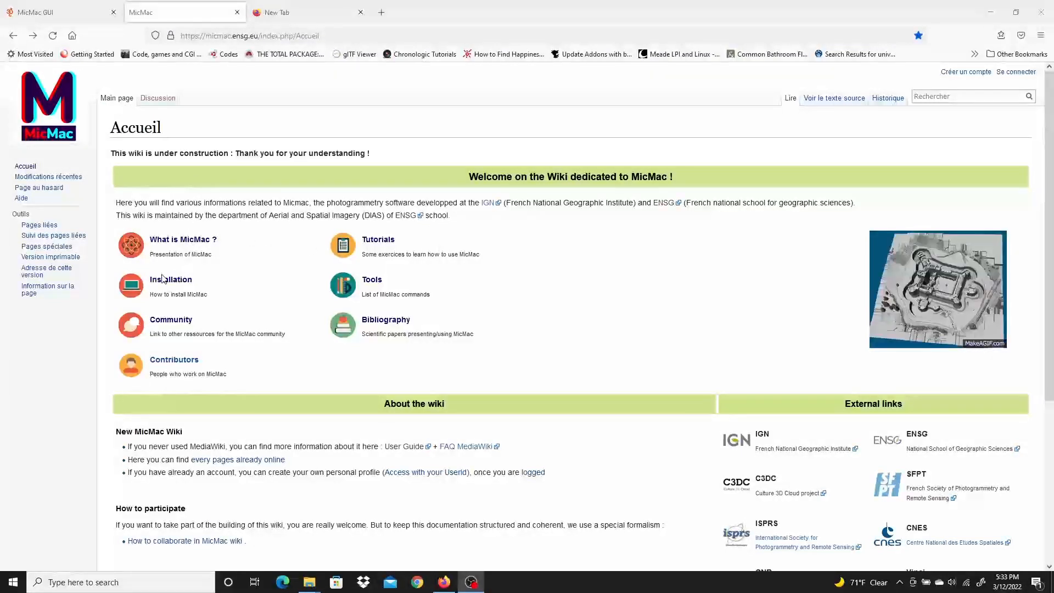
Navigate from the wiki's Installation page to the Install MicMac Windows page at its Download binaries steps
click(171, 280)
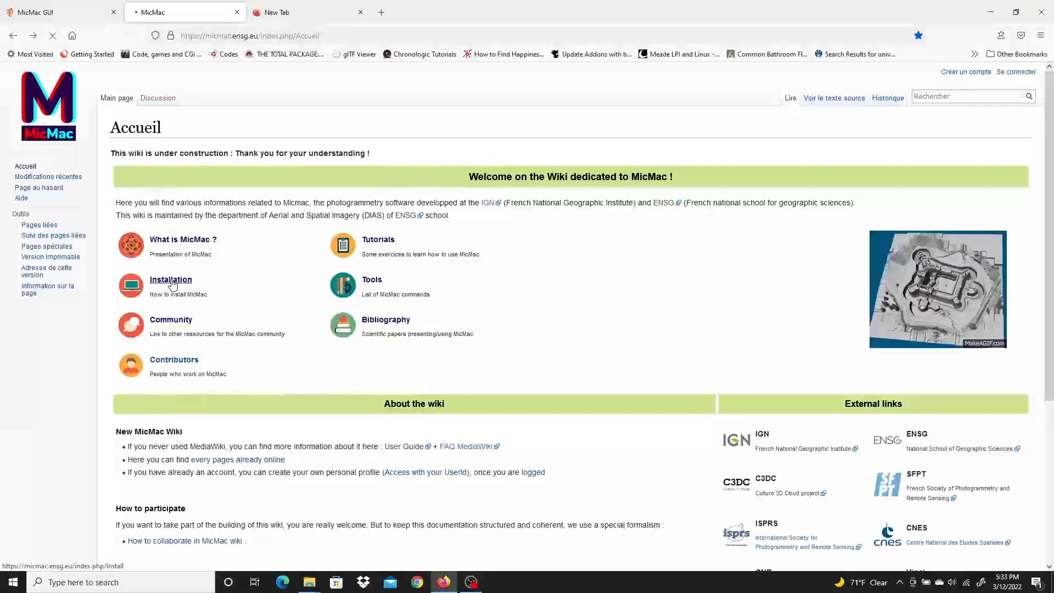
click(170, 280)
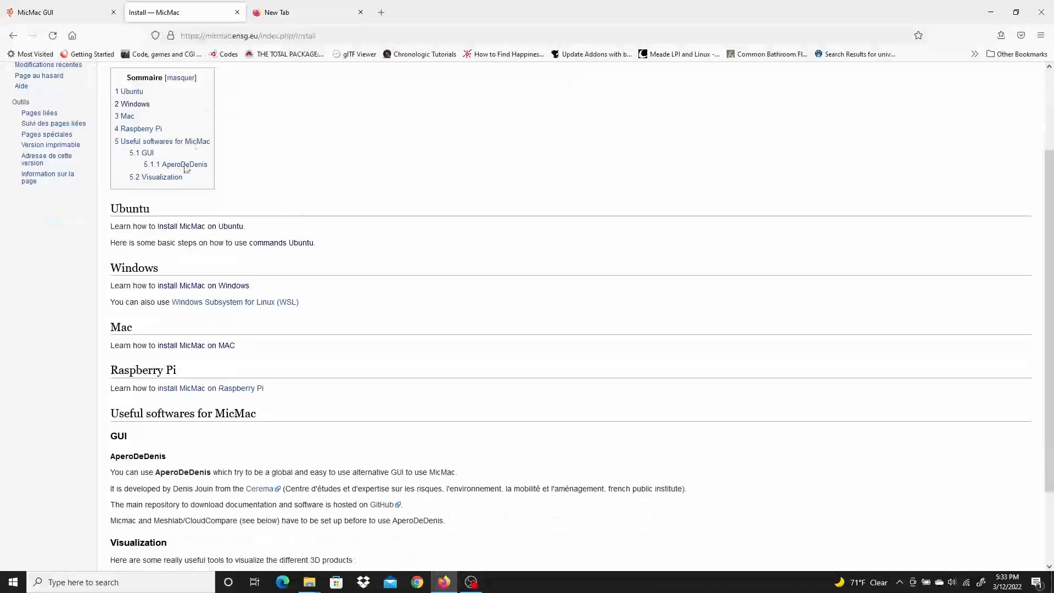
mouse_move(202, 285)
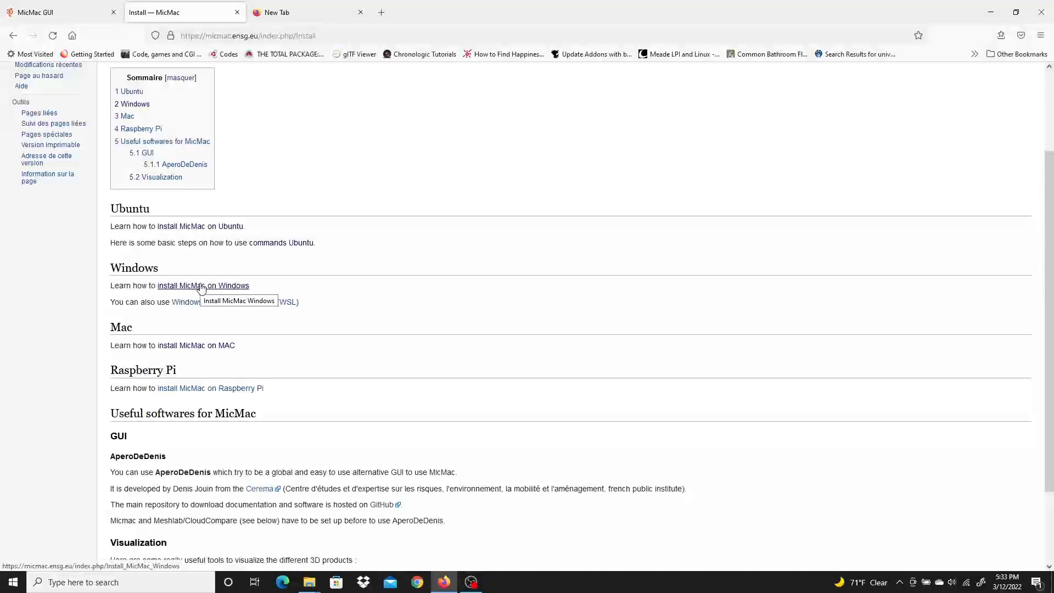
click(202, 286)
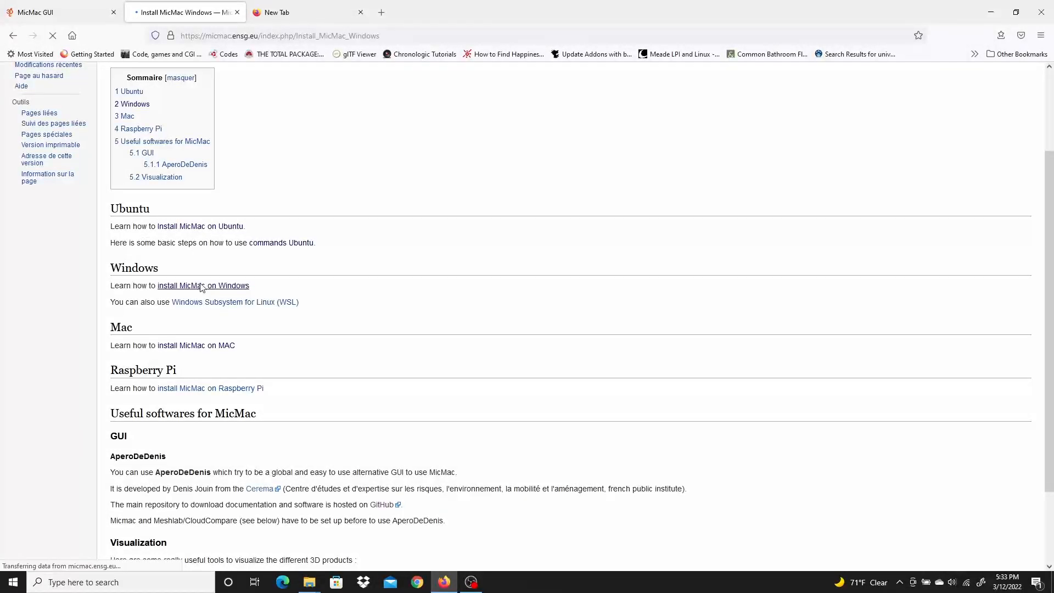
click(203, 285)
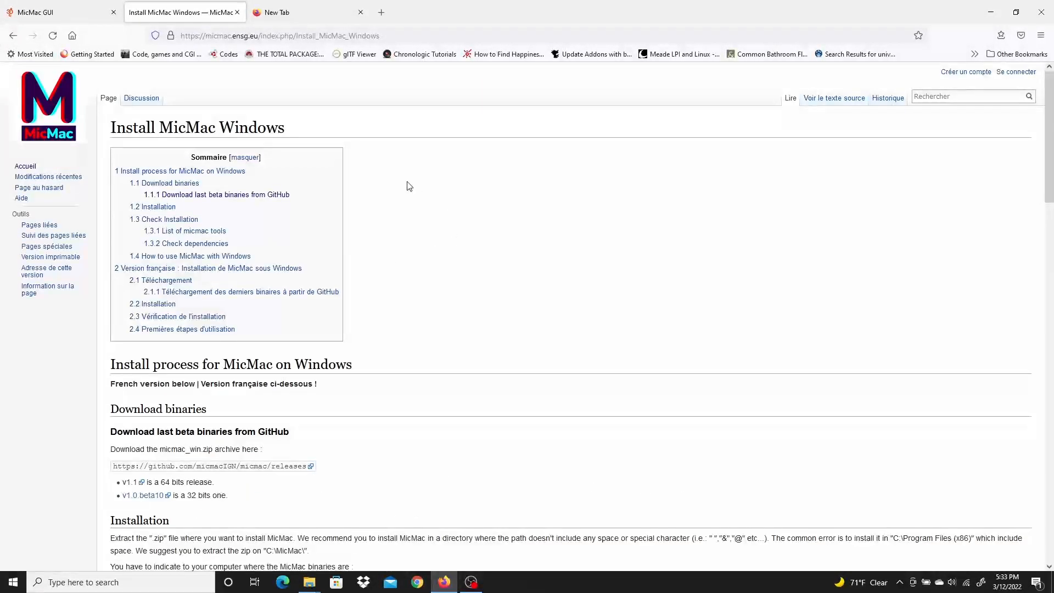
scroll(down, 3)
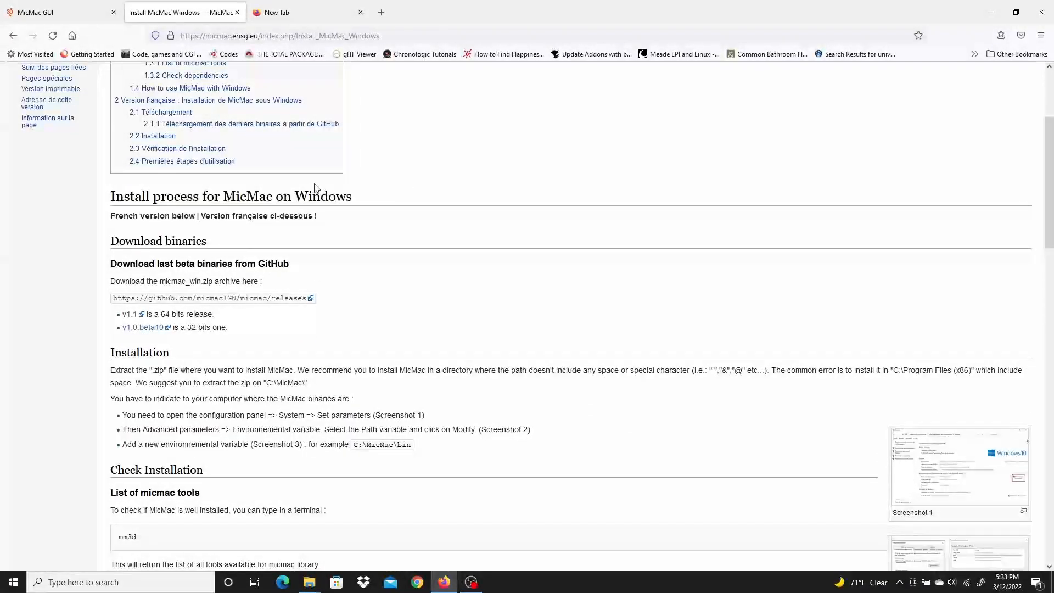
mouse_move(275, 294)
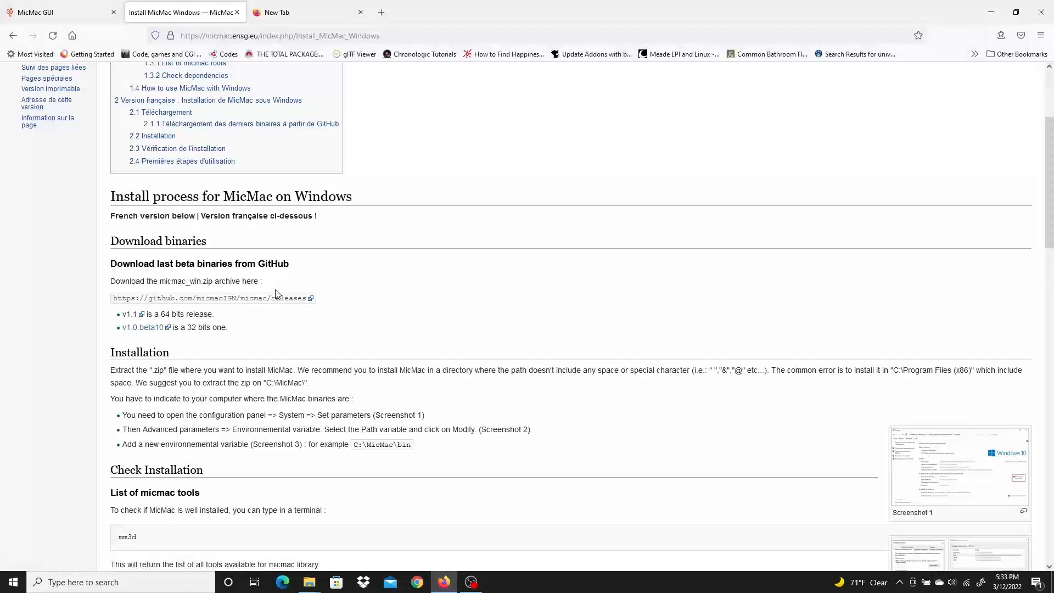
mouse_move(245, 303)
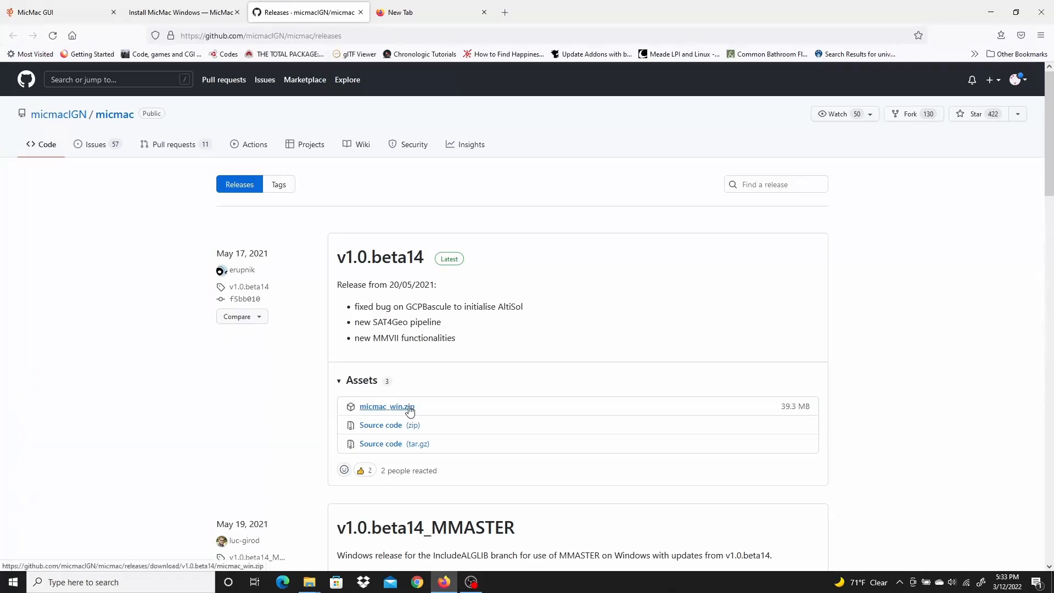
mouse_move(409, 408)
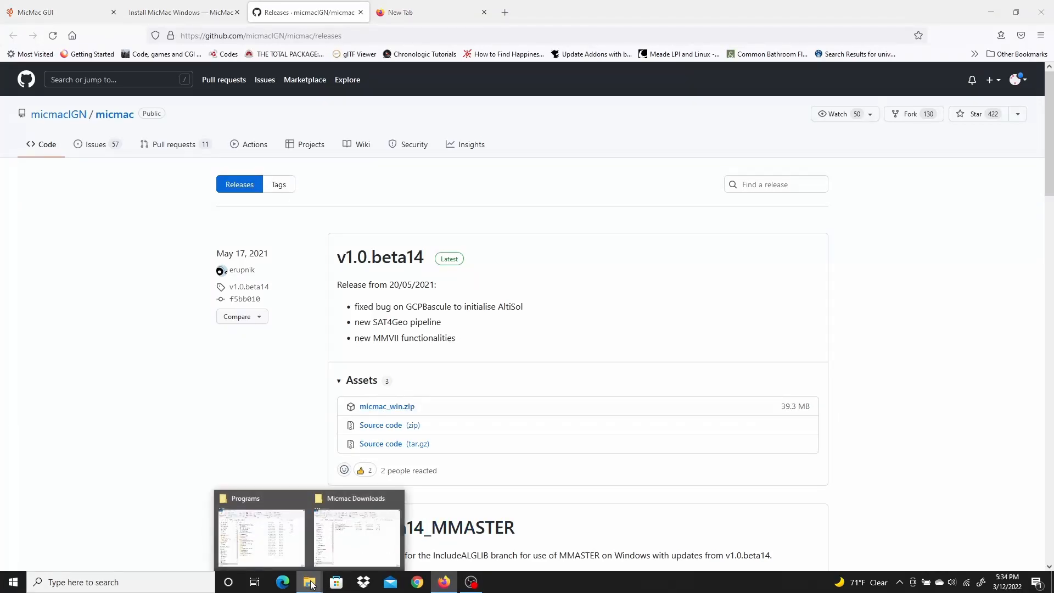
Extract micmac_win.zip into a micmac_win folder within Micmac Downloads
click(354, 538)
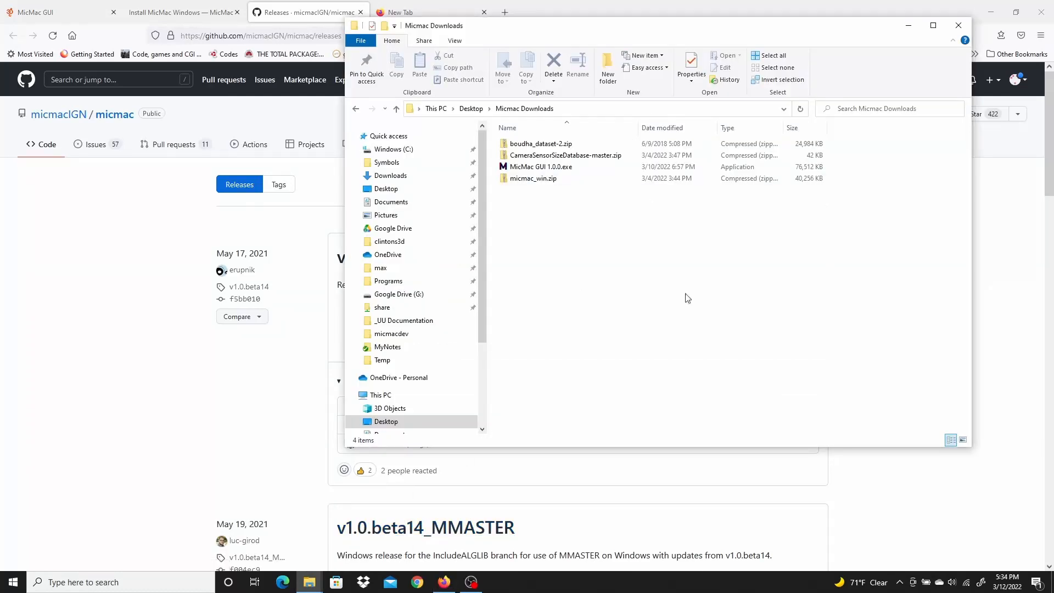
click(533, 178)
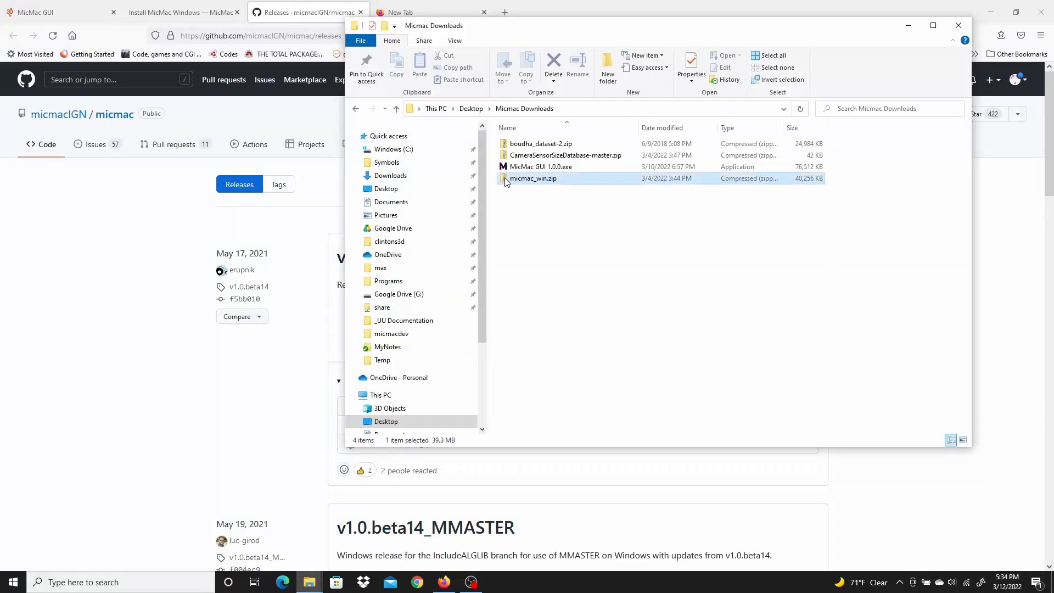
double_click(531, 178)
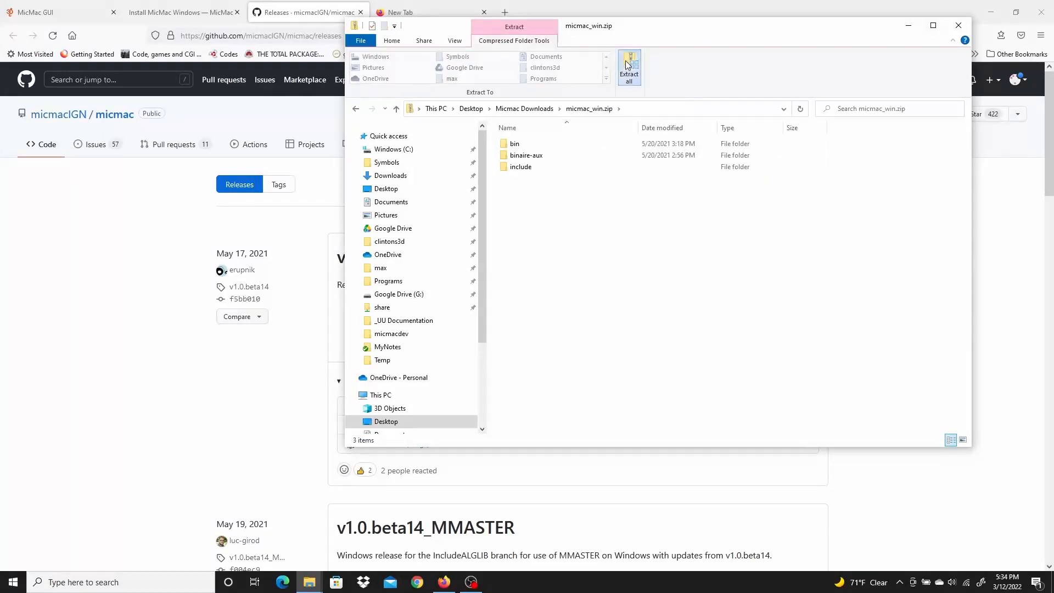
click(628, 67)
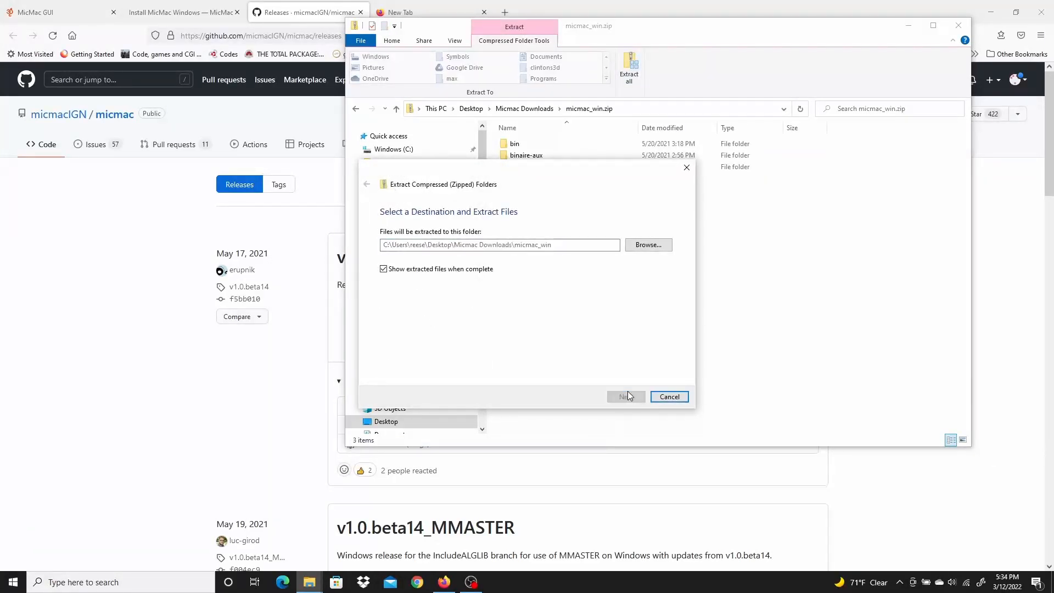
click(625, 396)
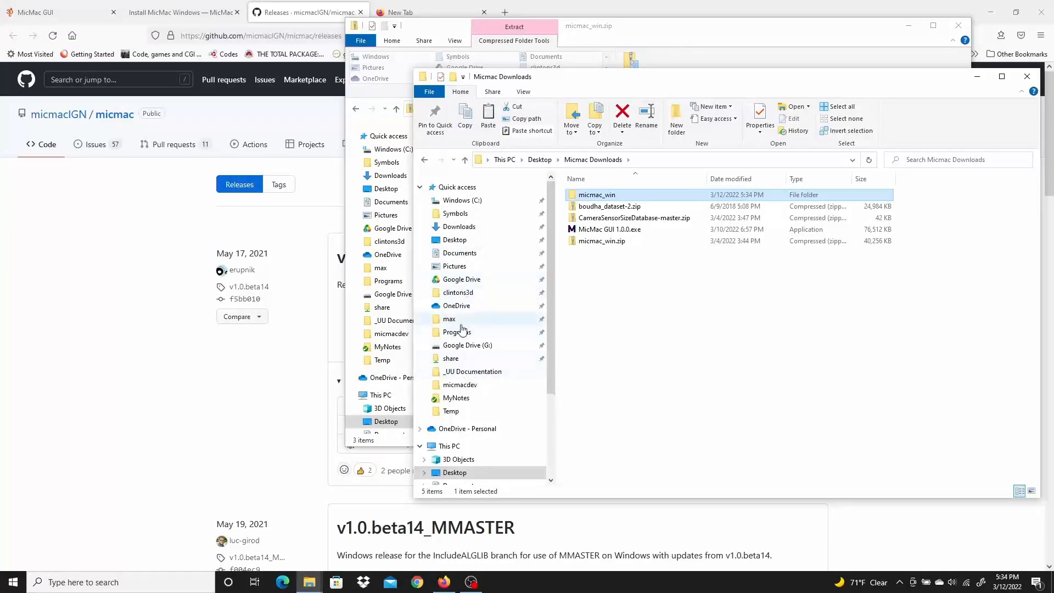
Paste the micmac_win folder into C:\Programs
click(457, 332)
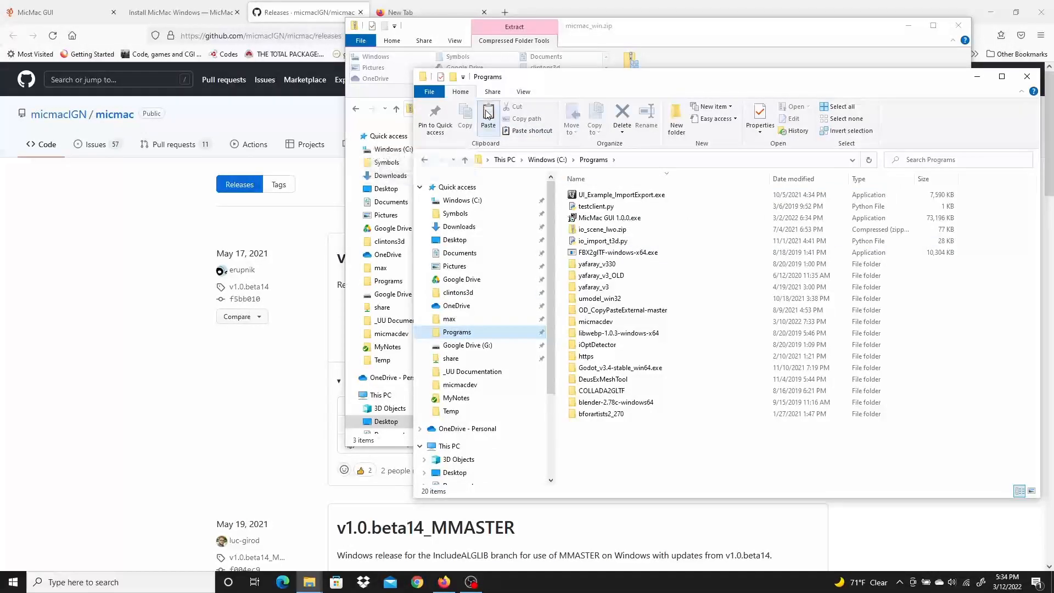
click(488, 114)
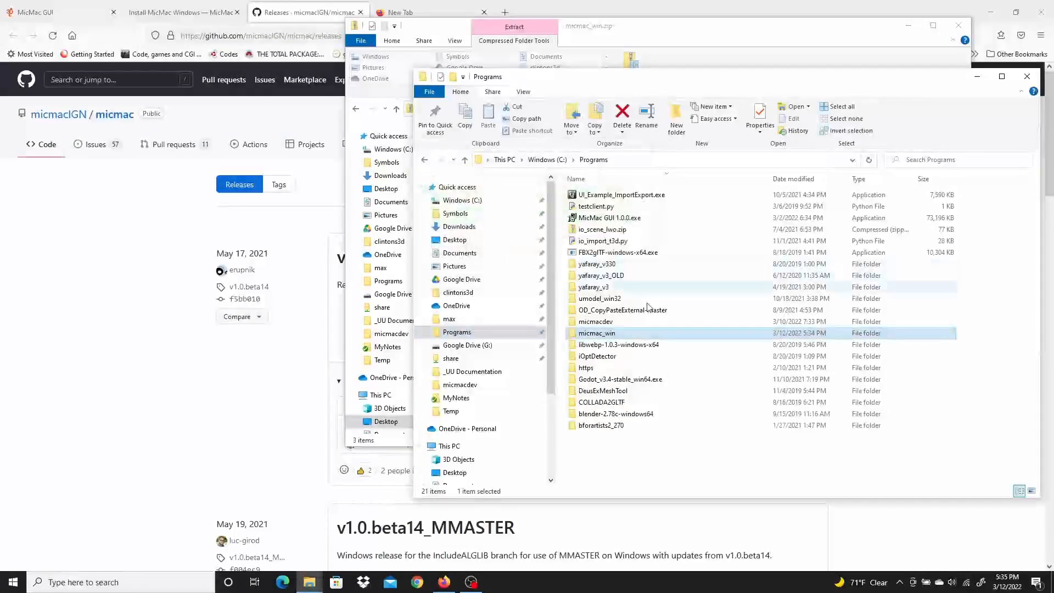
mouse_move(597, 333)
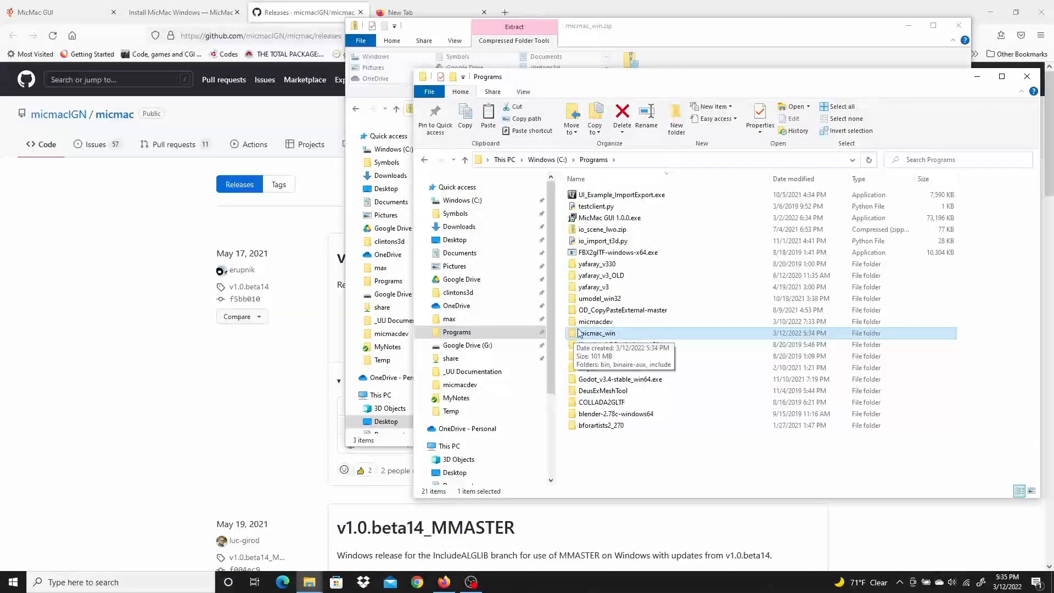
mouse_move(630, 310)
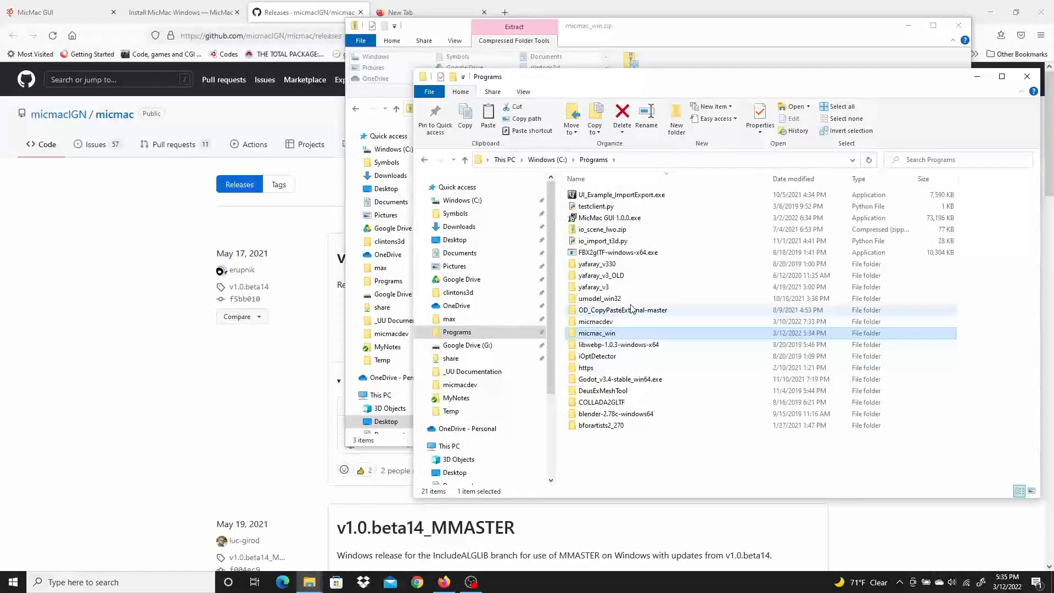
mouse_move(659, 273)
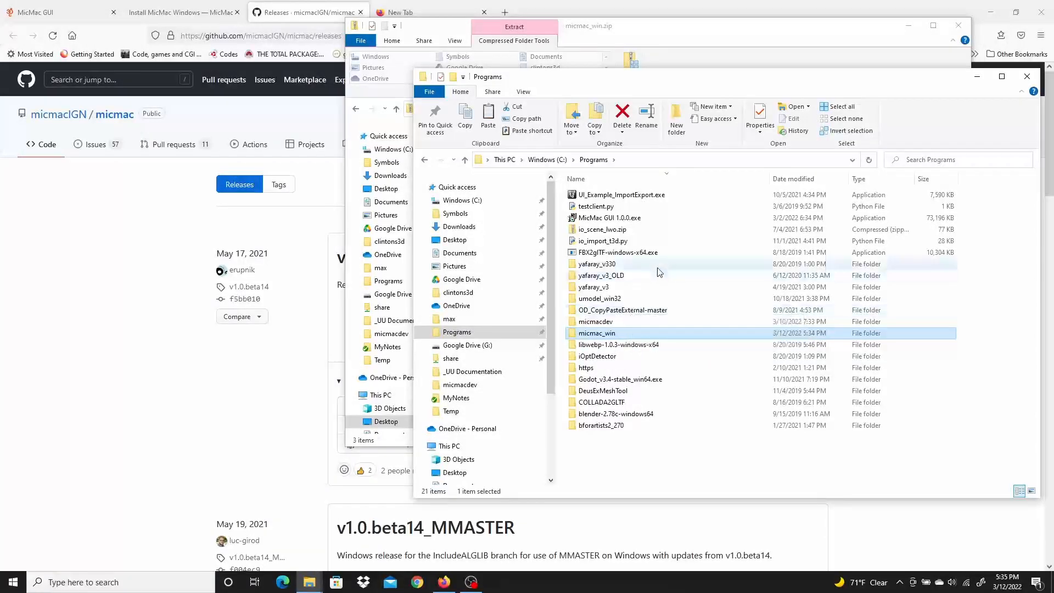
mouse_move(643, 222)
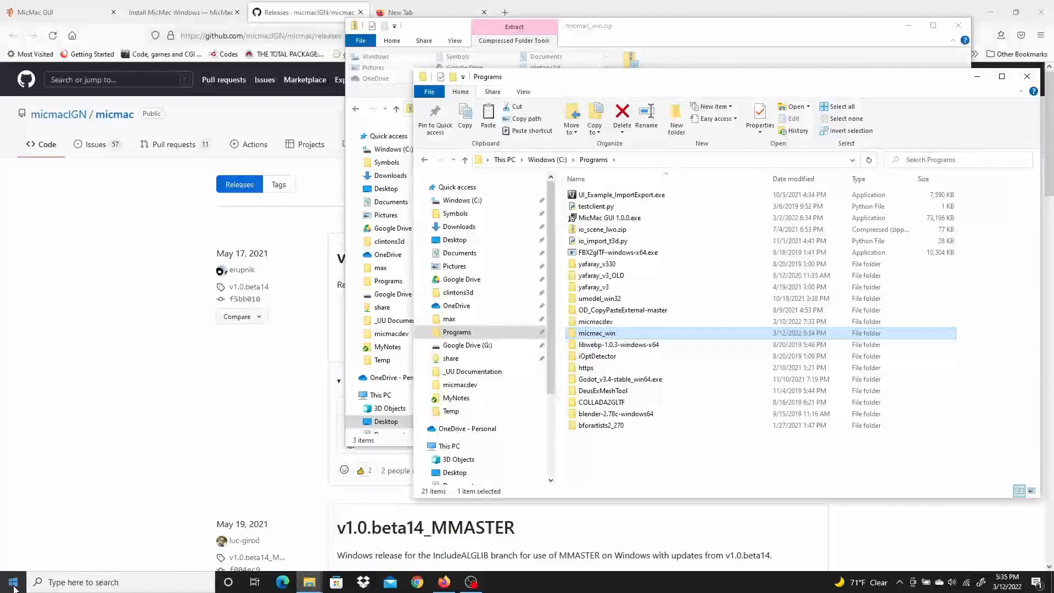
mouse_move(12, 582)
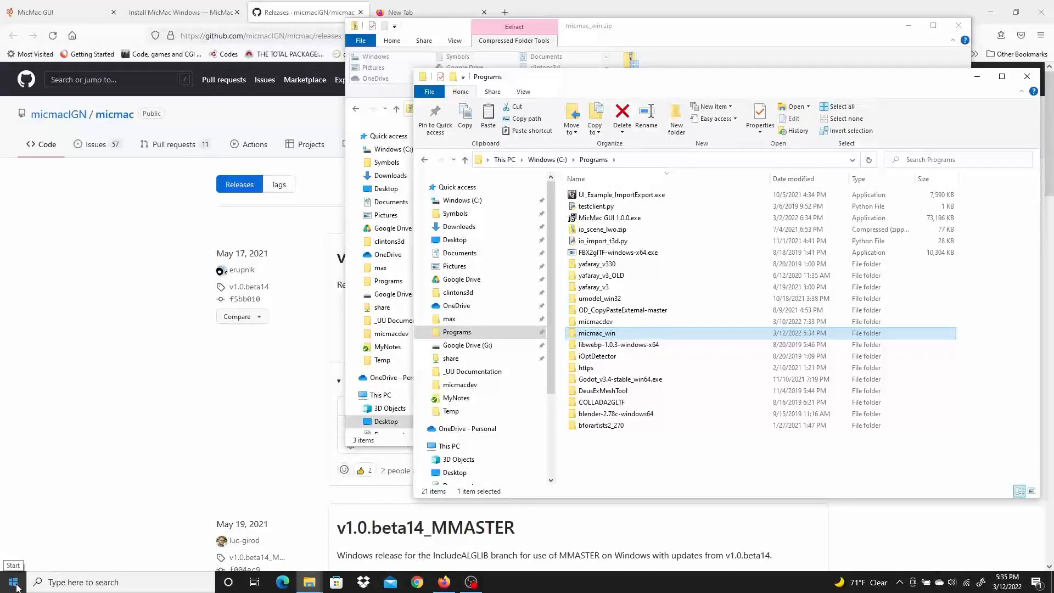
Reach the System About page through the Start button's quick system menu
right_click(12, 582)
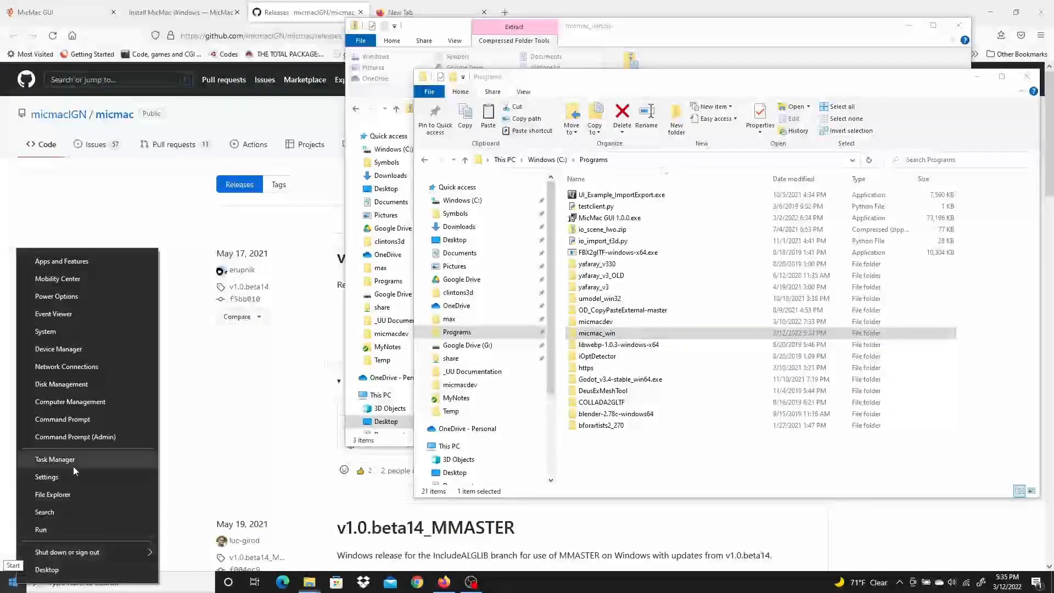
mouse_move(46, 331)
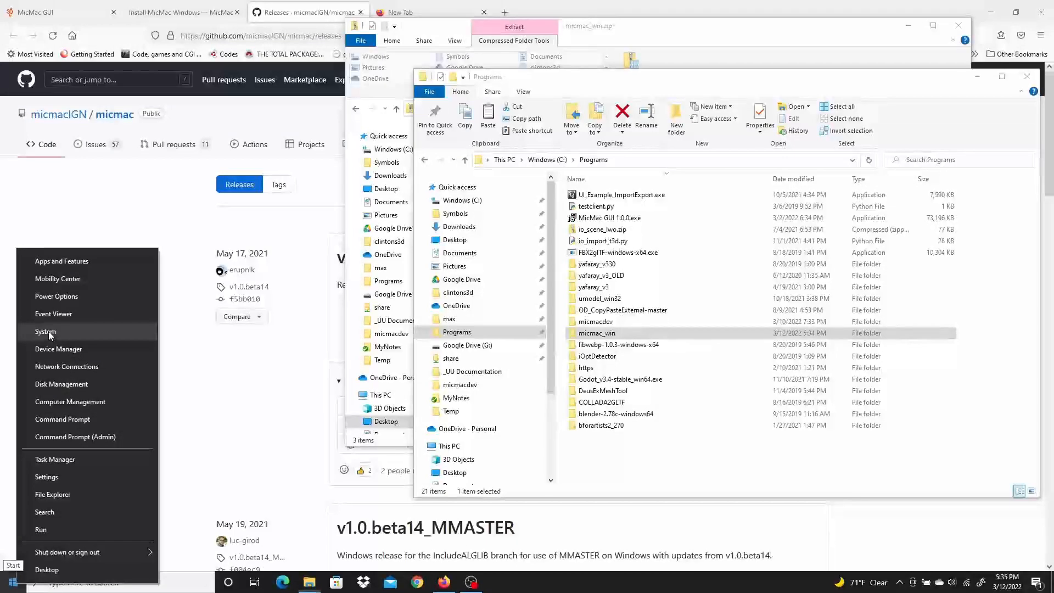
click(45, 331)
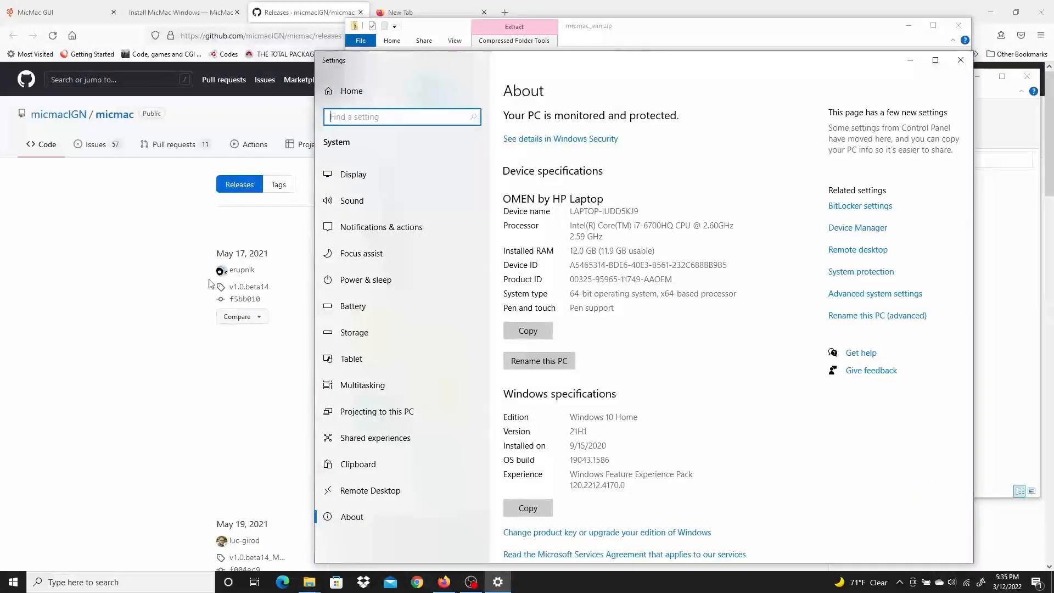
mouse_move(875, 294)
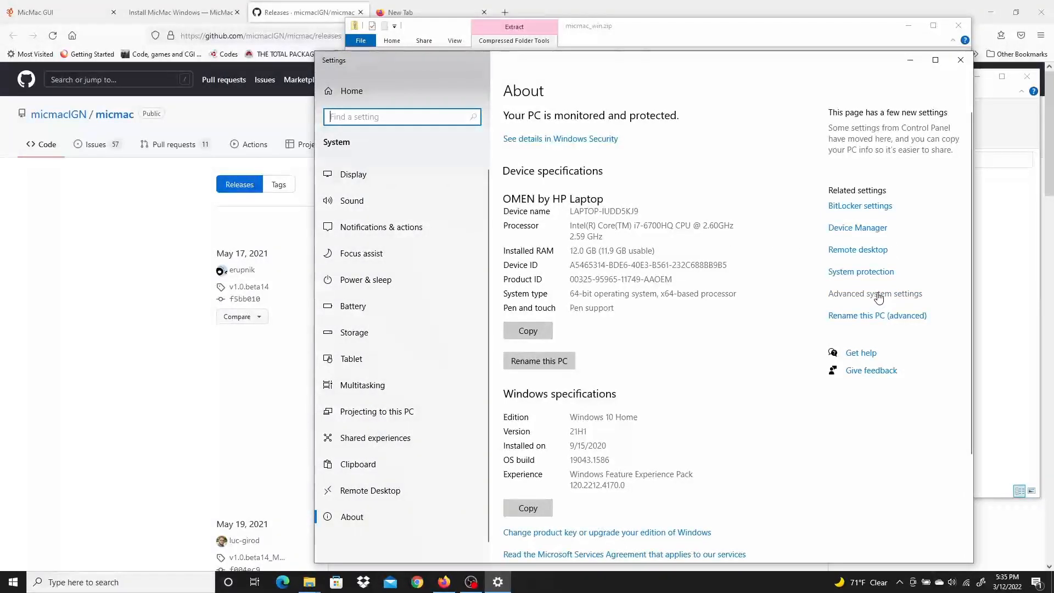
Reach the Environment Variables dialog via Advanced system settings and start editing the user Path variable
click(876, 295)
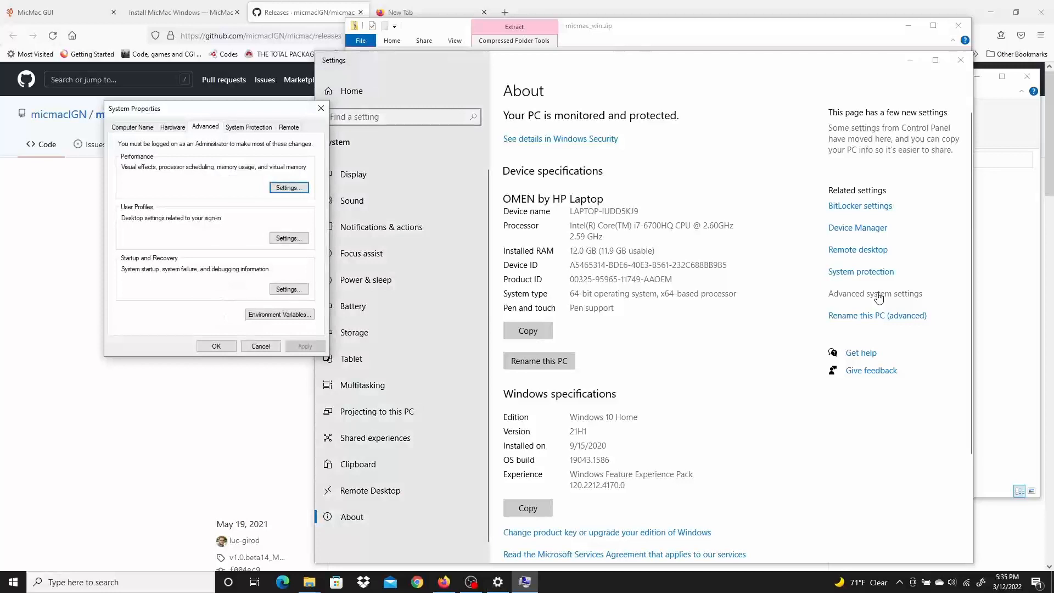
drag(188, 109, 199, 122)
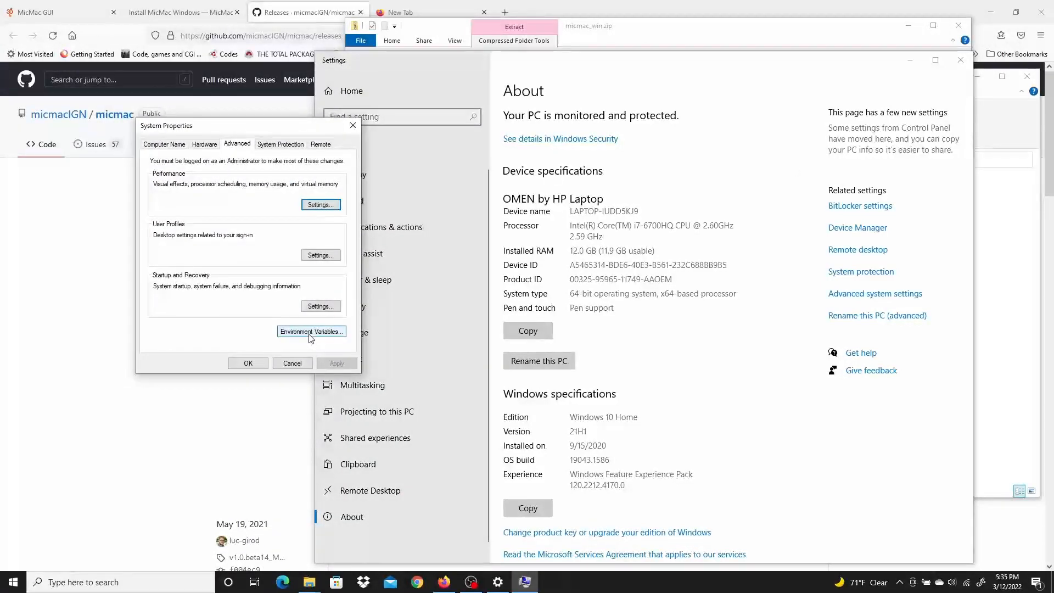
click(311, 332)
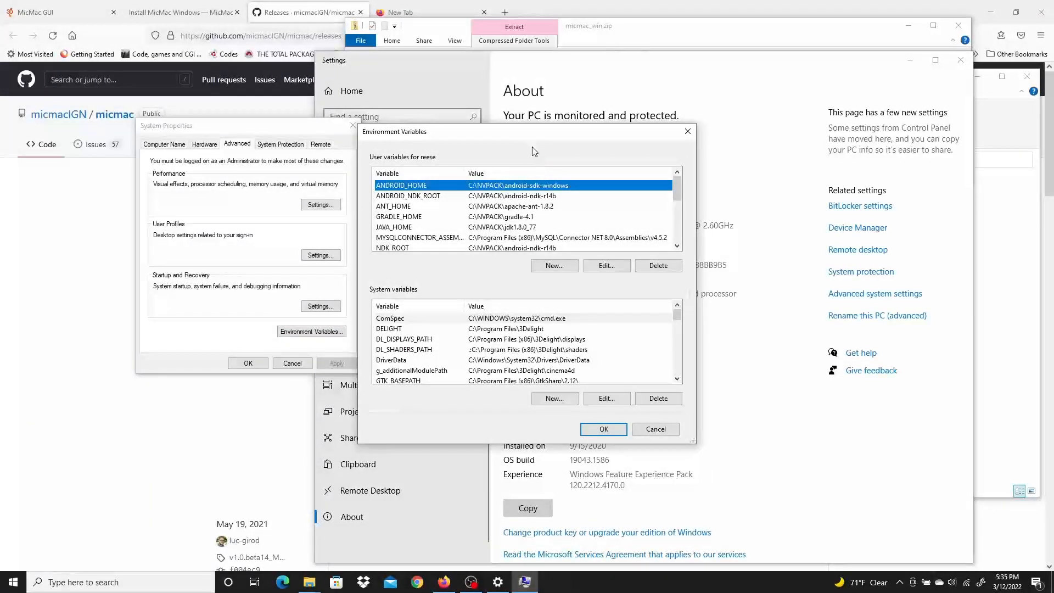
scroll(down, 3)
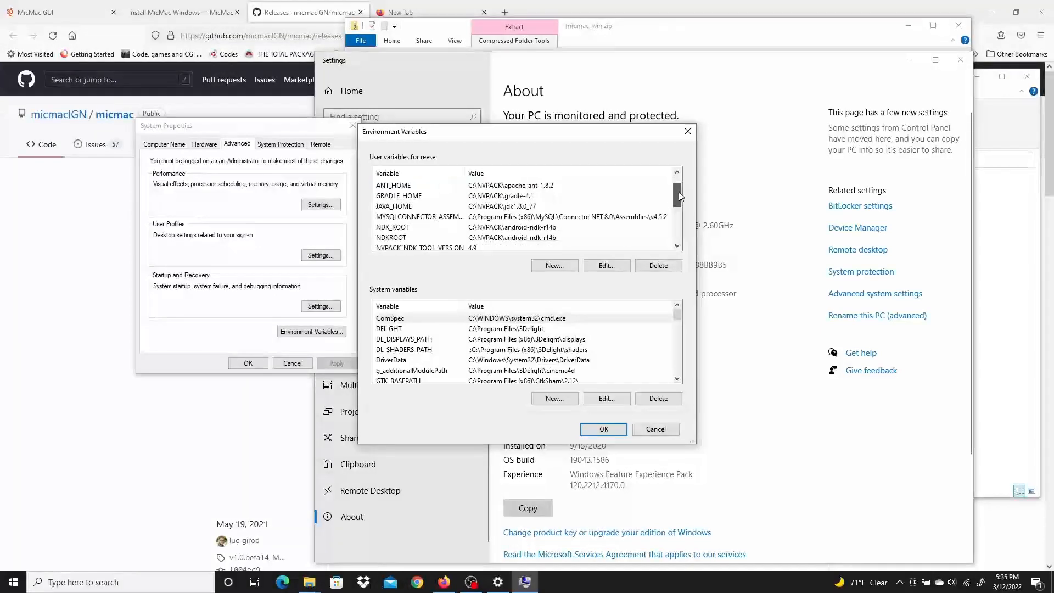
scroll(down, 3)
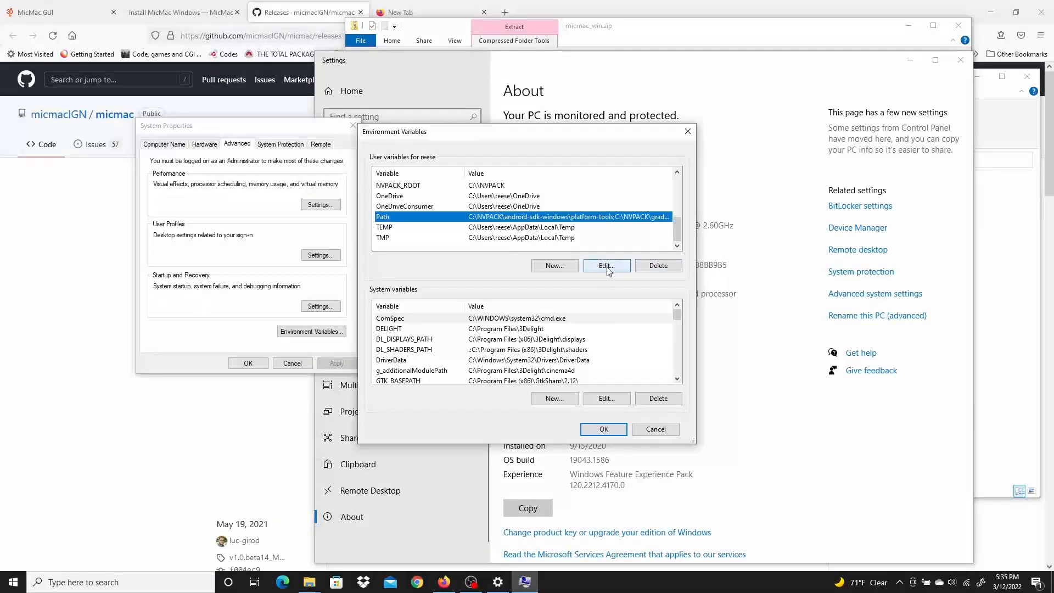
click(604, 266)
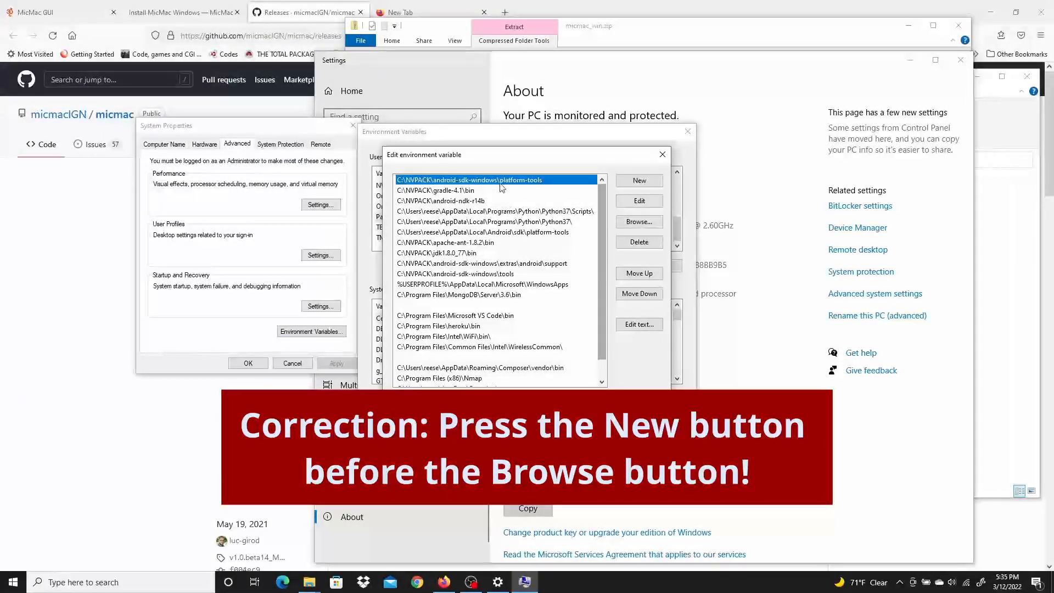
mouse_move(495, 338)
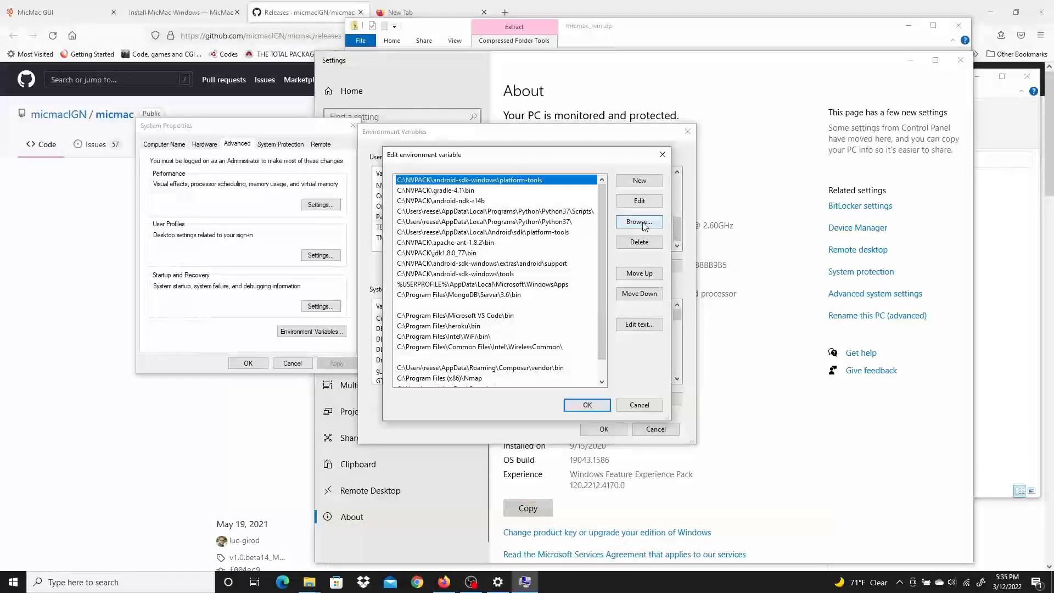
Browse to C:\Programs\micmac_win\bin and add it as a user Path entry
click(638, 221)
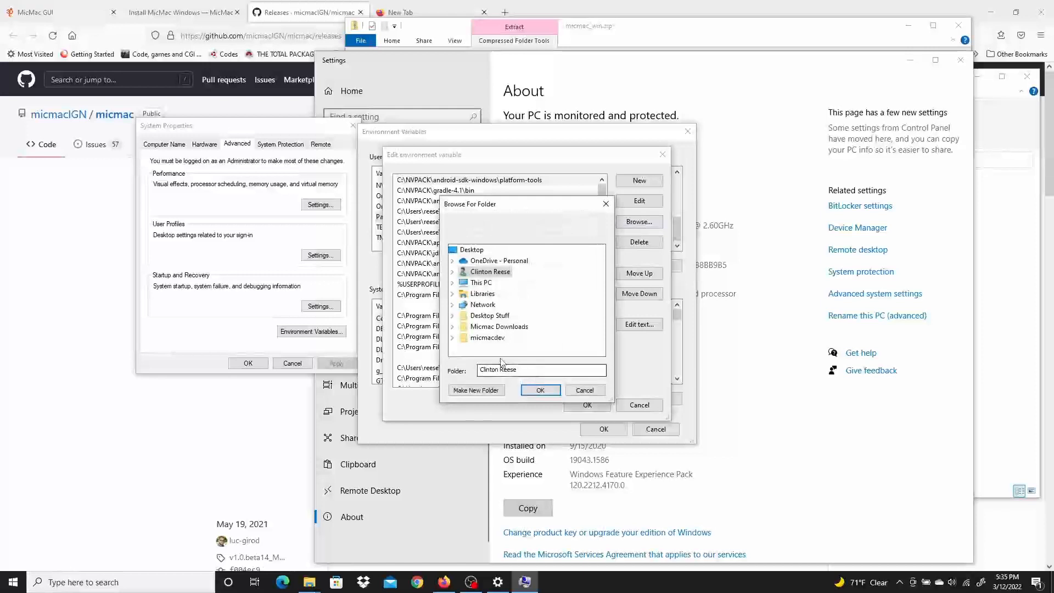
click(462, 282)
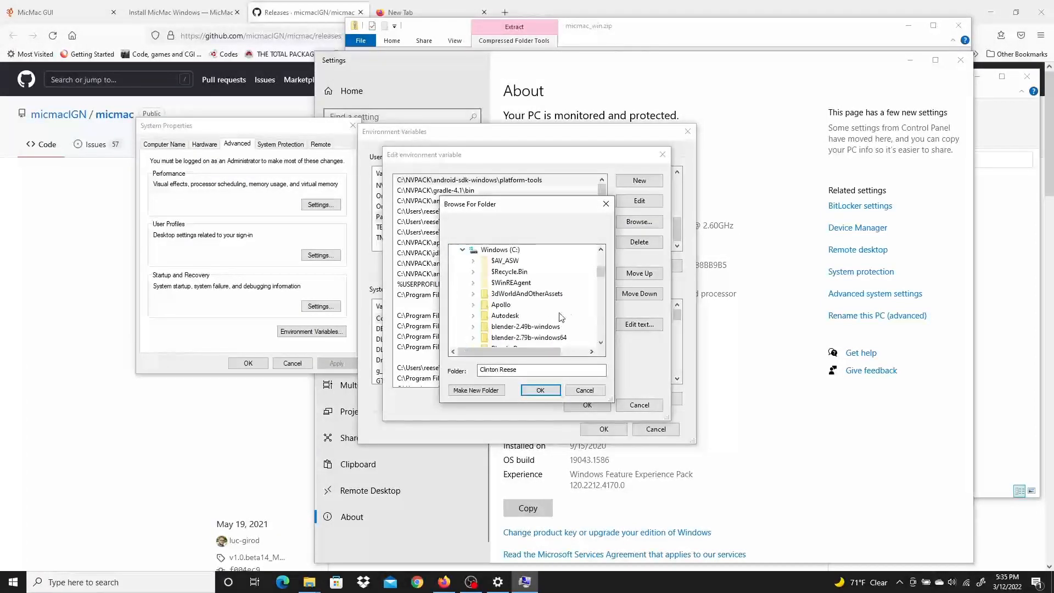
scroll(down, 3)
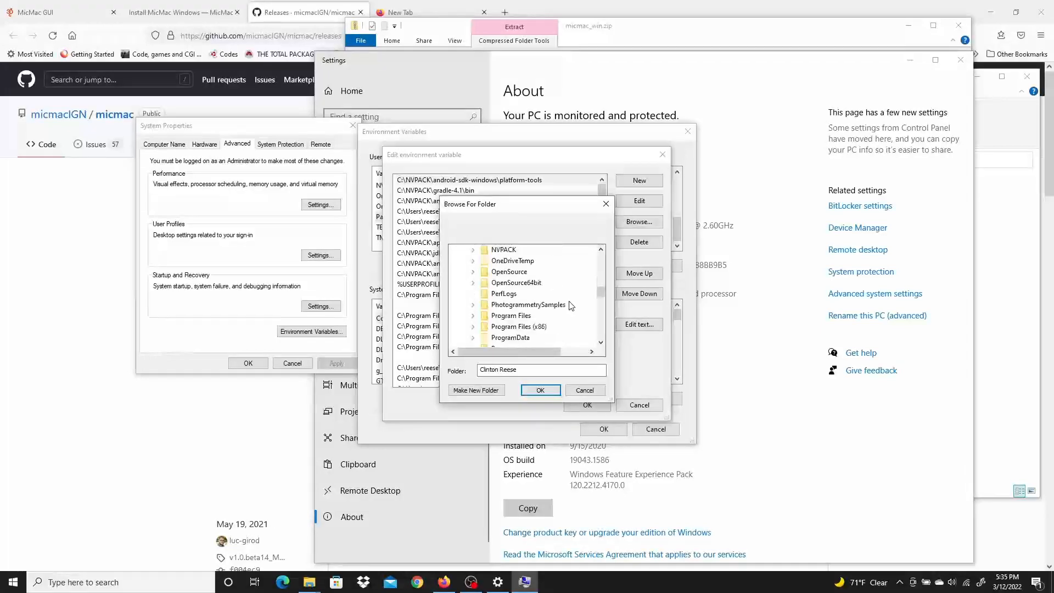
scroll(down, 3)
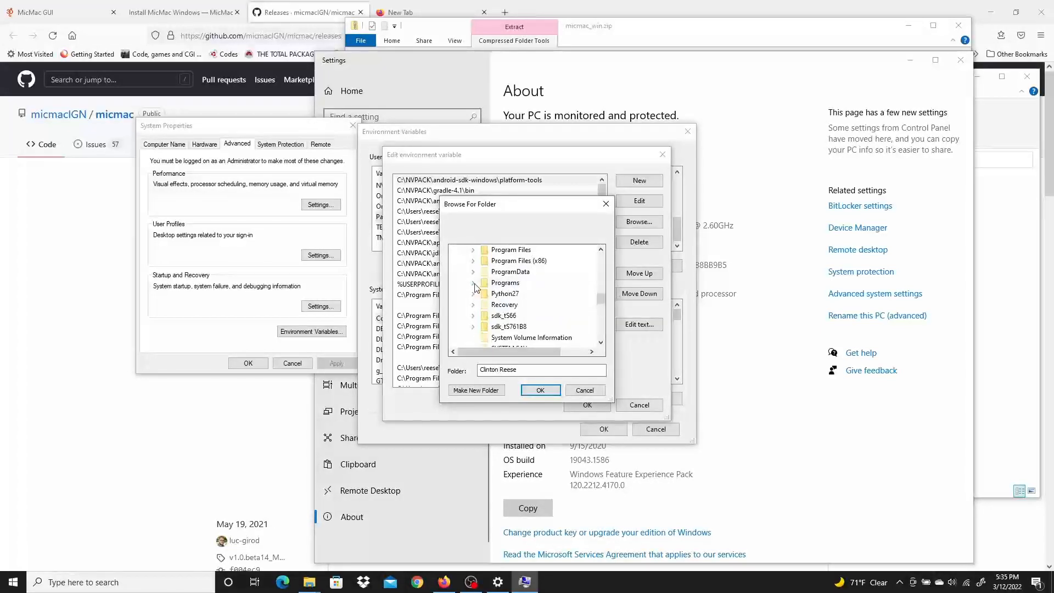
scroll(down, 3)
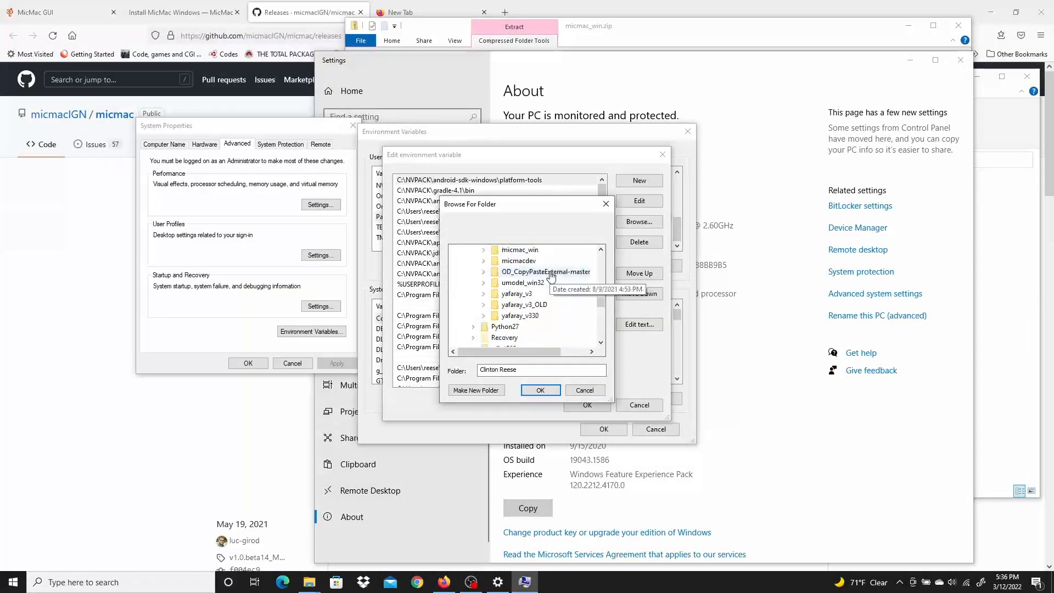
mouse_move(519, 250)
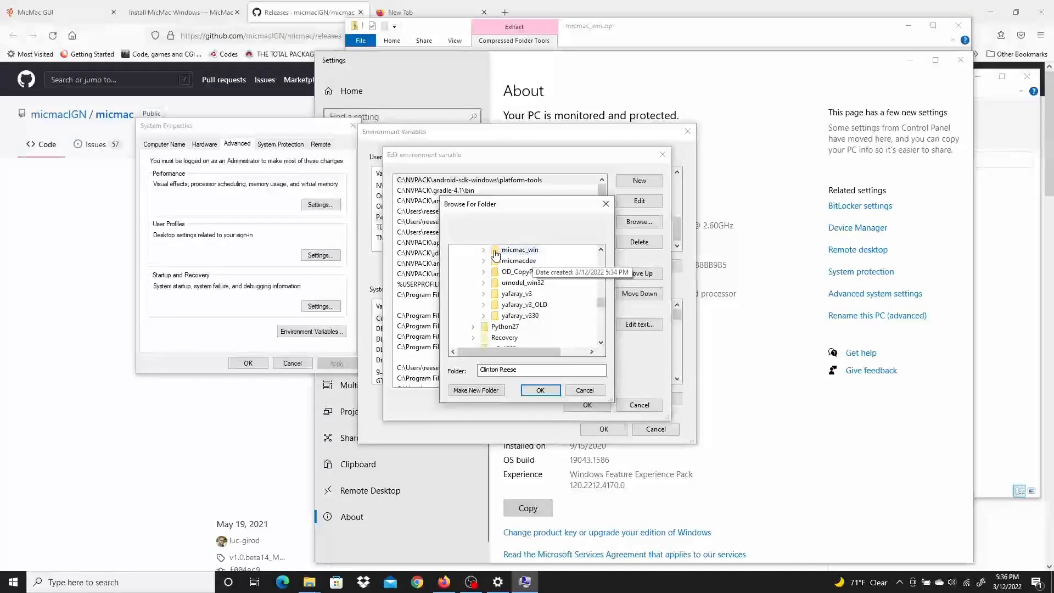
click(483, 249)
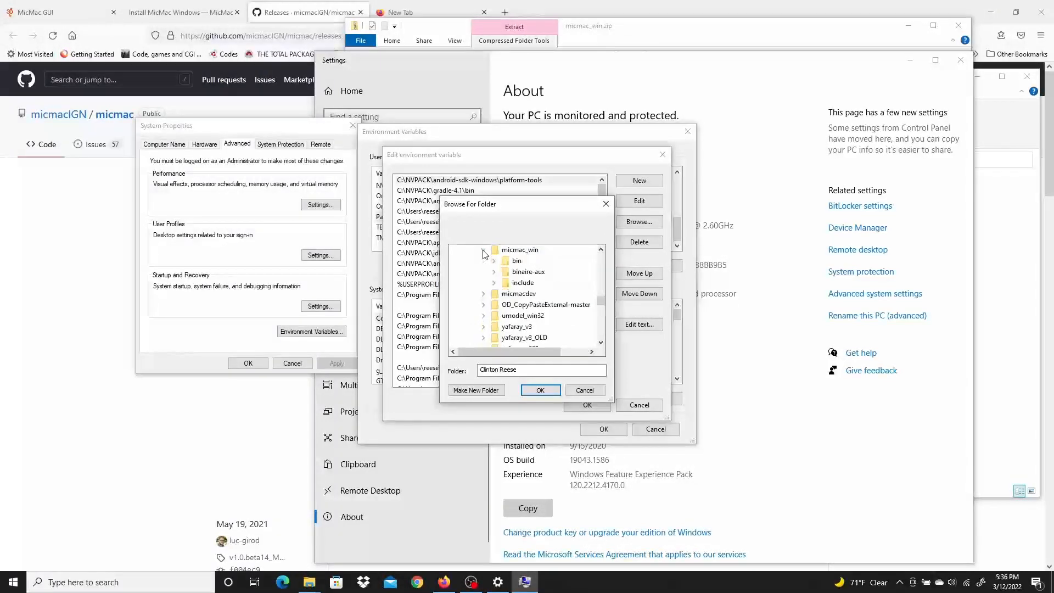
click(516, 260)
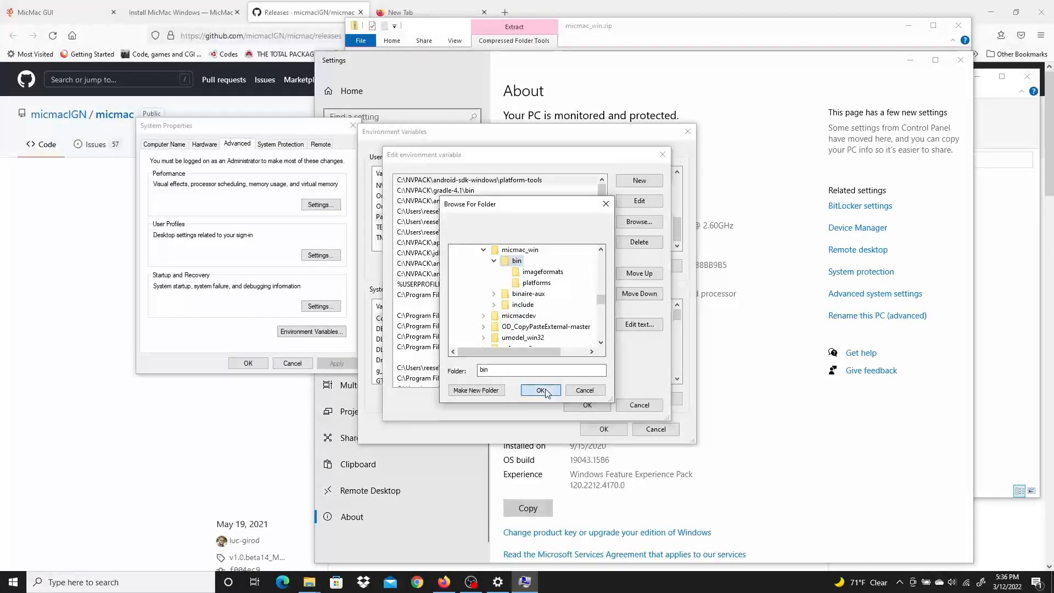
click(540, 390)
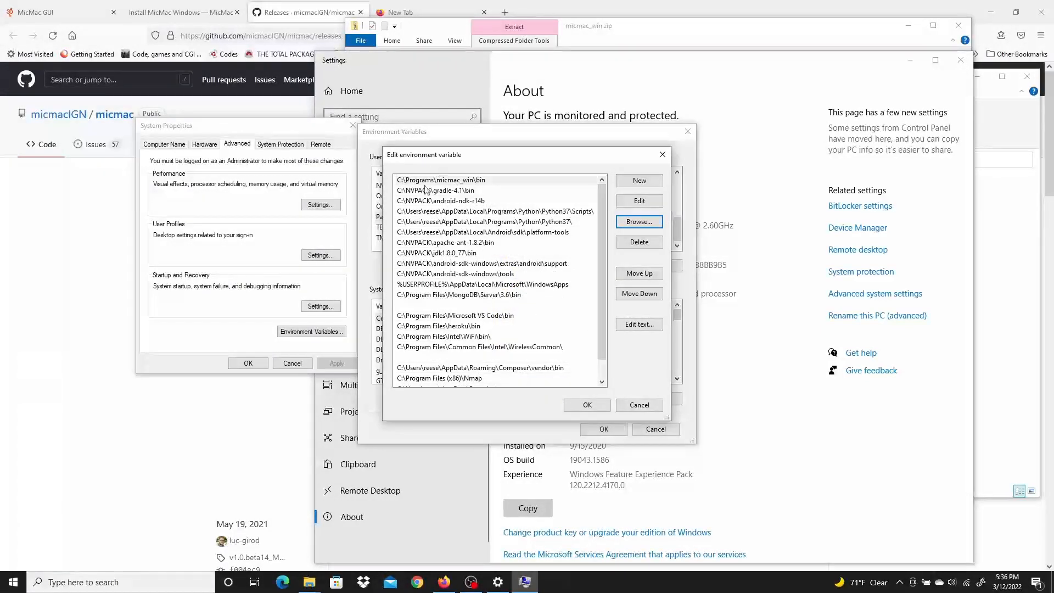
Confirm the edited Path and accept the environment variable changes
click(585, 405)
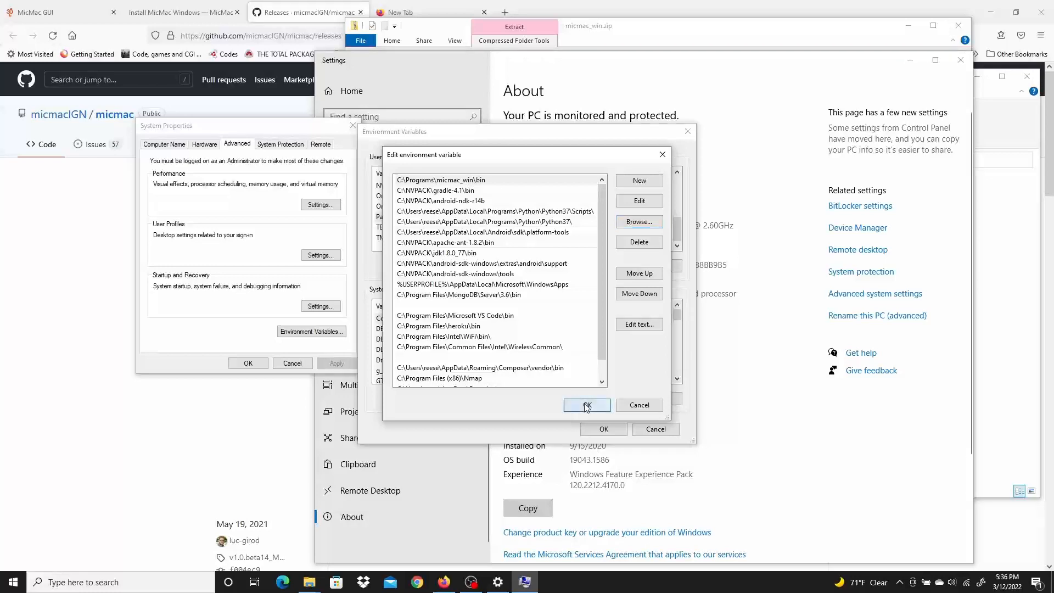
click(585, 405)
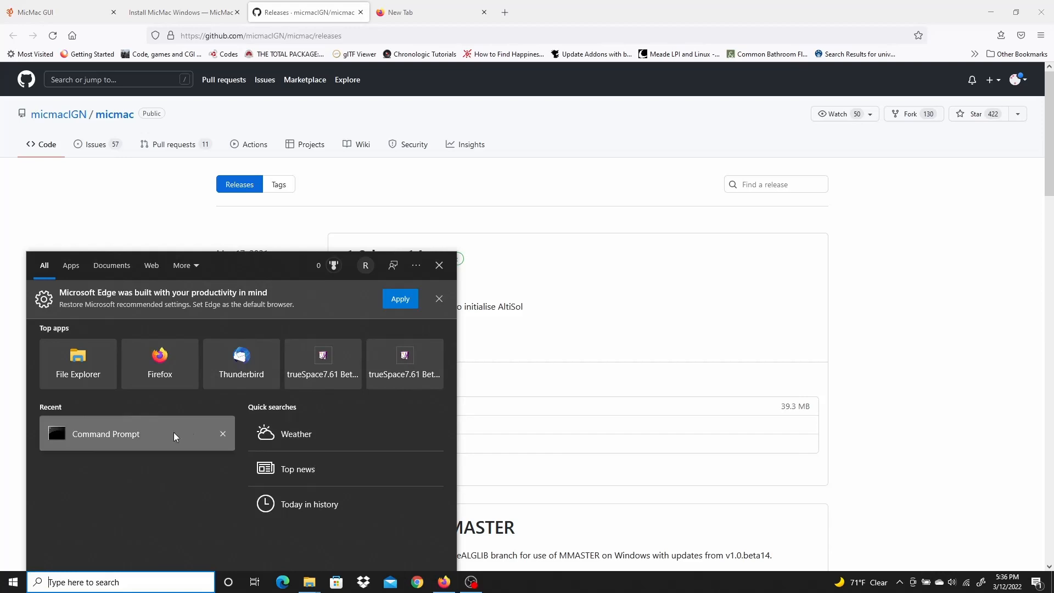
Run mm3d in a new Command Prompt to list the available MicMac tools
click(106, 433)
text(mm3d)
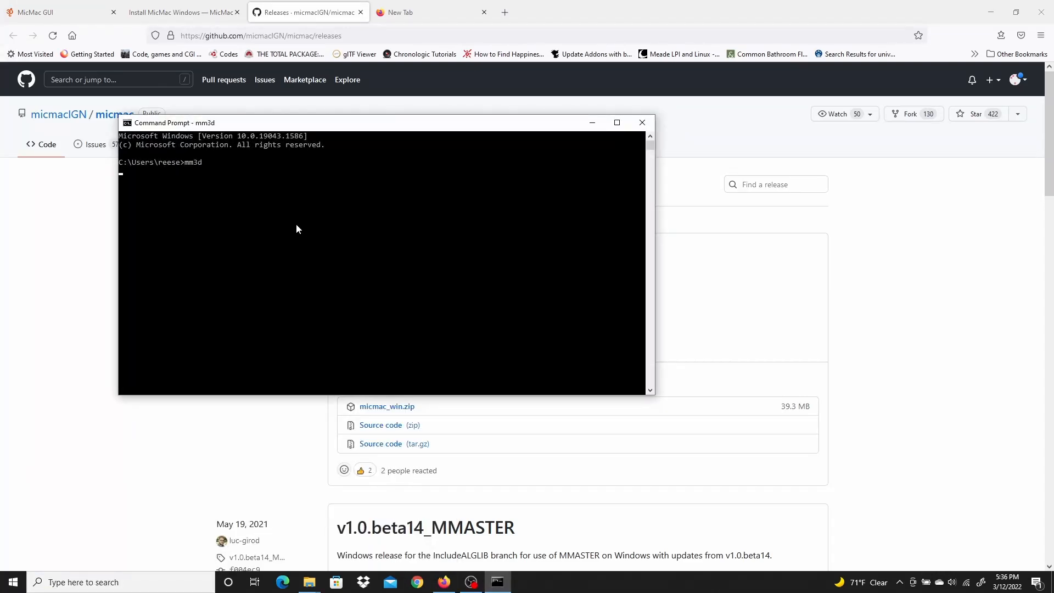
key(Return)
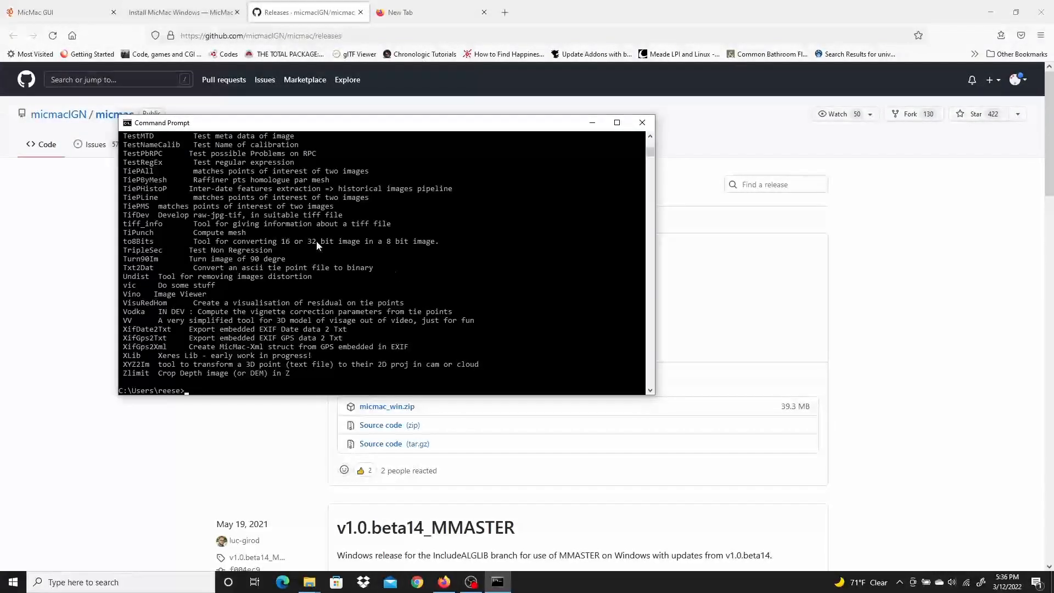
mouse_move(181, 13)
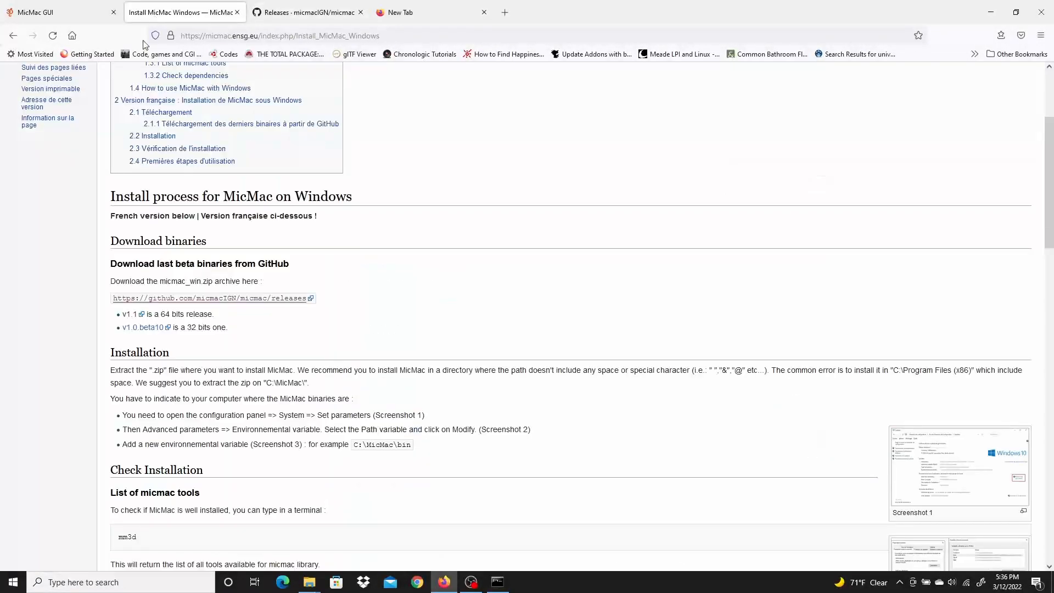
scroll(down, 3)
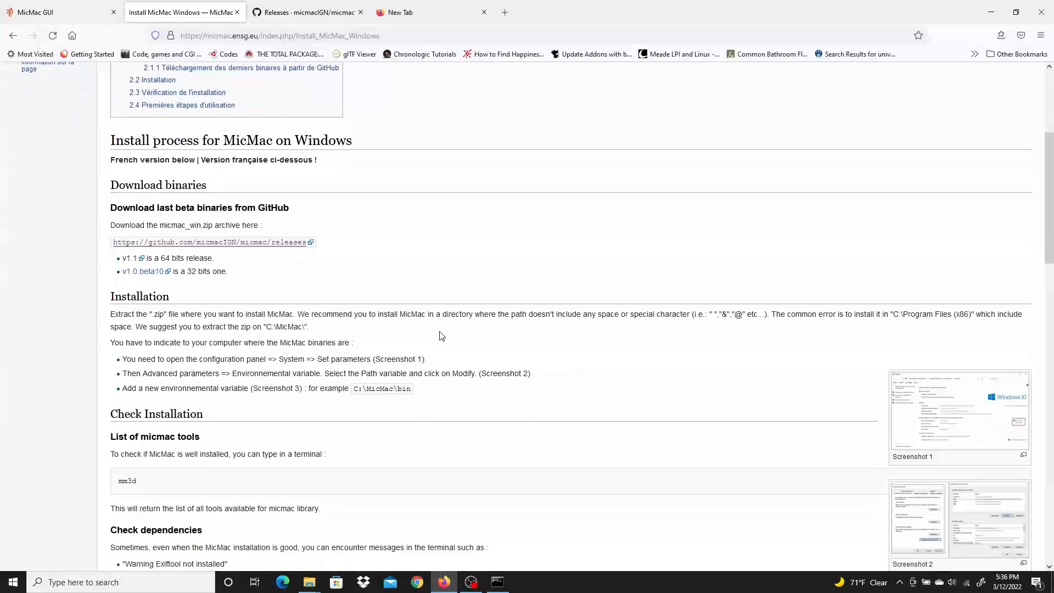
scroll(down, 3)
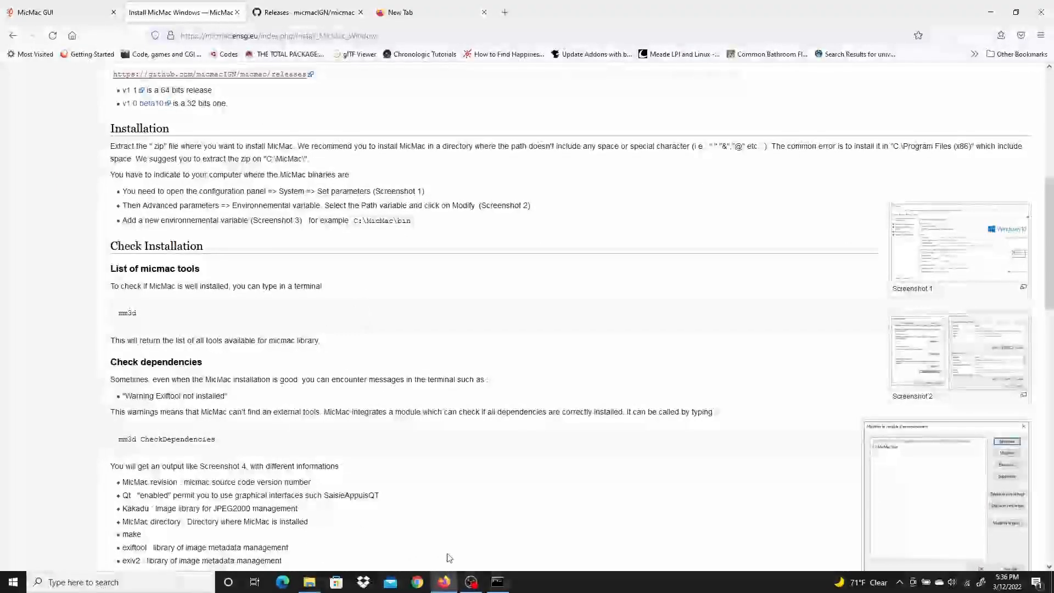
Run 'mm3d CheckDependencies' copied from the wiki, confirming make, exiftool, exiv2 and other tools are found
double_click(128, 439)
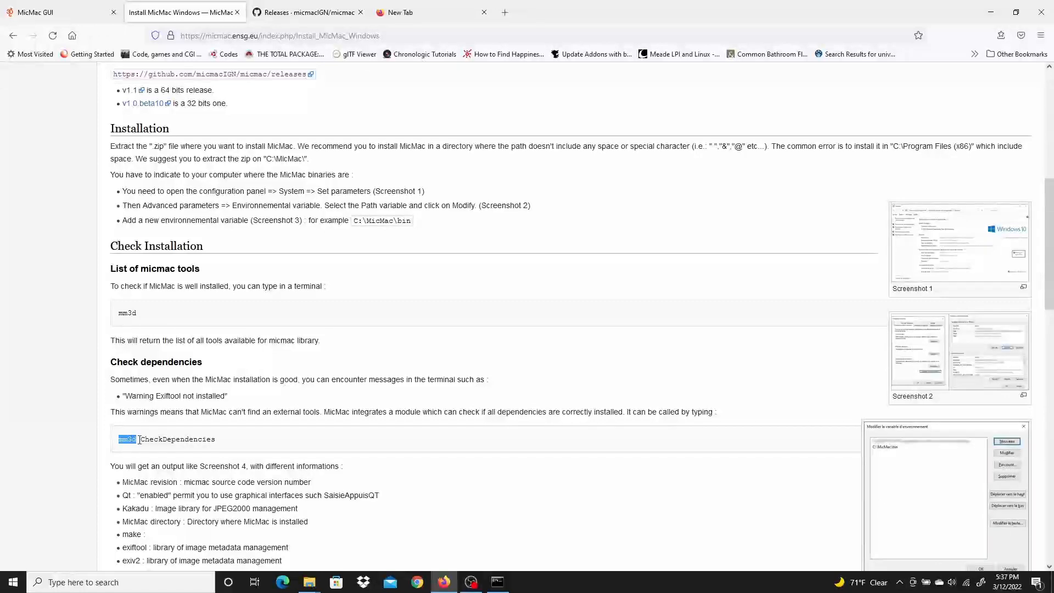
right_click(168, 439)
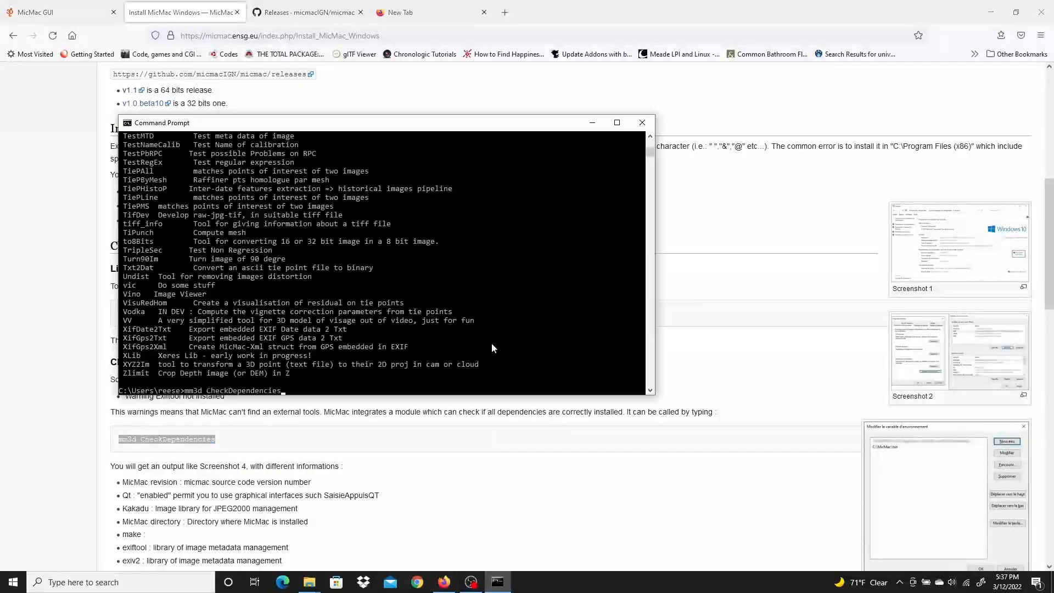
key(Return)
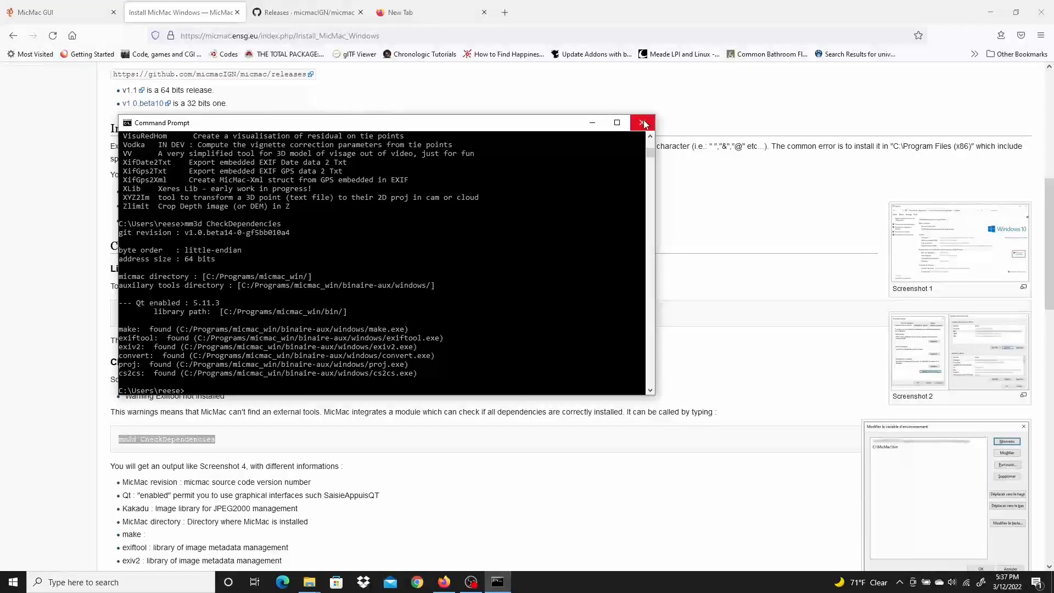
click(643, 122)
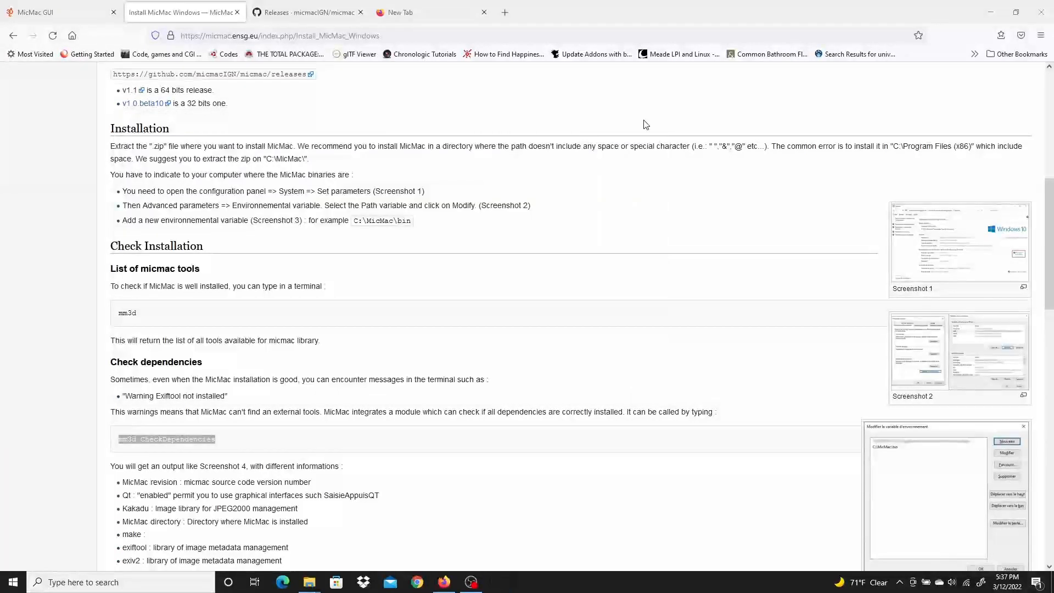
Go from the GitHub Releases tab to the micmac repository's main page
scroll(down, 3)
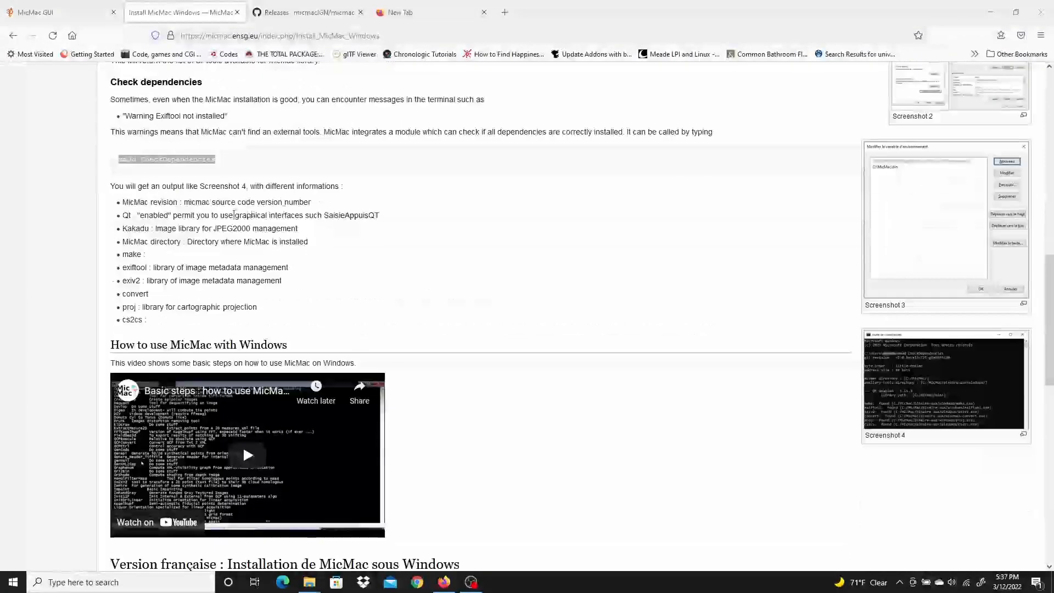
scroll(up, 3)
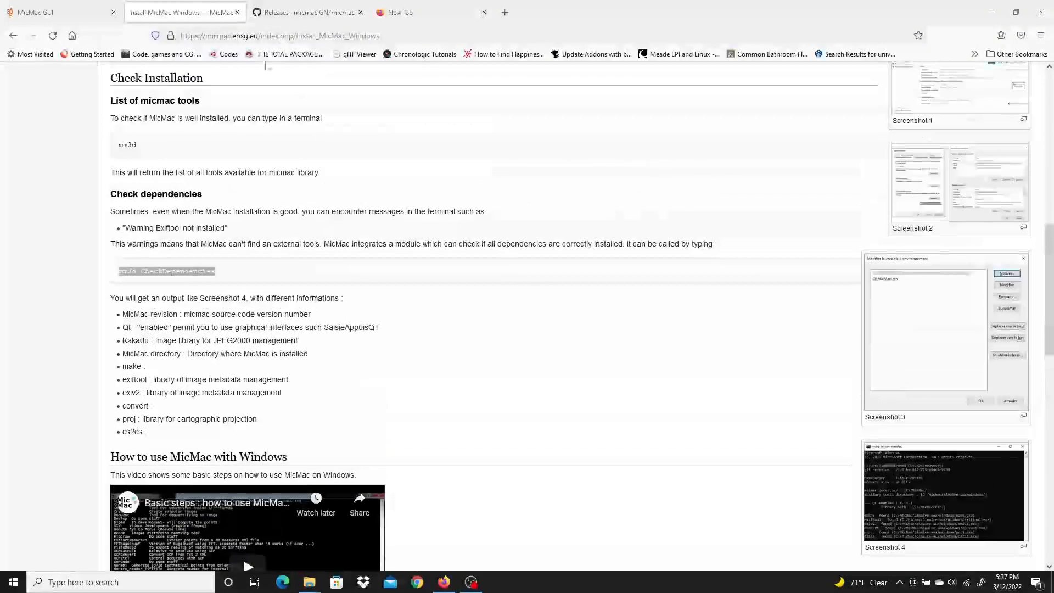
click(308, 12)
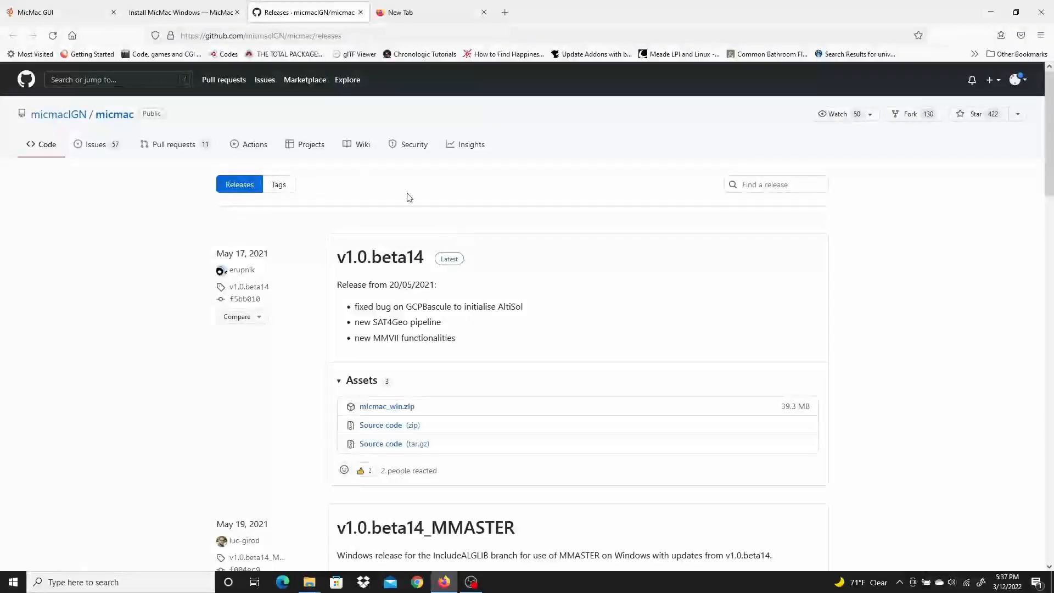
mouse_move(134, 120)
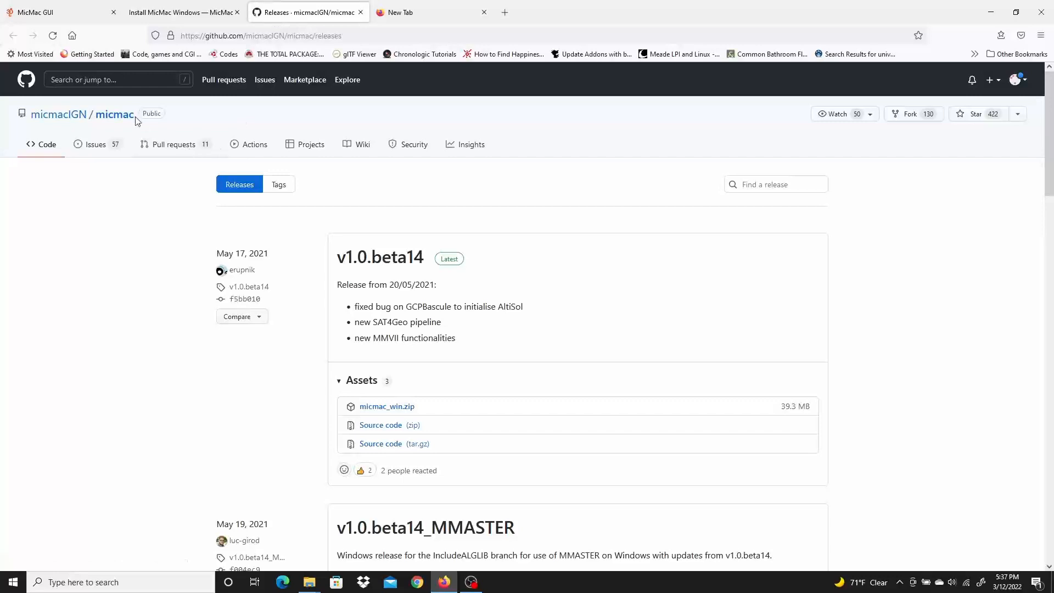
mouse_move(115, 113)
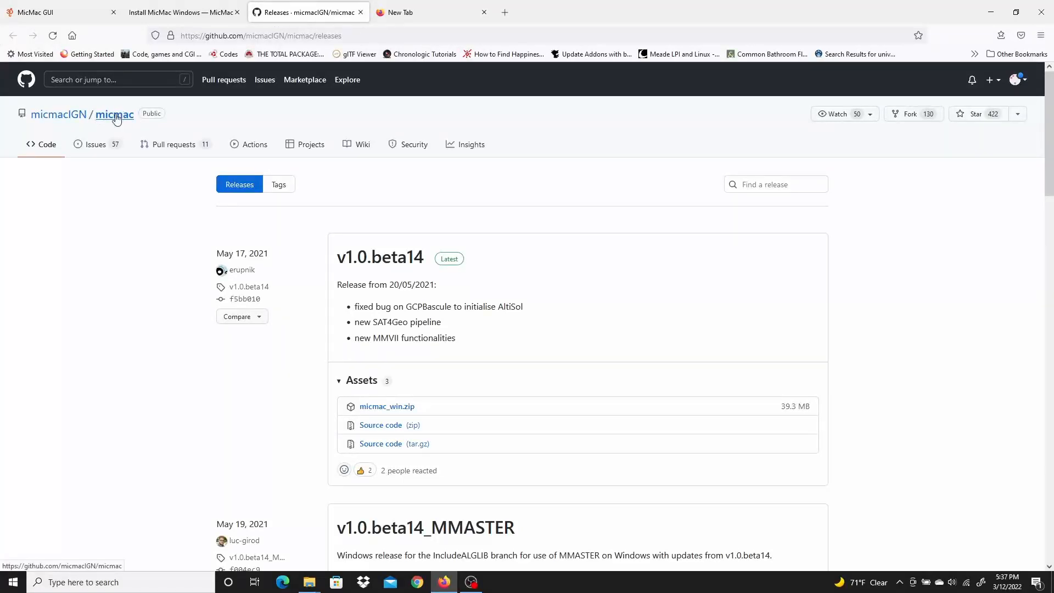
click(114, 115)
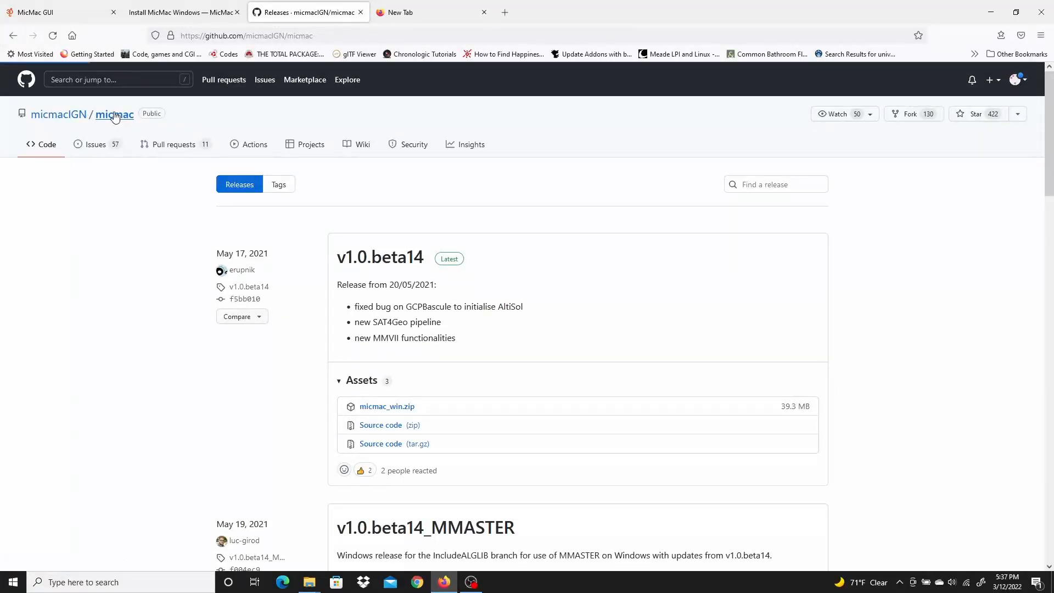
click(114, 113)
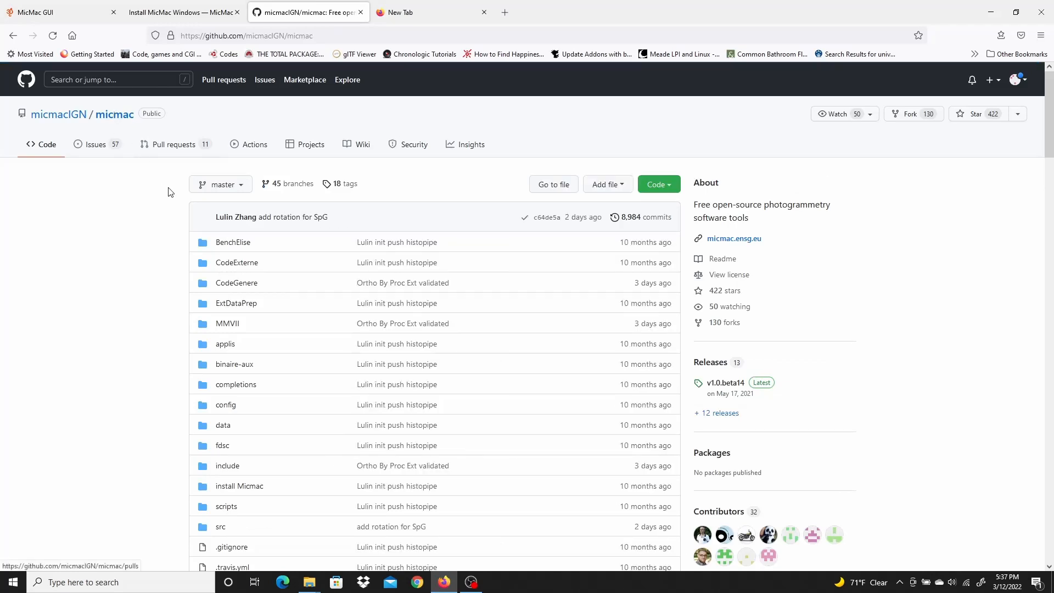
Locate the README's Installation test section describing Boudha_dataset.zip
scroll(down, 3)
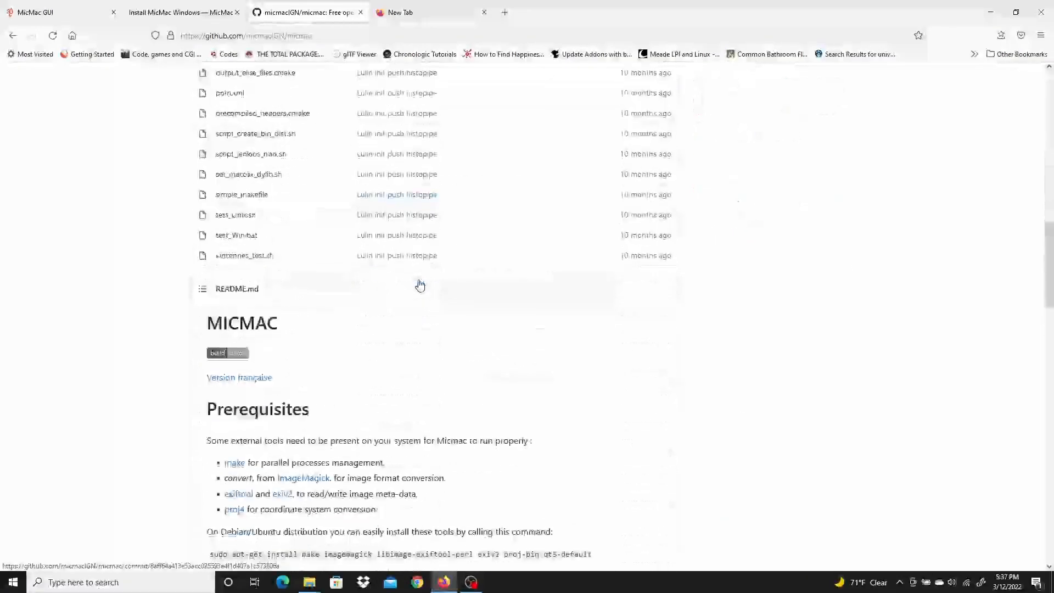
scroll(down, 3)
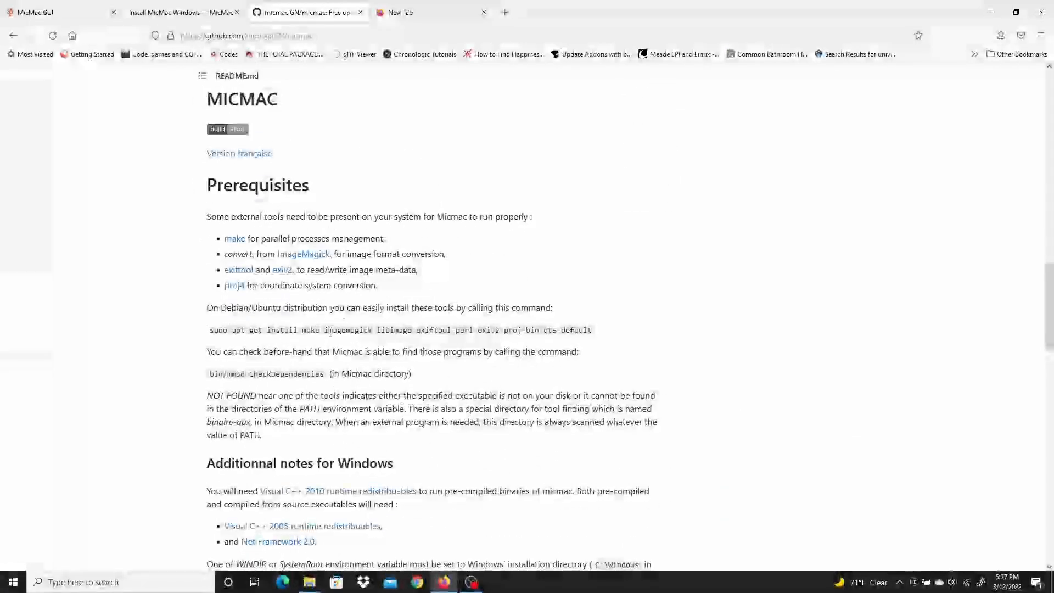
scroll(down, 3)
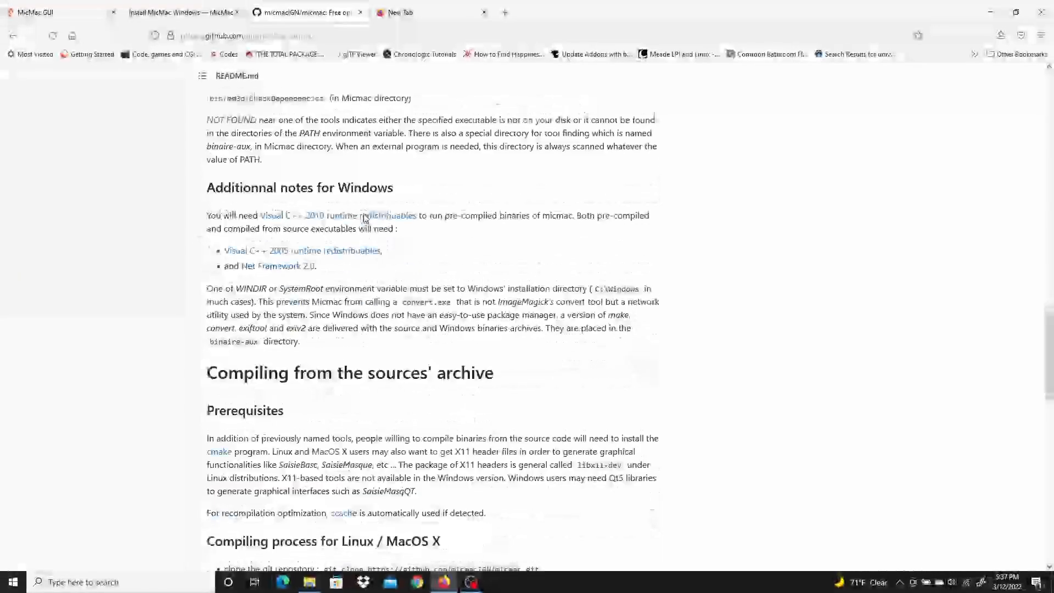
scroll(up, 3)
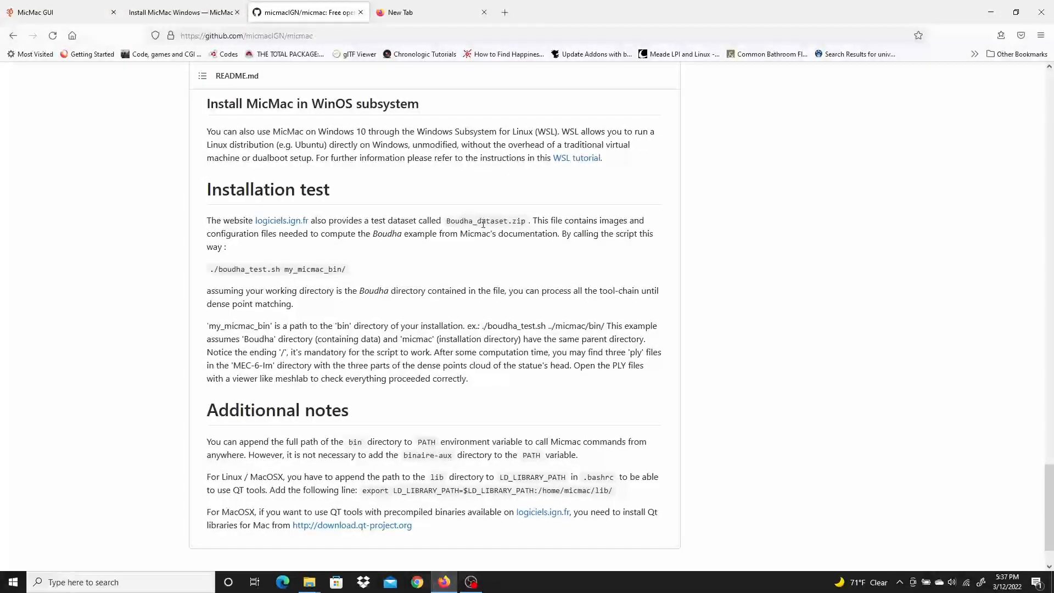
double_click(485, 221)
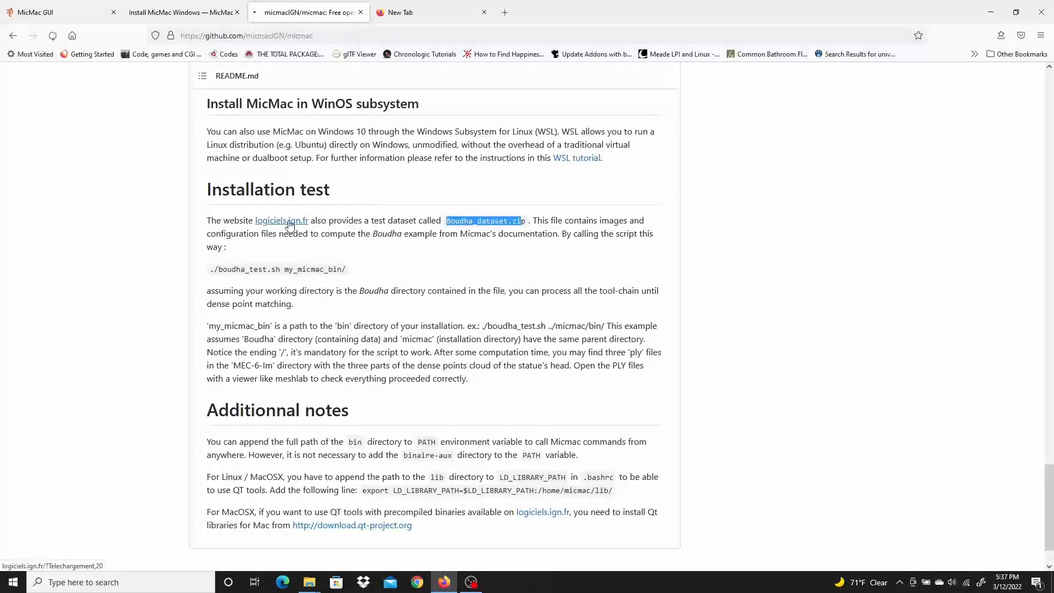
click(281, 219)
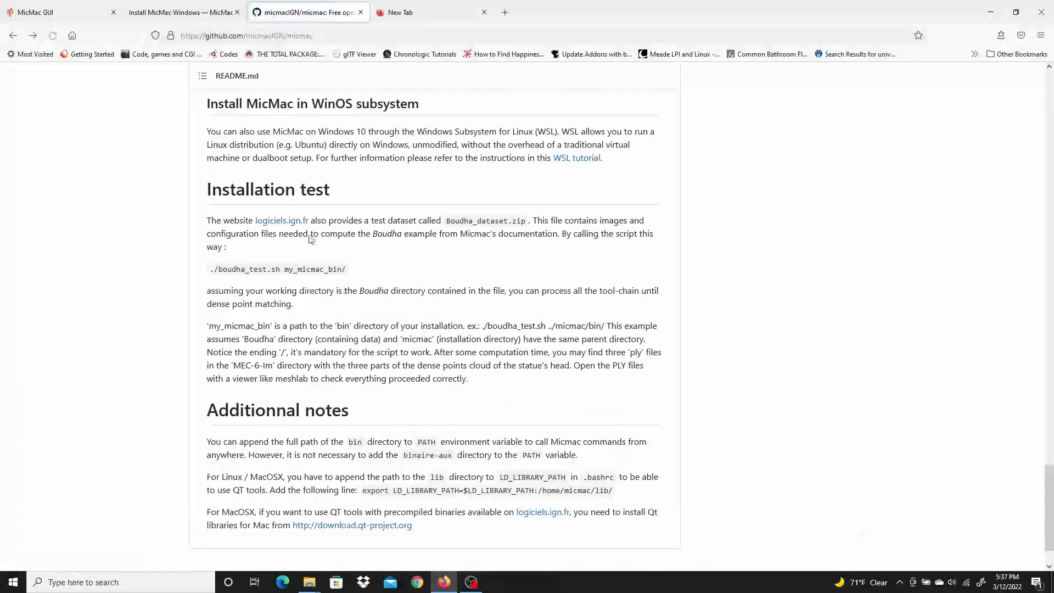
Bring up the logiciels.ign.fr Installation - Setup page in a new tab
right_click(282, 221)
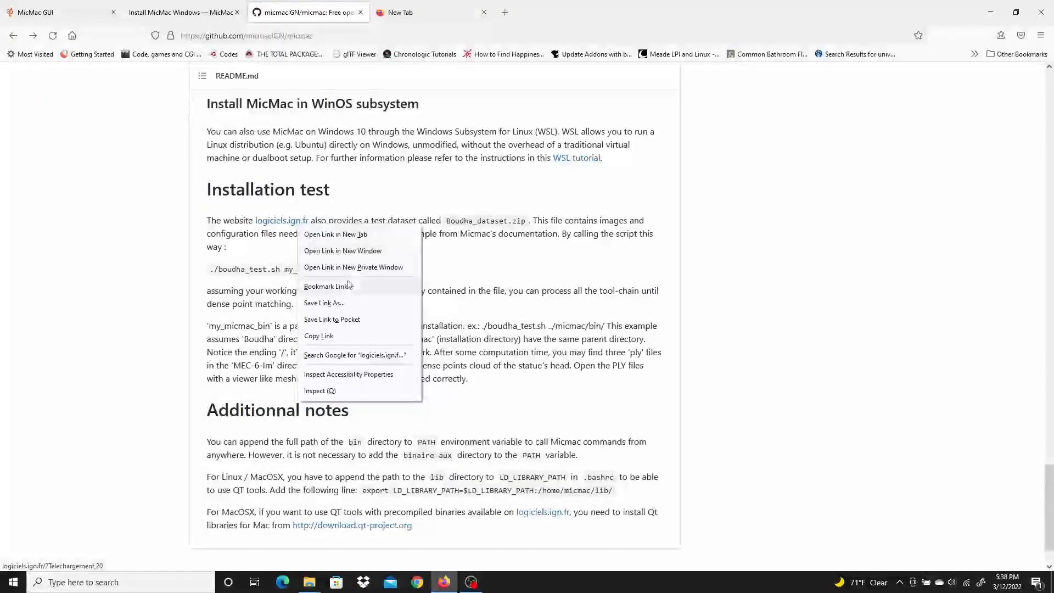
click(336, 234)
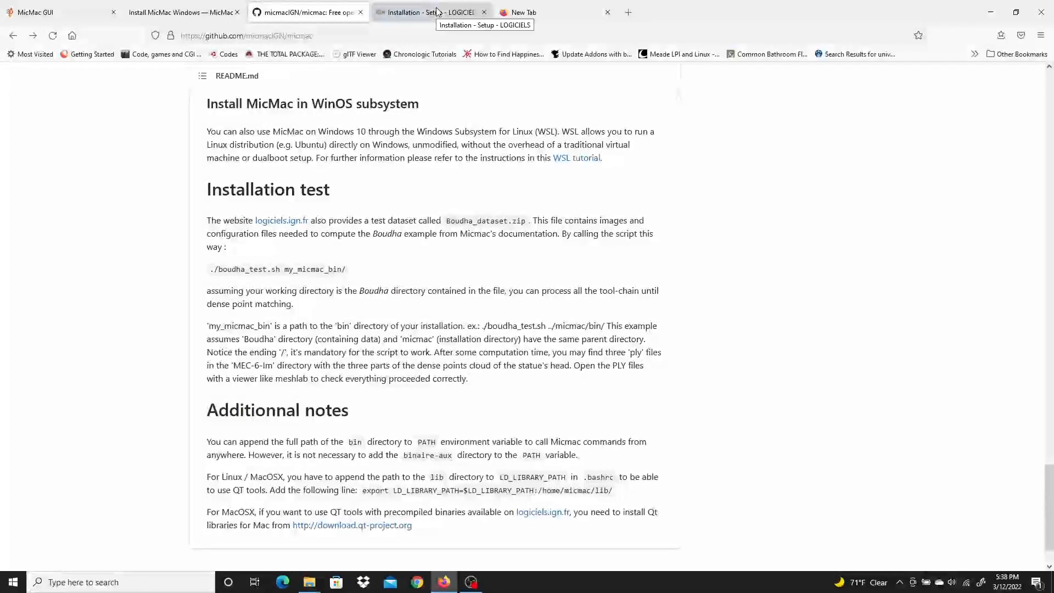
click(430, 12)
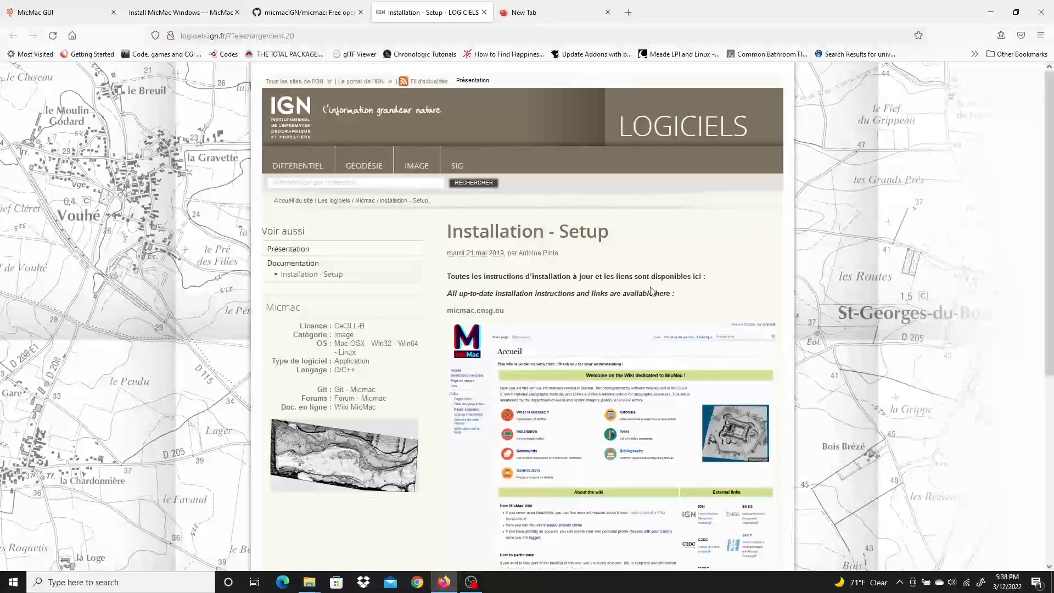
Follow the micmac.ensg.eu/data link to the test dataset listing with boudha_dataset-2.zip
scroll(down, 3)
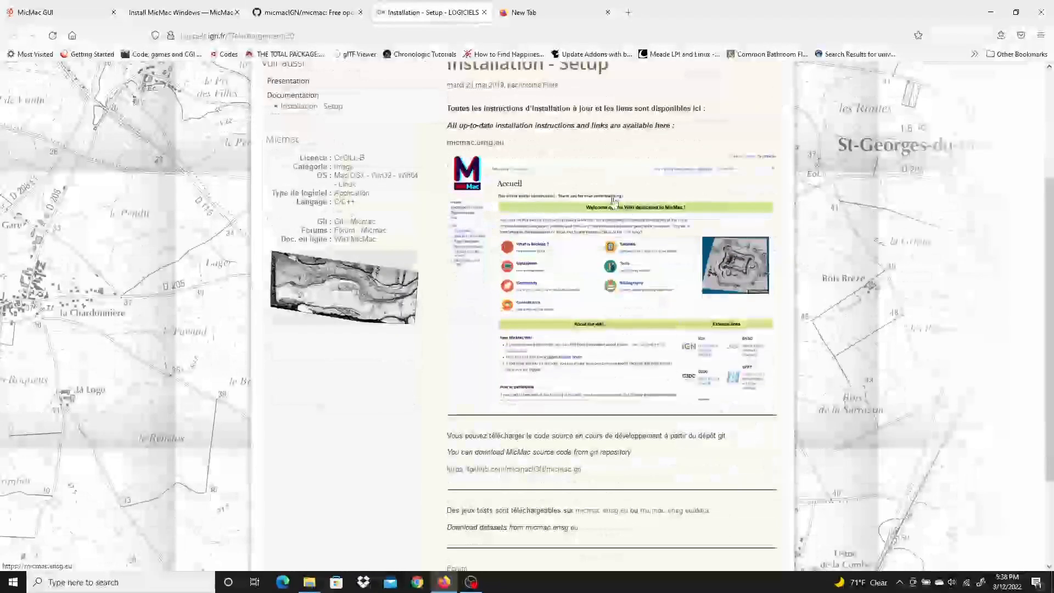
scroll(down, 3)
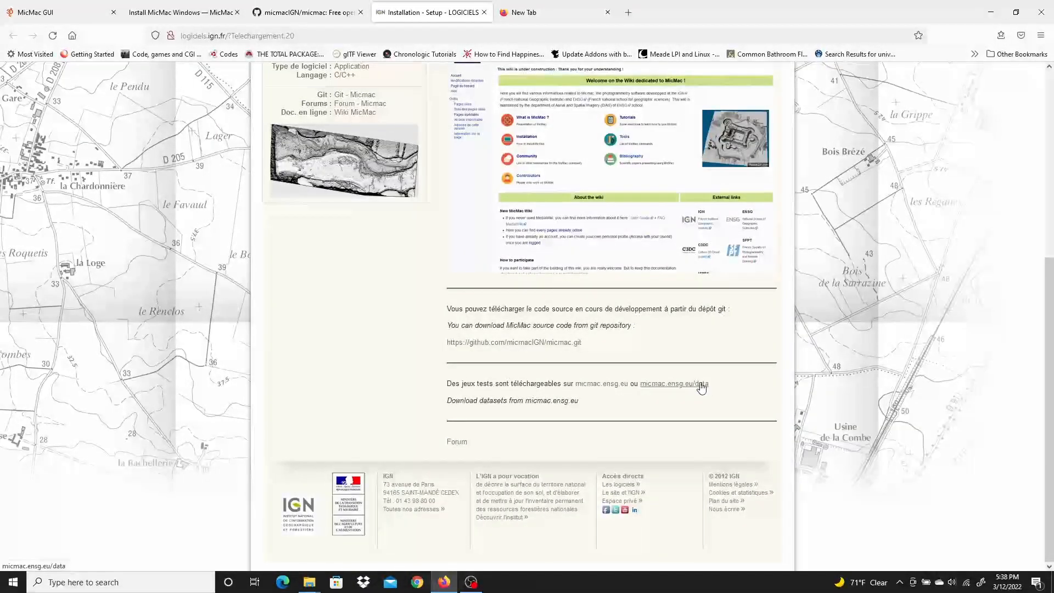
mouse_move(681, 389)
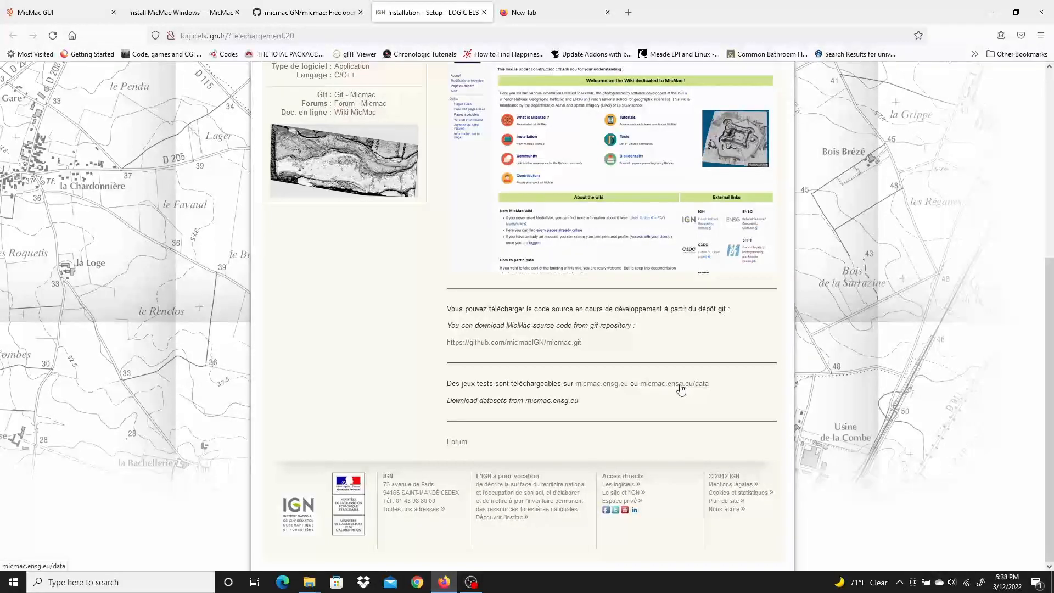
click(673, 383)
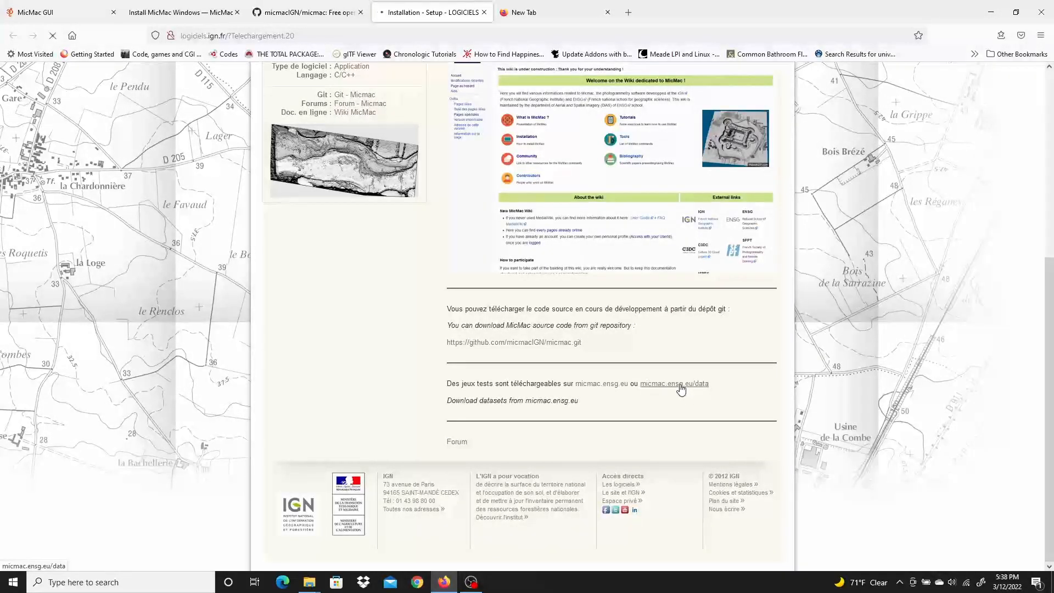
click(673, 384)
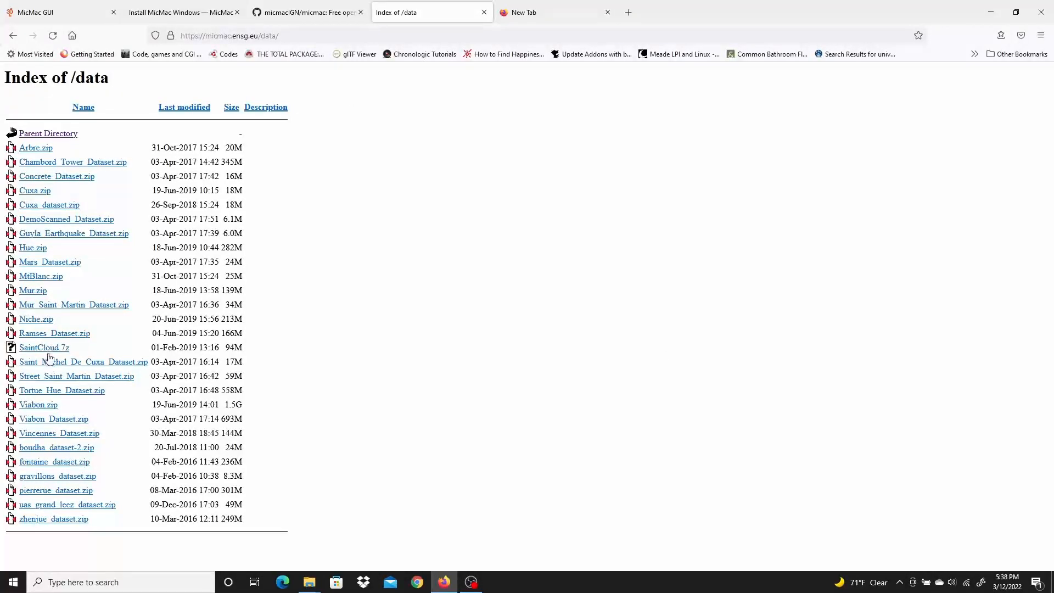
mouse_move(60, 450)
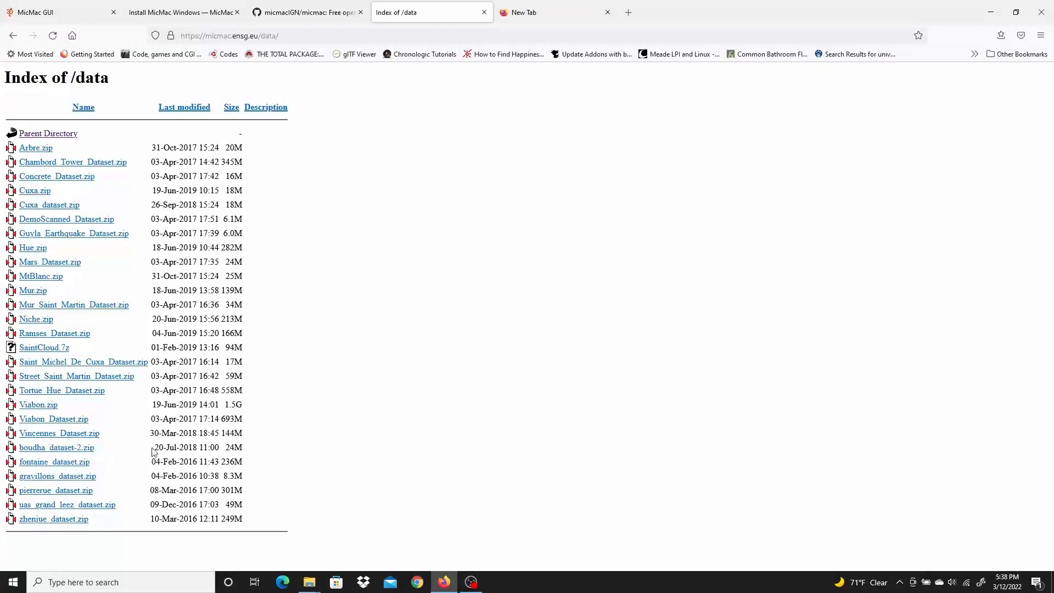
mouse_move(56, 446)
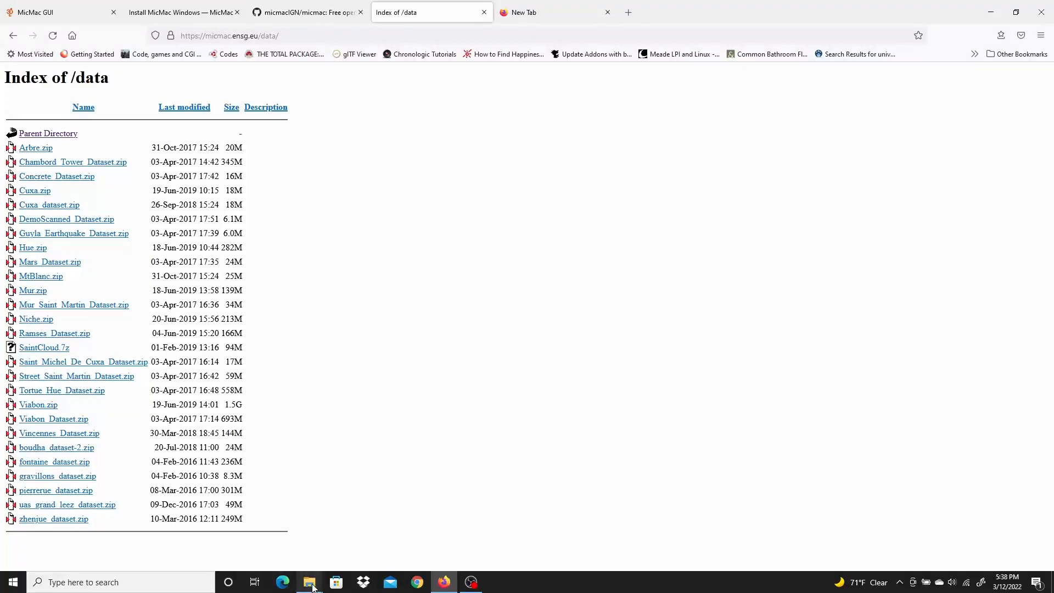
mouse_move(310, 582)
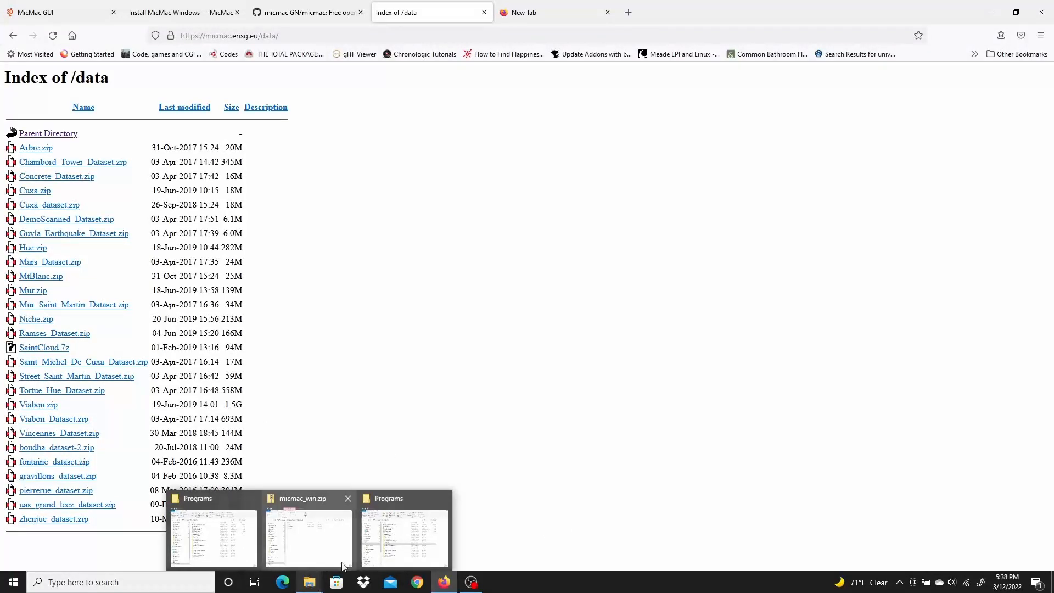
Show the downloaded boudha_dataset-2.zip in the Desktop's Micmac Downloads folder
click(306, 538)
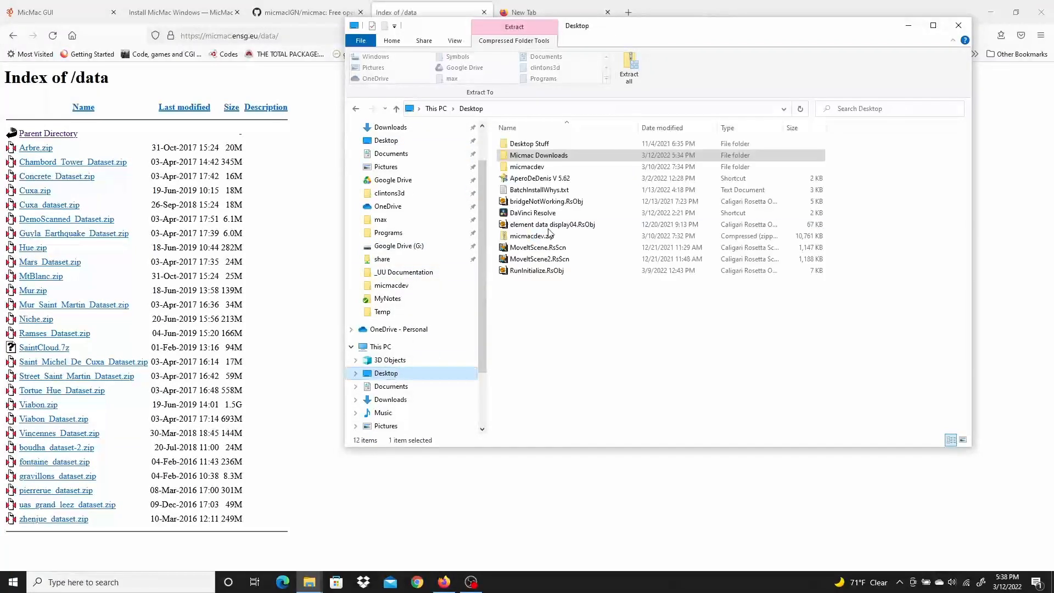
click(391, 41)
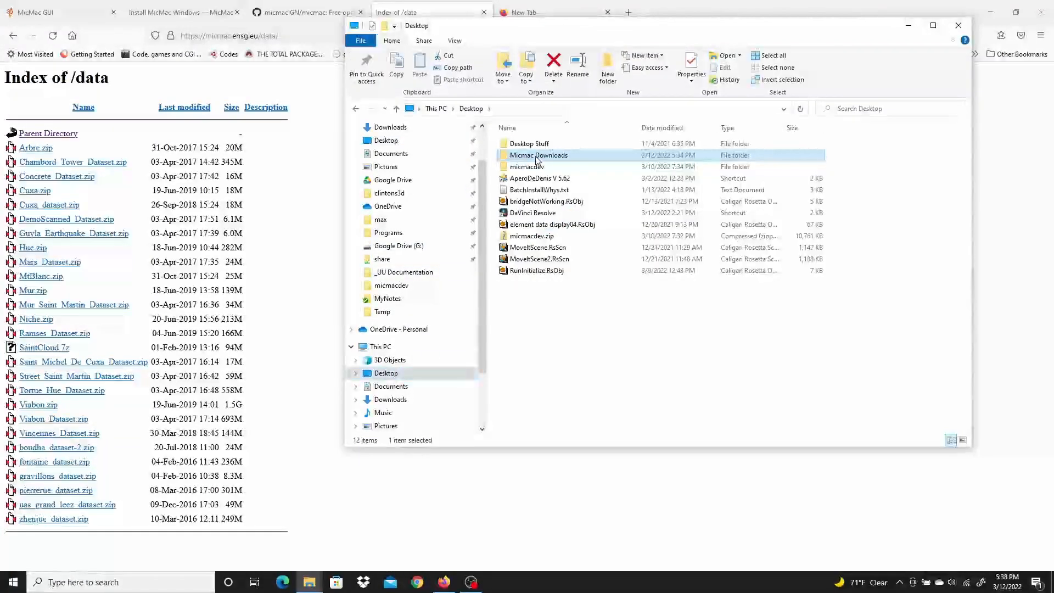
double_click(538, 154)
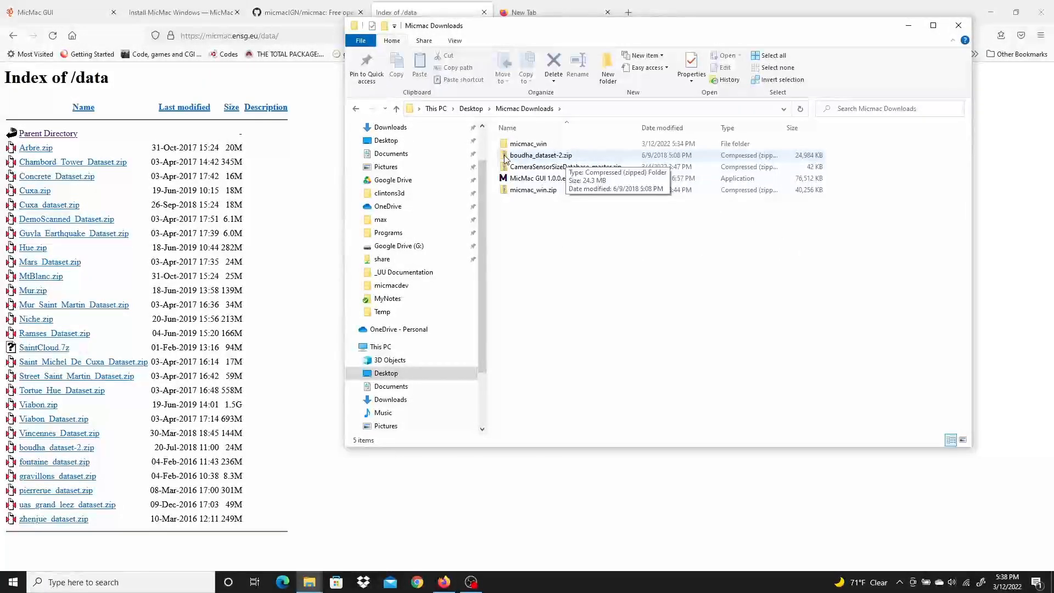
click(540, 155)
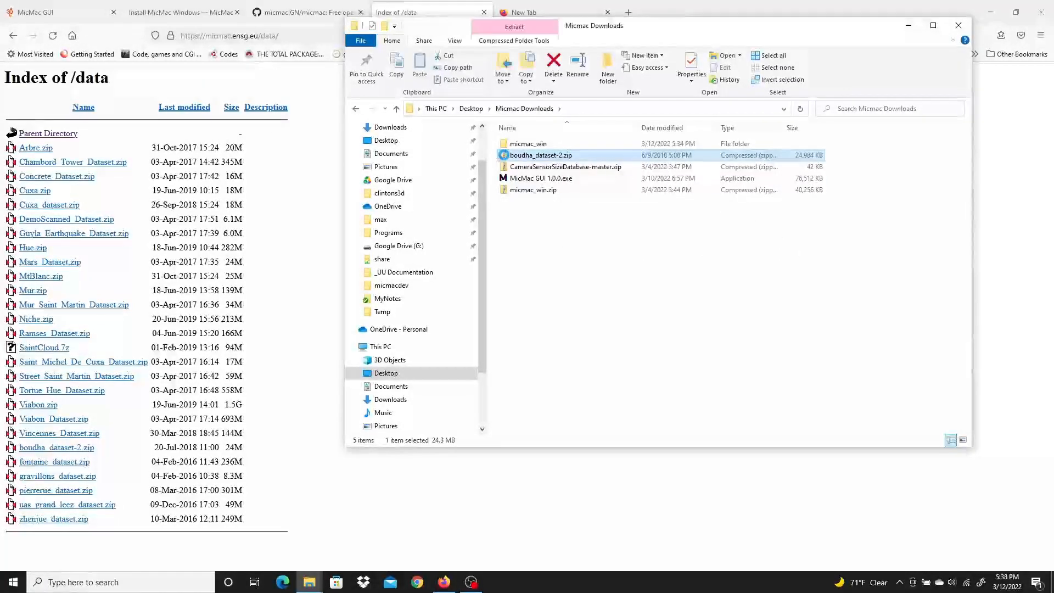
Start extracting boudha_dataset-2.zip and choose to browse for a destination folder
double_click(540, 155)
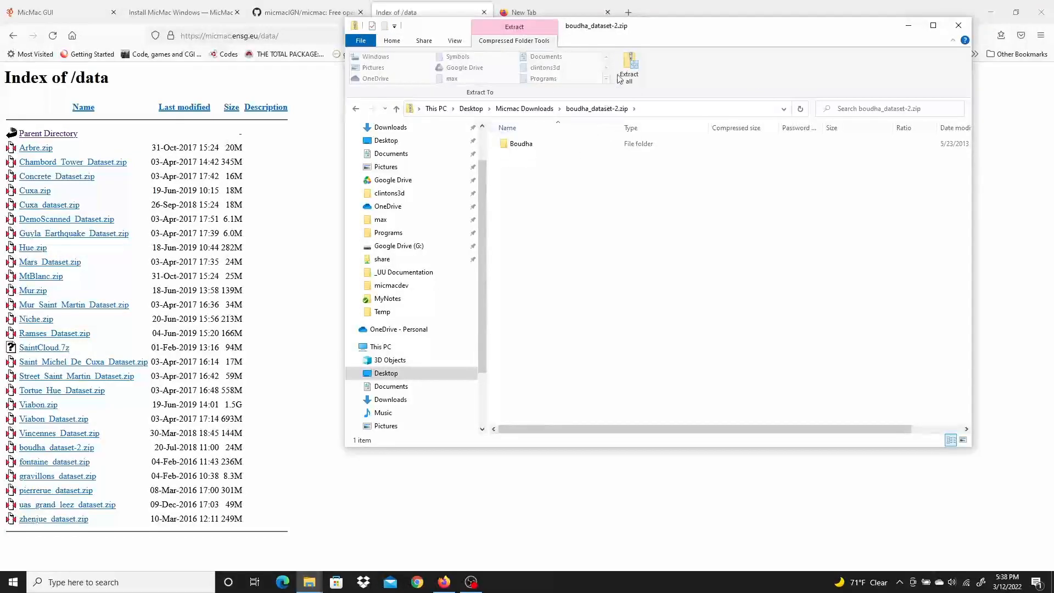
click(629, 66)
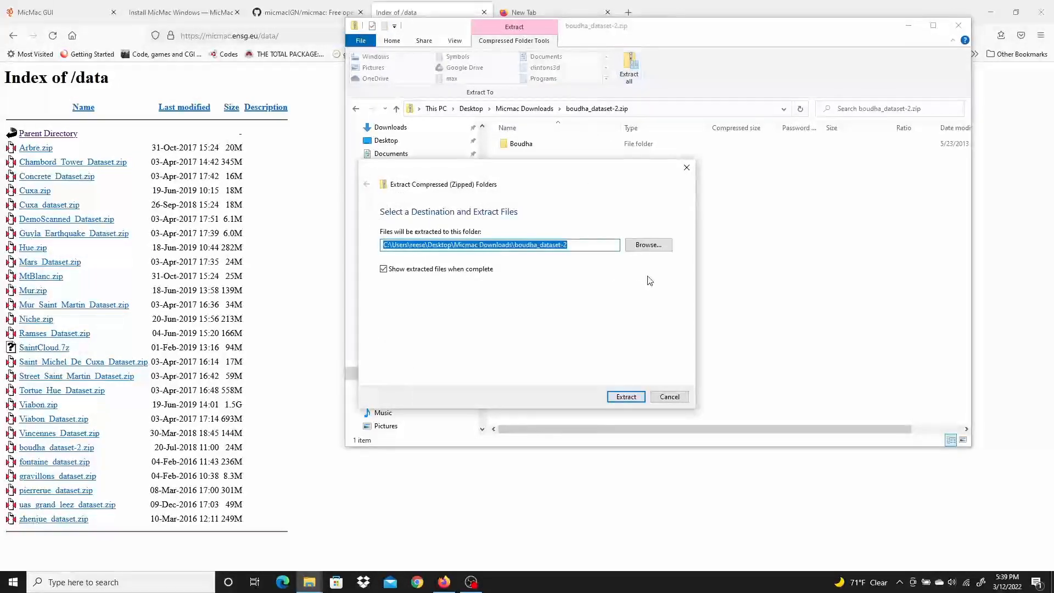
click(646, 244)
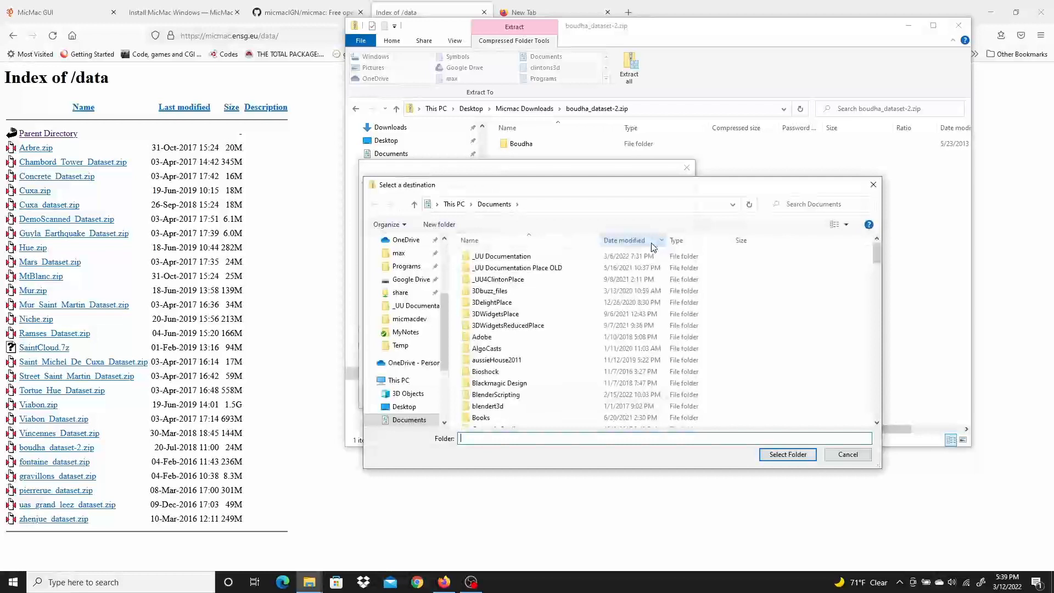
Set C:\Programs on the Windows (C:) drive as the extraction destination
scroll(down, 3)
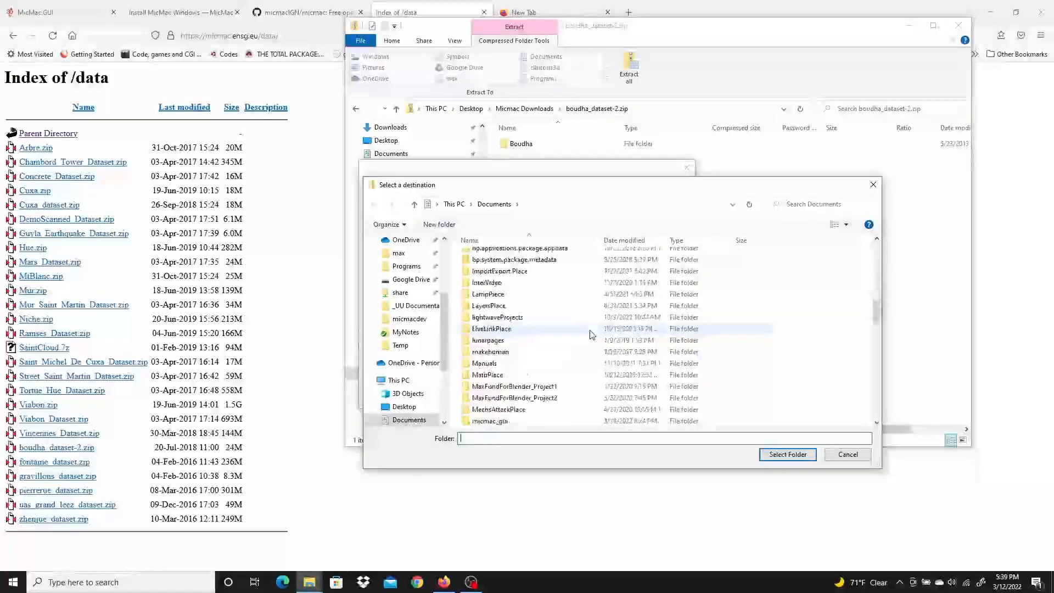
scroll(down, 3)
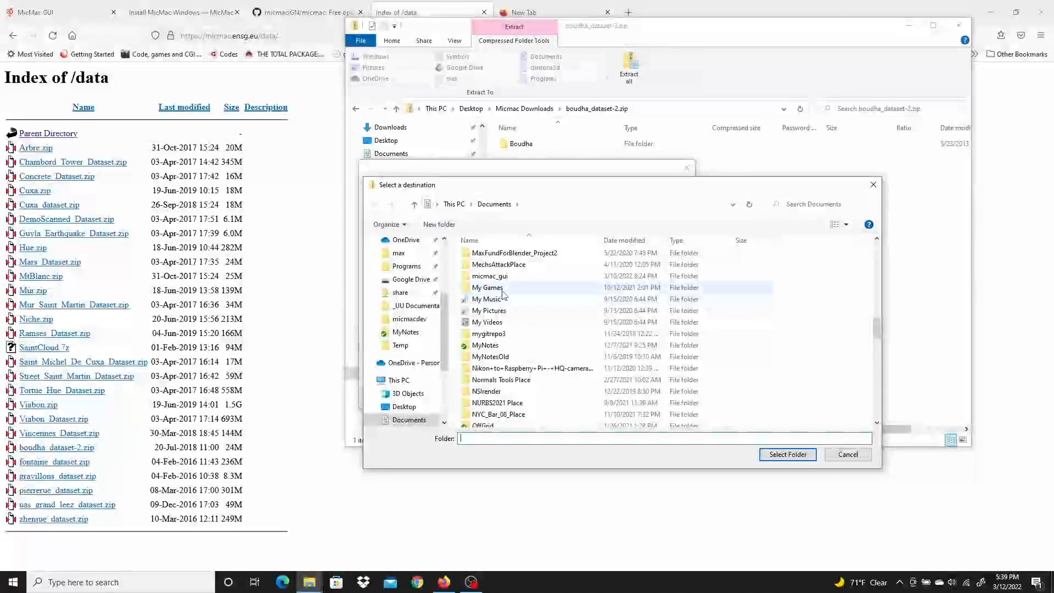
scroll(down, 3)
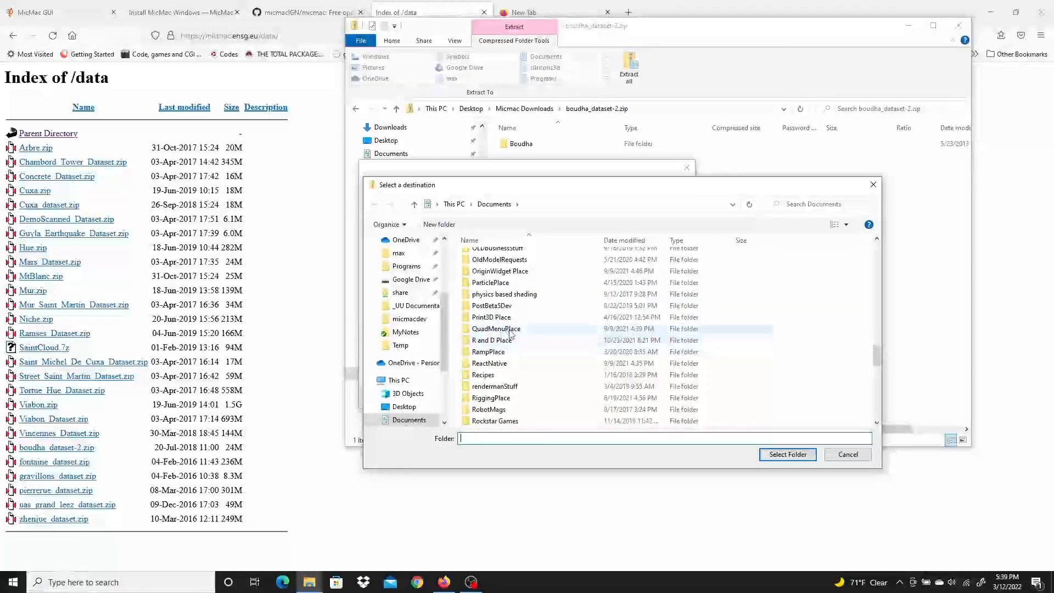
click(400, 380)
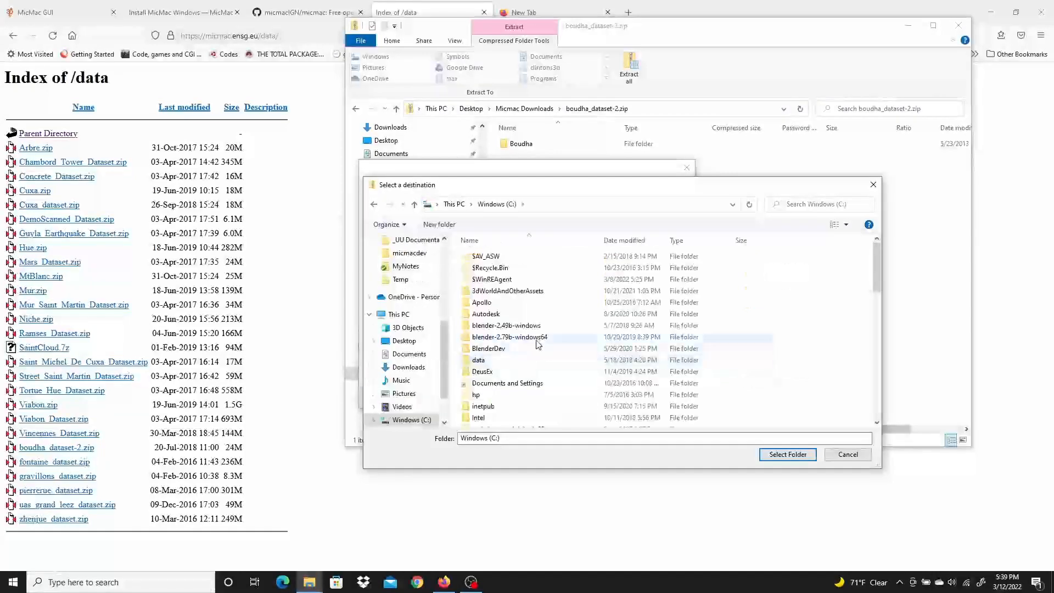
scroll(down, 3)
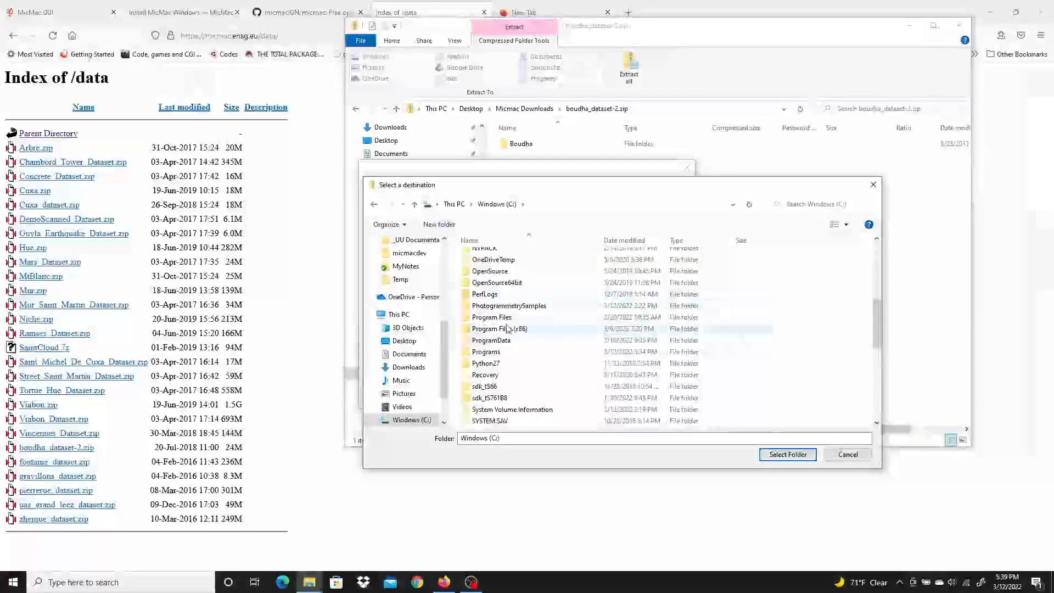
double_click(486, 351)
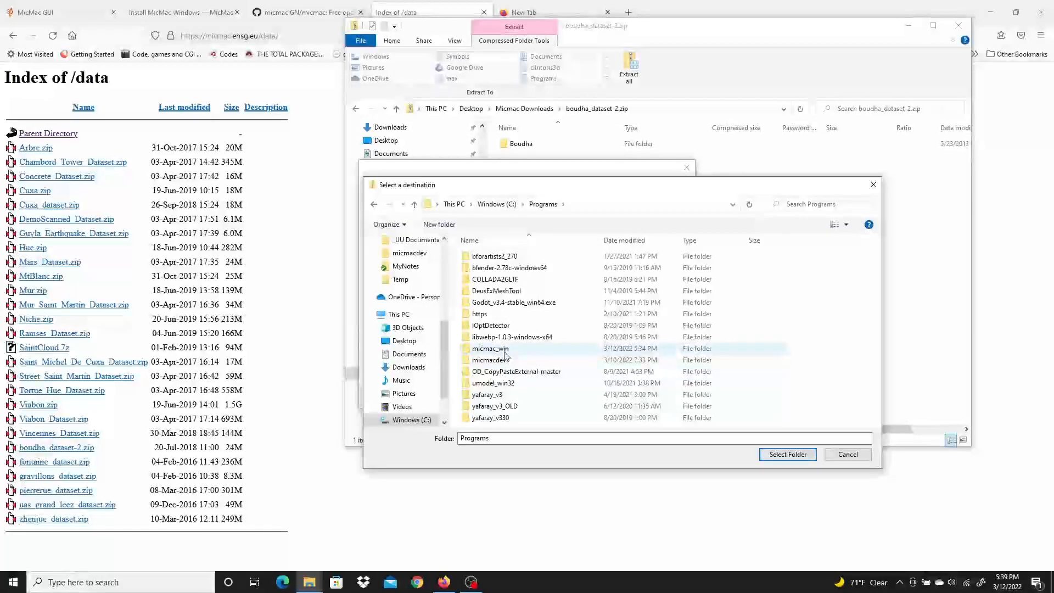
click(489, 348)
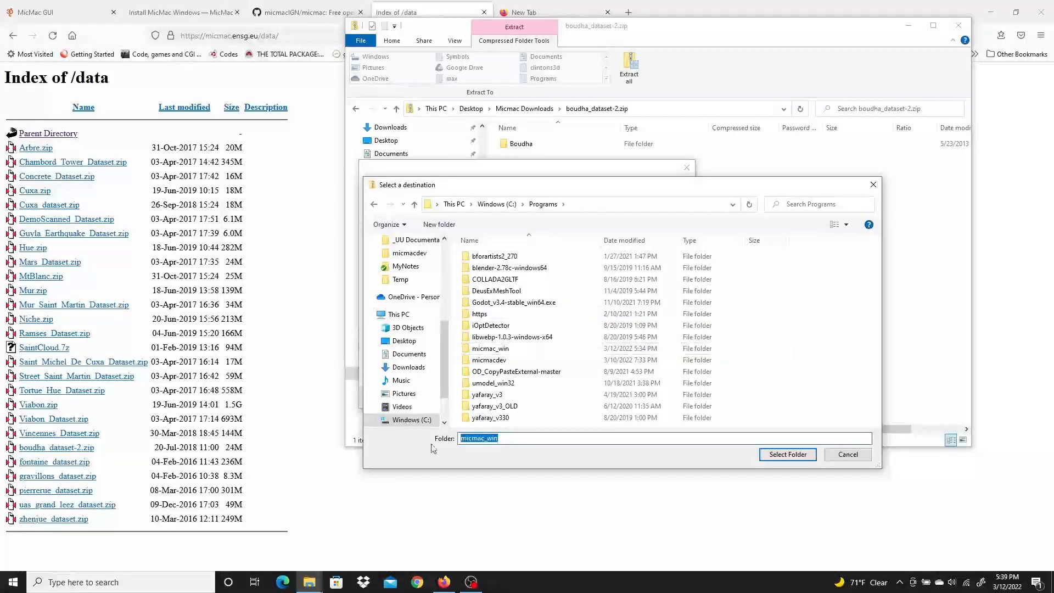
mouse_move(441, 447)
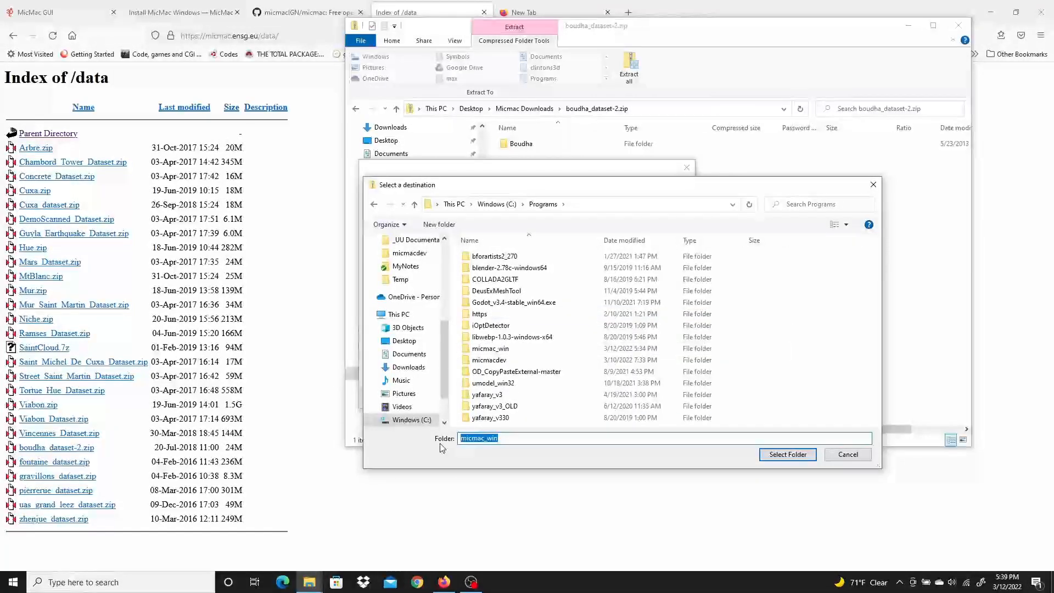
text(Bouda)
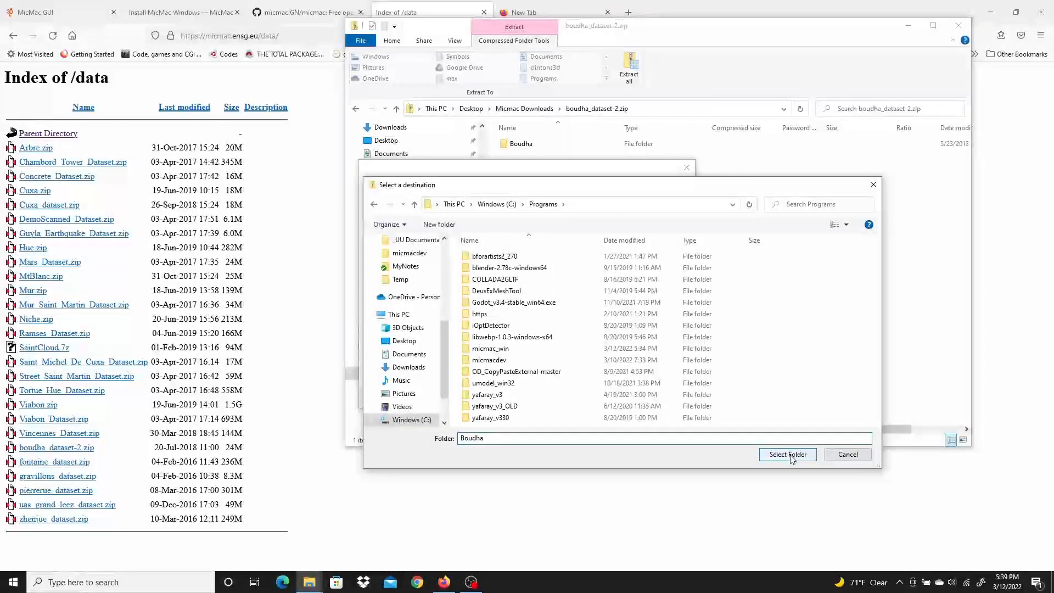
click(542, 204)
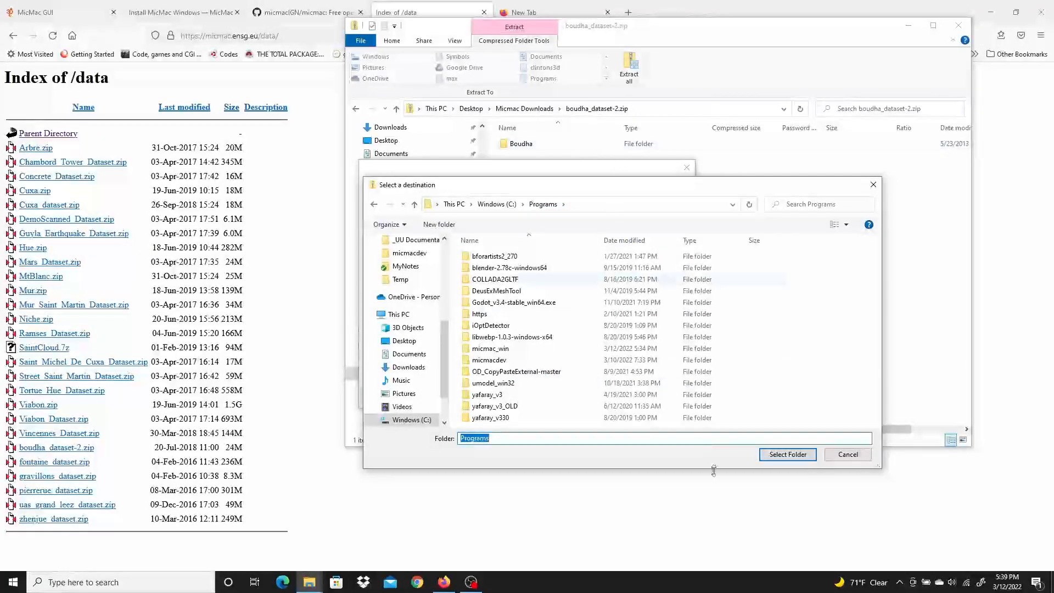
click(786, 454)
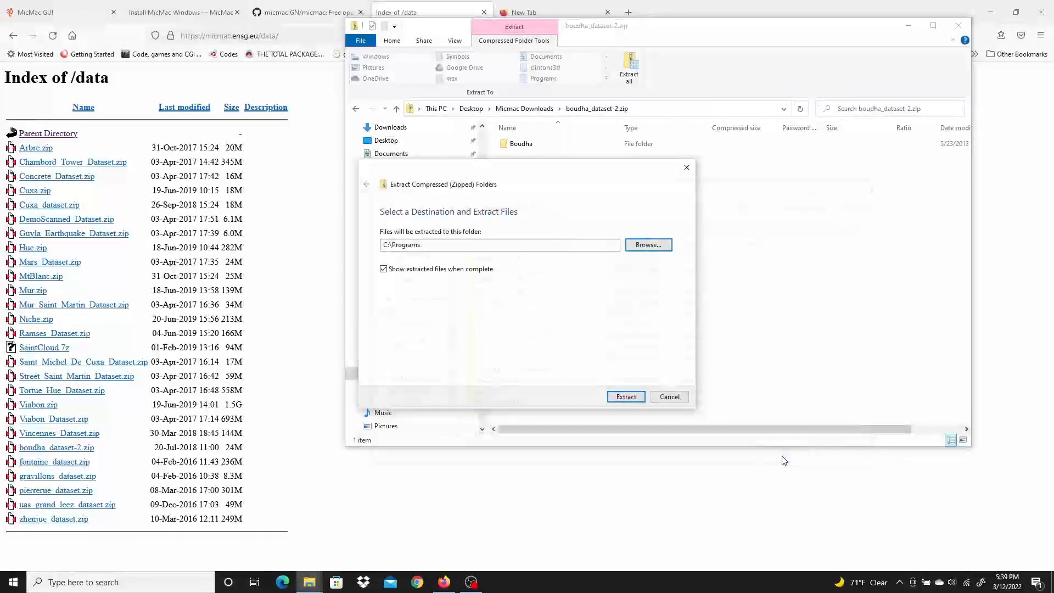
Extend the destination path to C:\Programs\Boudha and extract the archive there
click(497, 244)
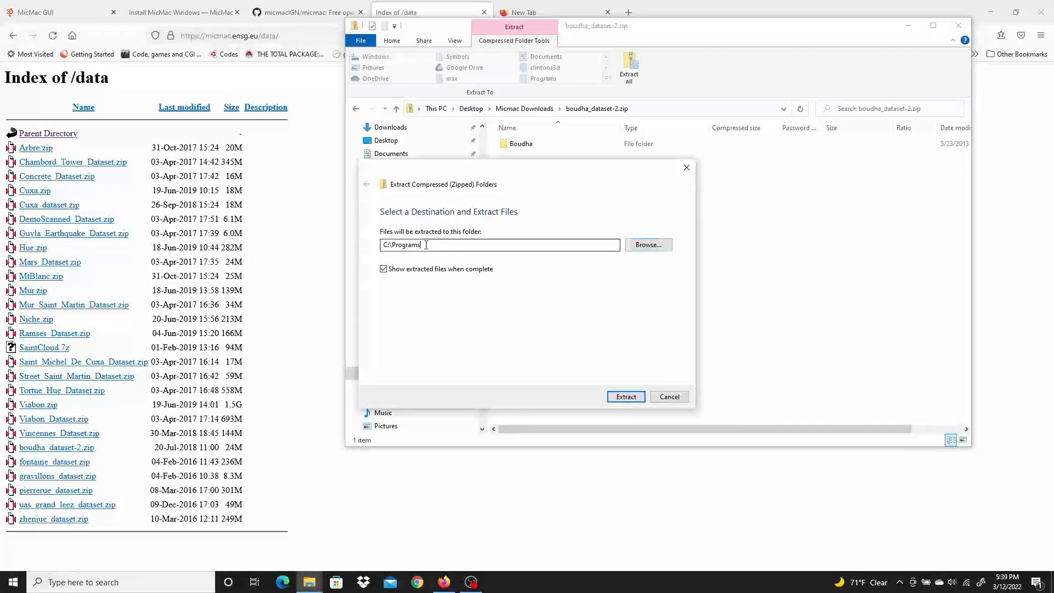
text(\)
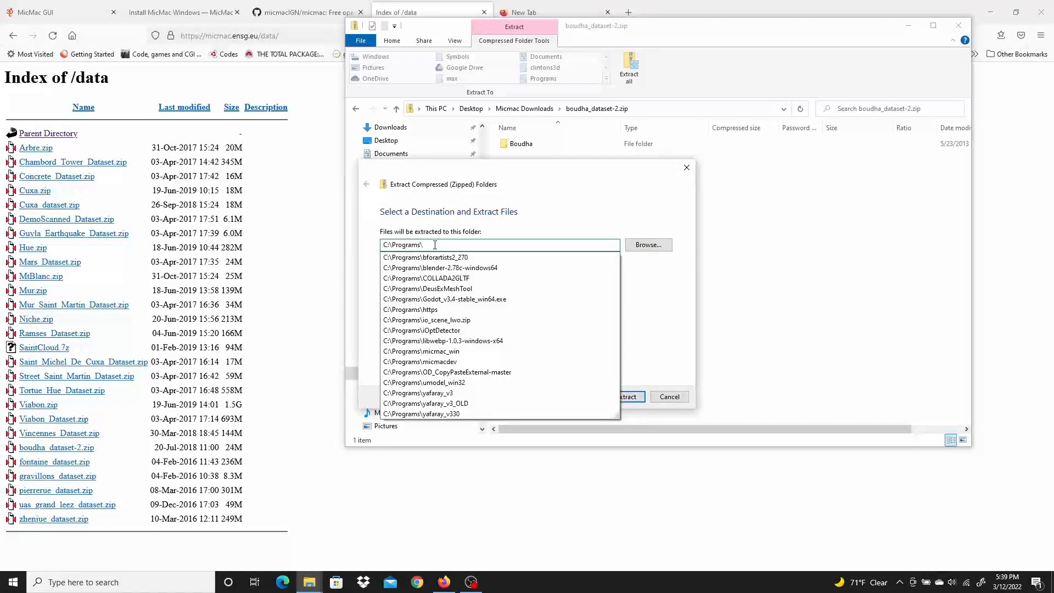
text(Bouda)
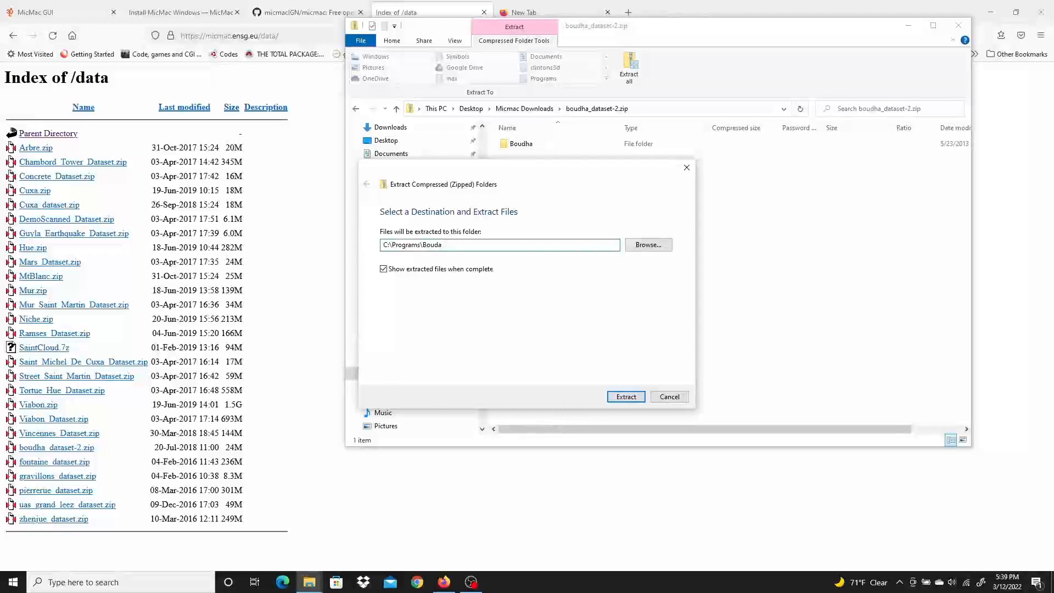
text(h)
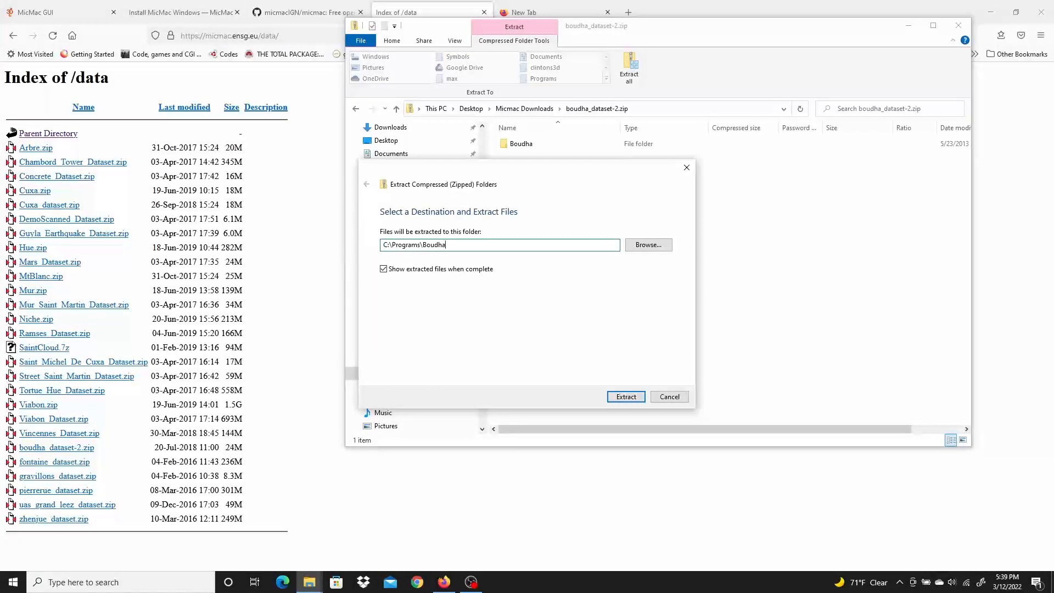
click(625, 396)
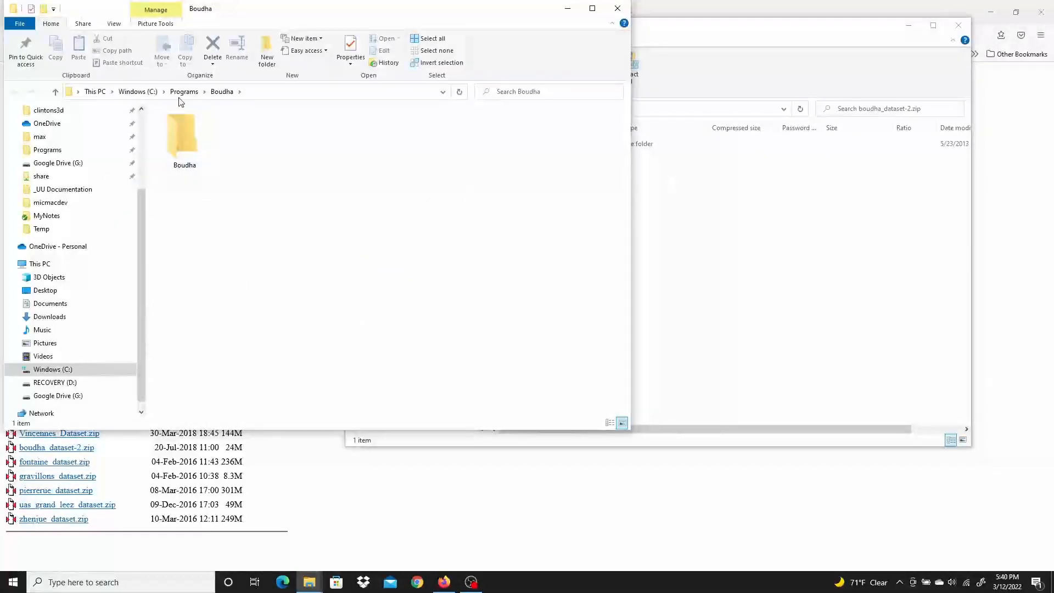
Move the inner Boudha folder out of the wrapper up into C:\Programs
click(183, 91)
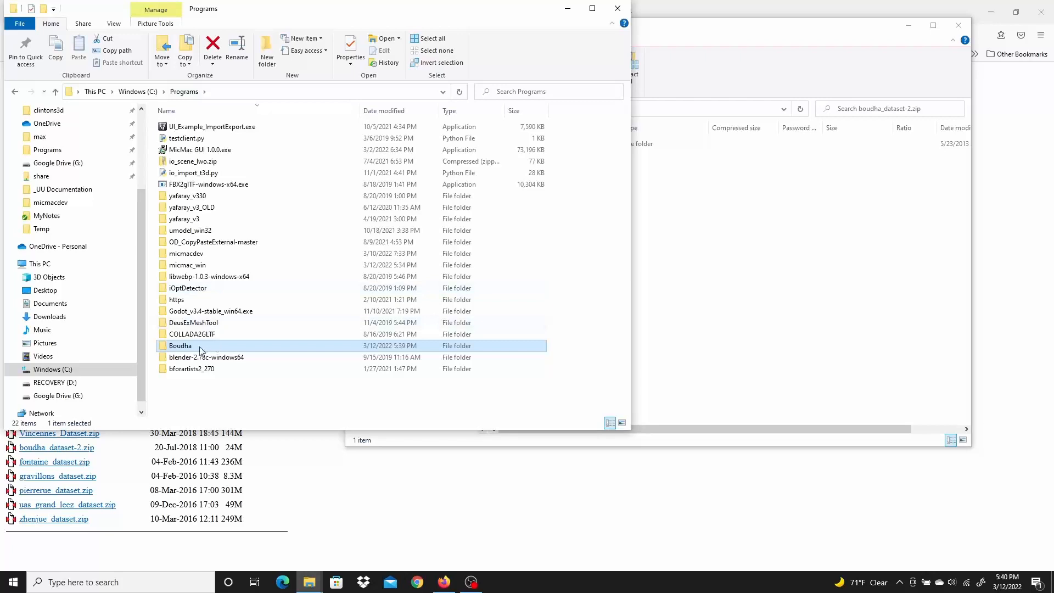
double_click(180, 345)
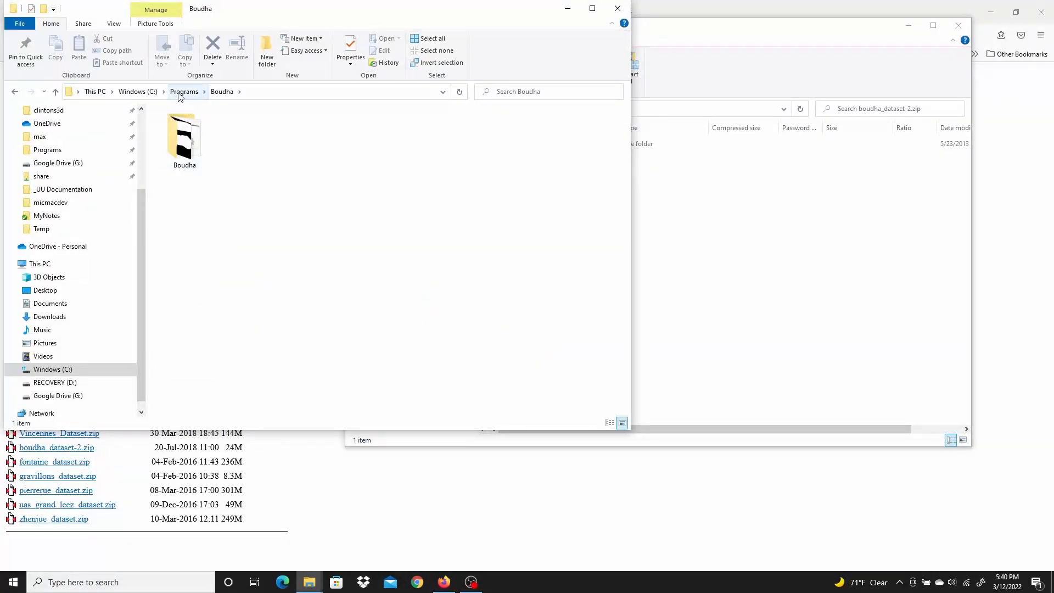
click(184, 91)
text(Boudhah)
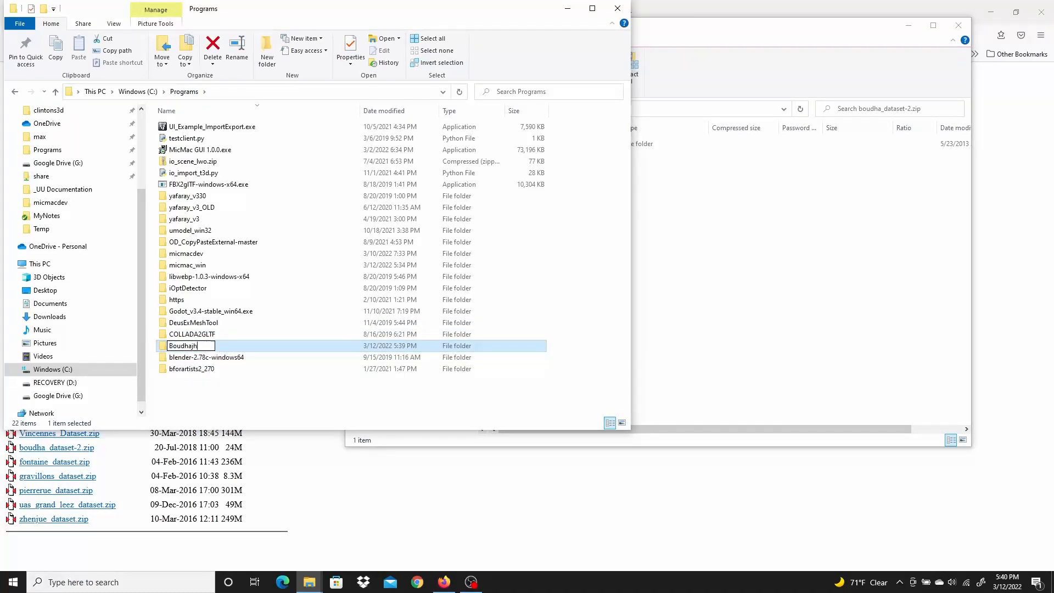
text(d)
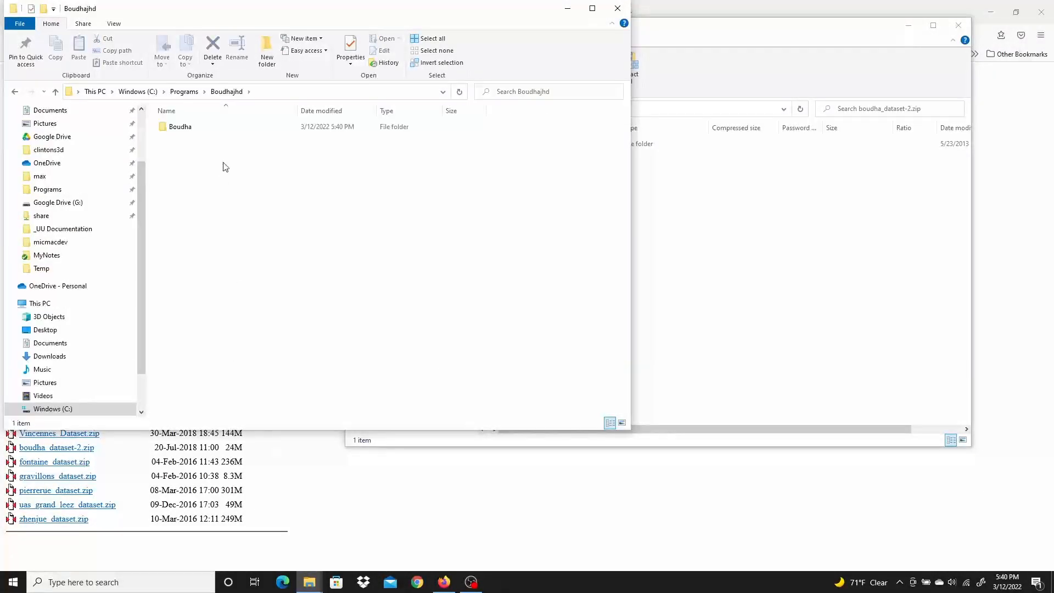
click(180, 126)
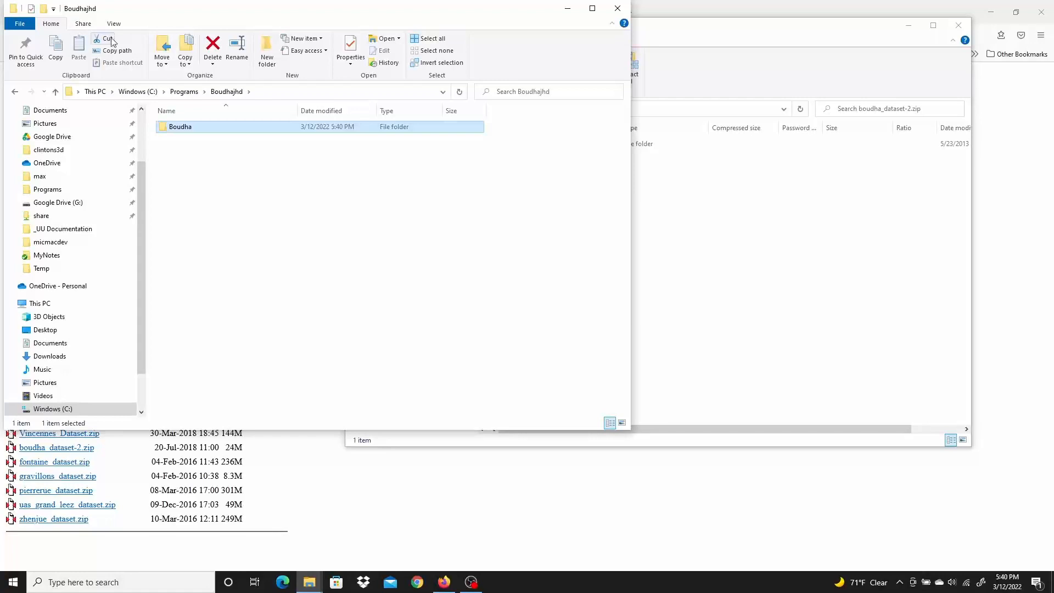
click(184, 91)
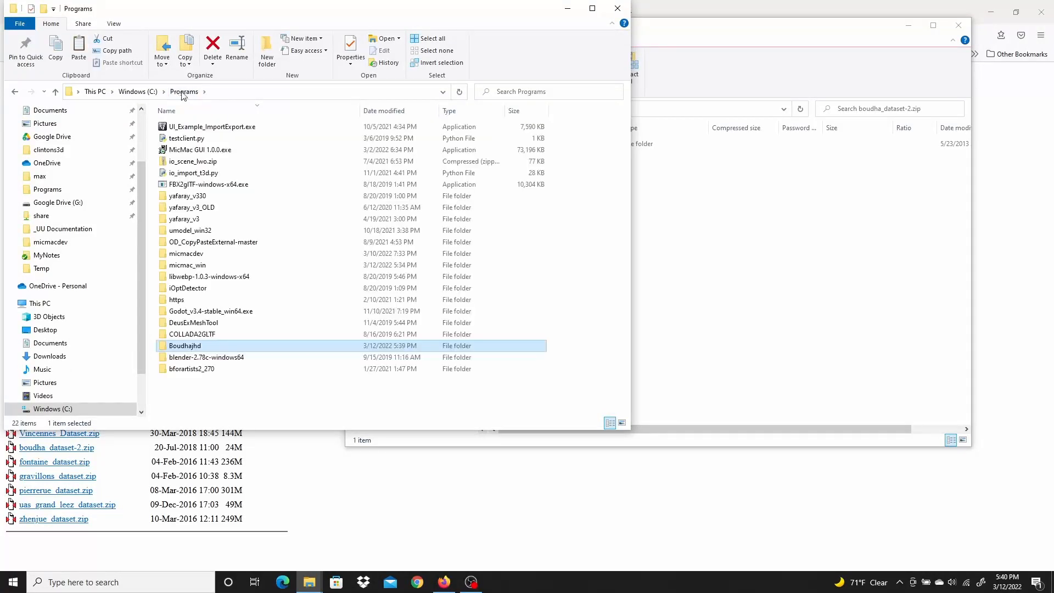
click(77, 48)
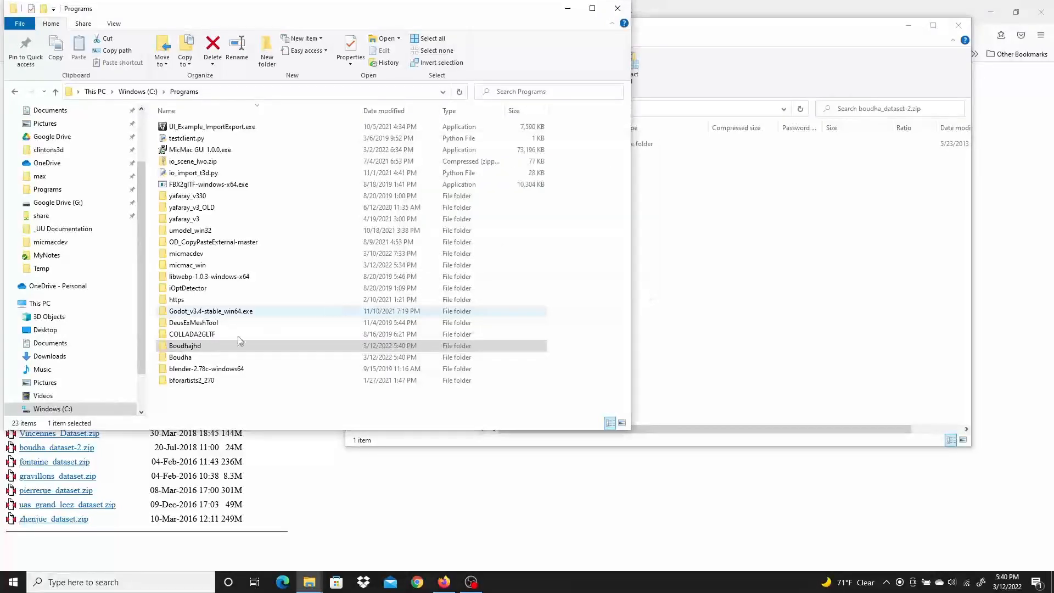
Delete the duplicate Boudhajhd folder, leaving Boudha beside micmac_win in Programs
click(180, 357)
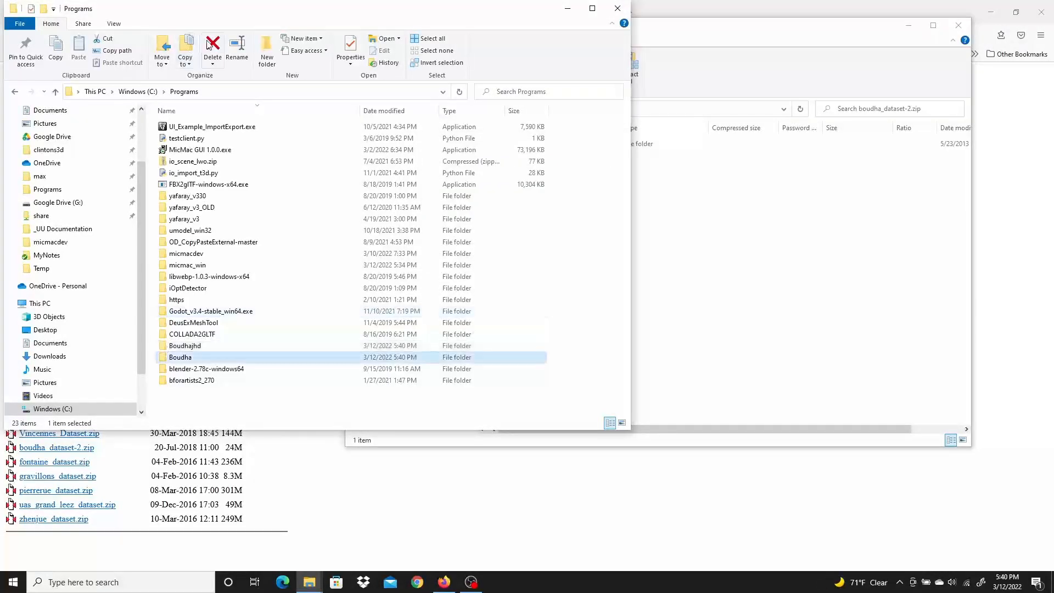
click(184, 346)
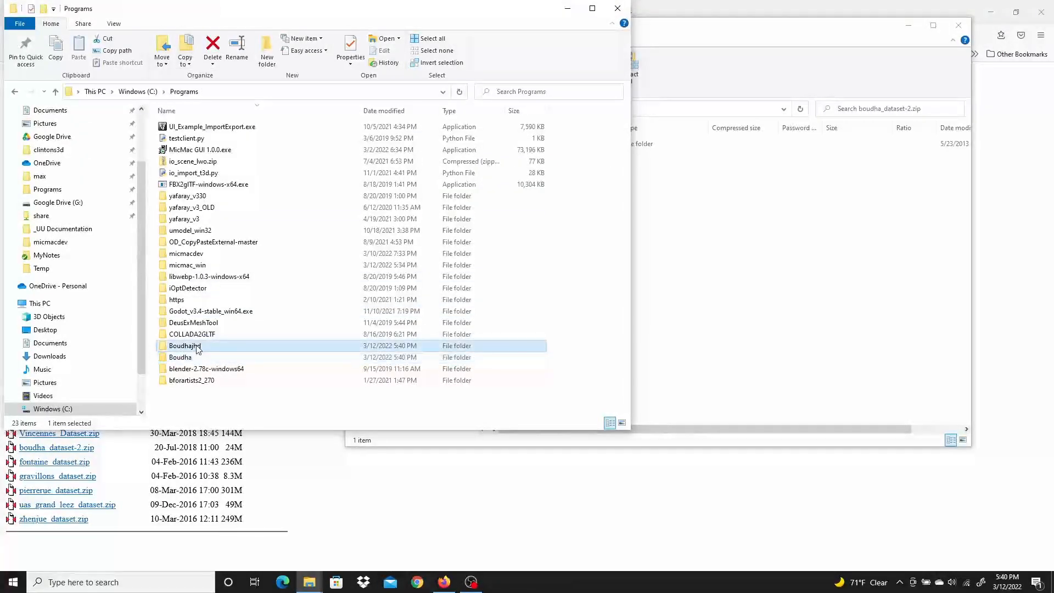
click(211, 47)
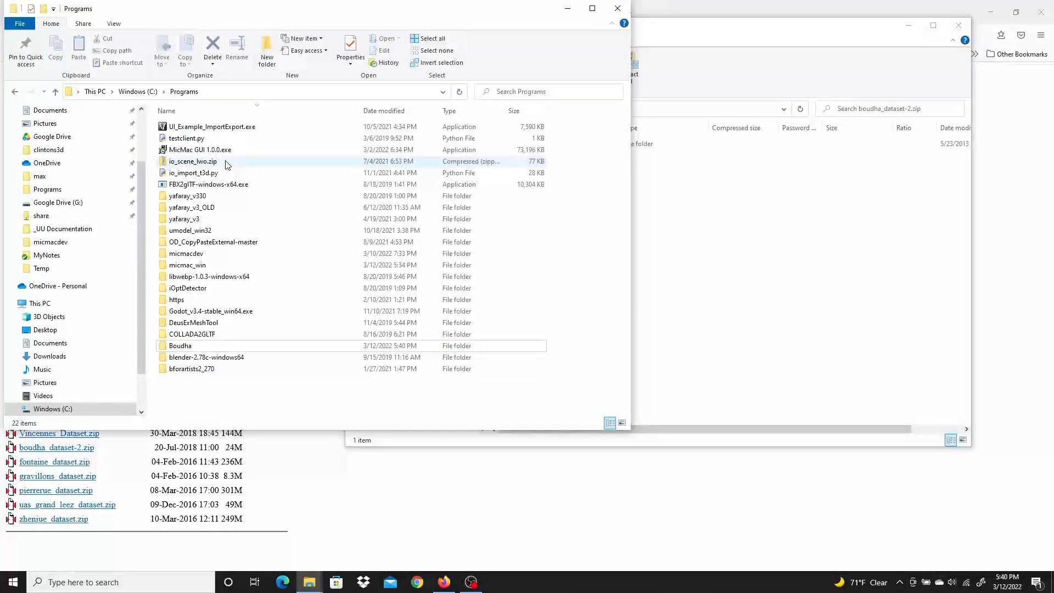
mouse_move(188, 265)
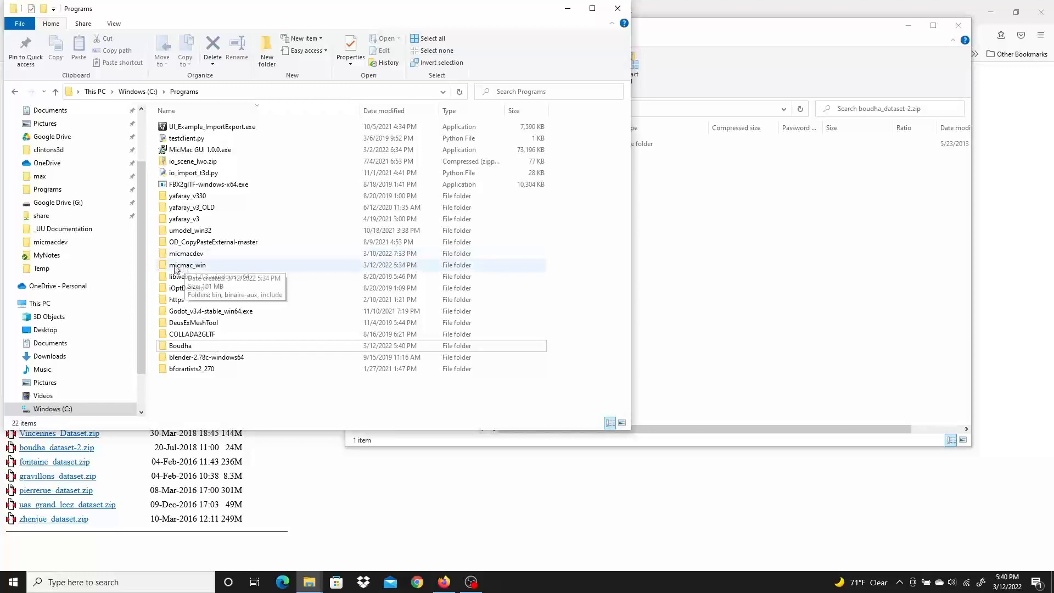
click(187, 264)
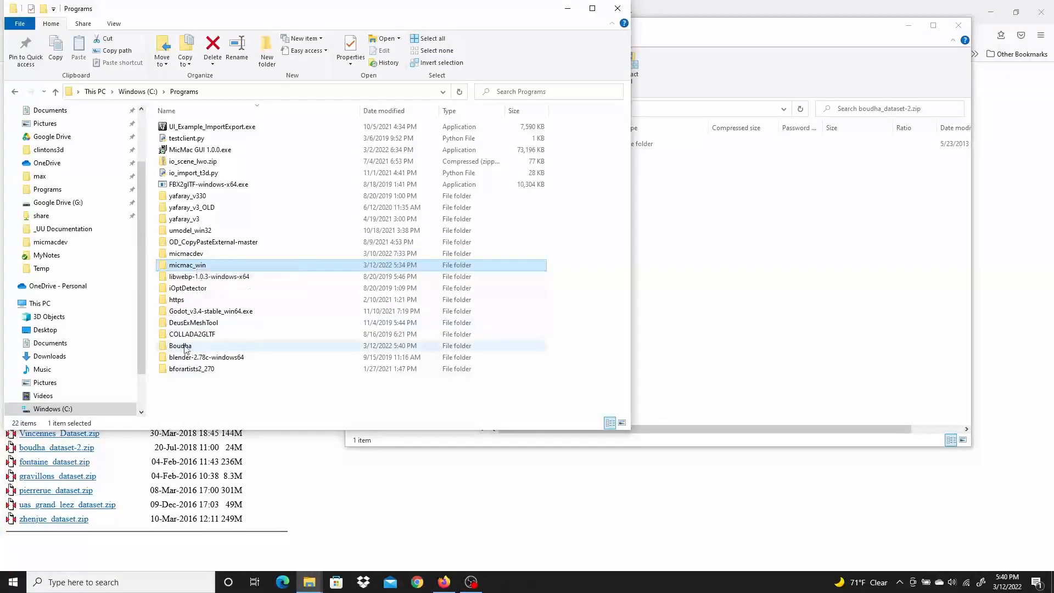
click(180, 345)
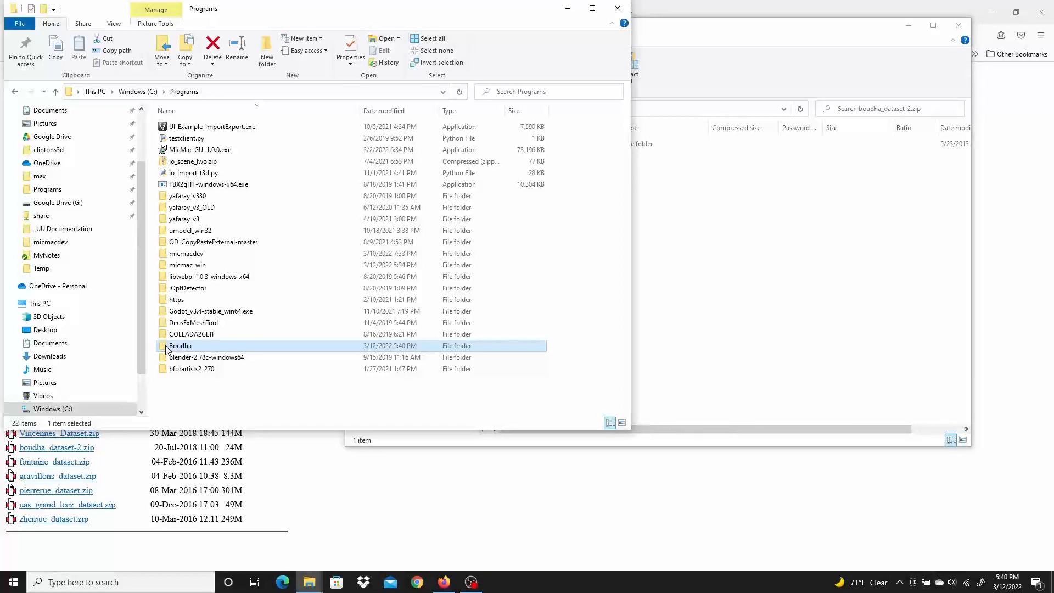
mouse_move(180, 345)
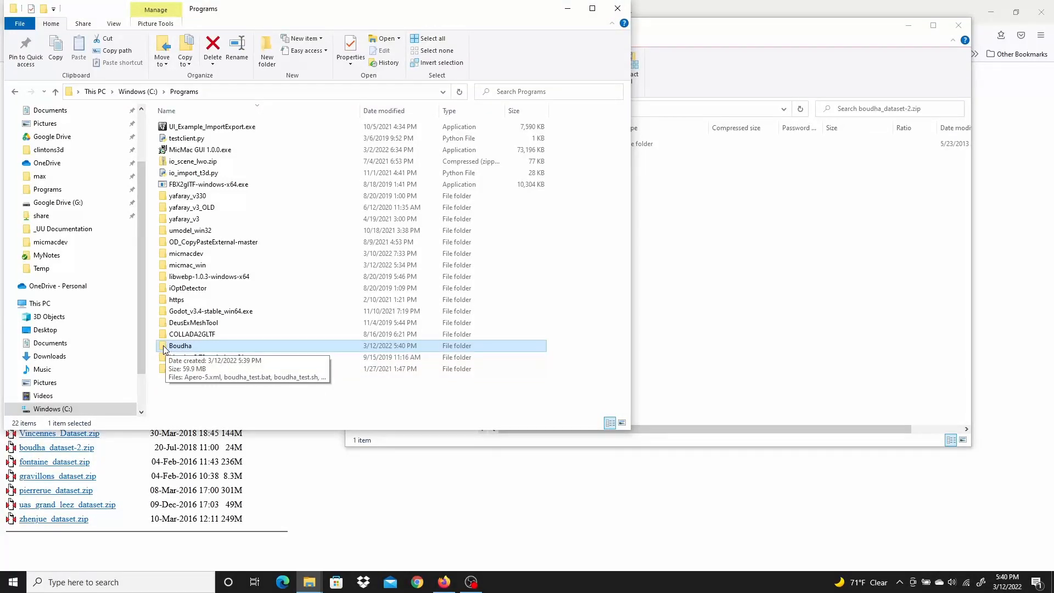
Launch a PowerShell window with C:\Programs\Boudha as its working directory
right_click(180, 346)
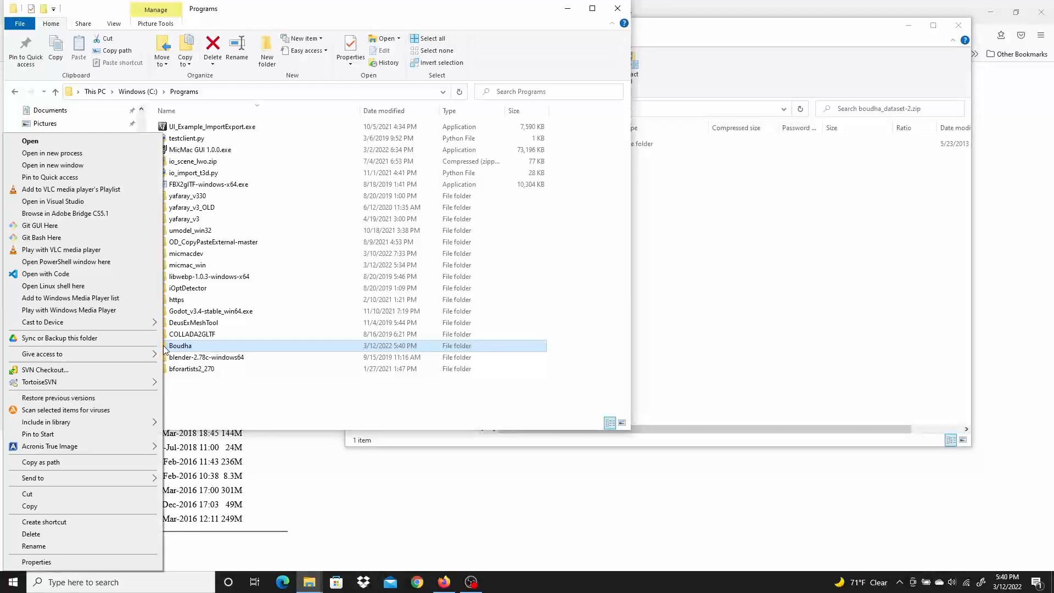
mouse_move(66, 262)
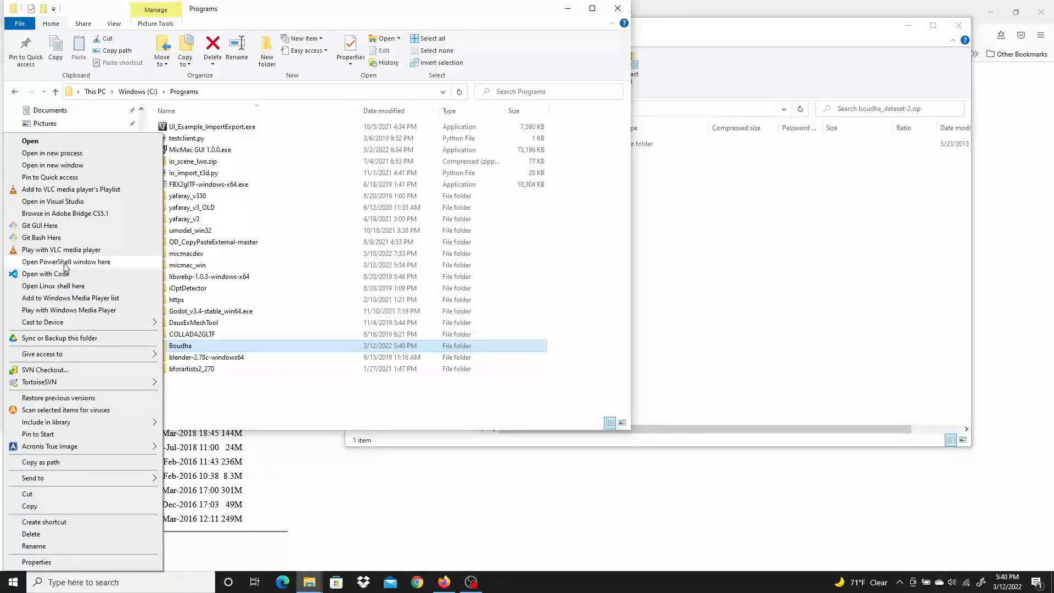
click(66, 261)
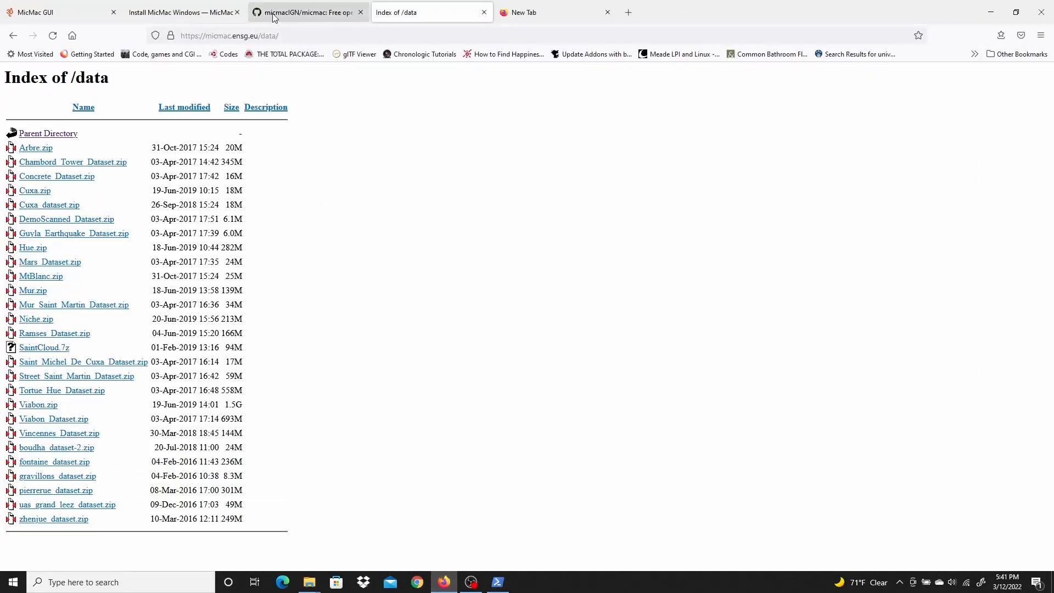
Check the Installation test command in the MicMac GitHub README, then return to PowerShell
click(307, 12)
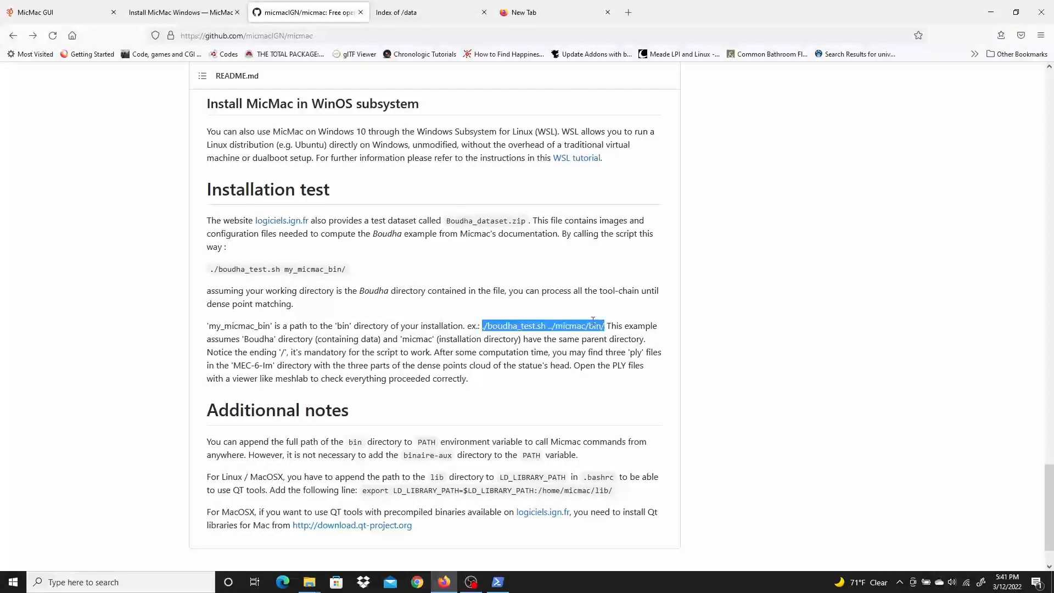
click(497, 582)
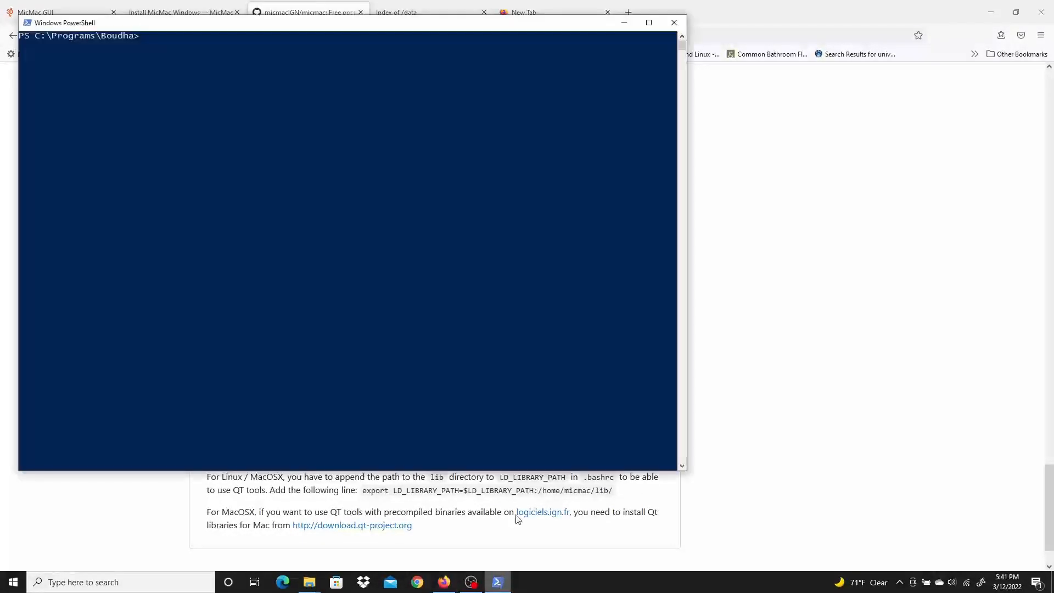
Run ./boudha_test.bat ../micmac_win/bin/ until it exports the .ply and reports RESULT = 0
text(./boudha_test.sh ../micmac/bin/)
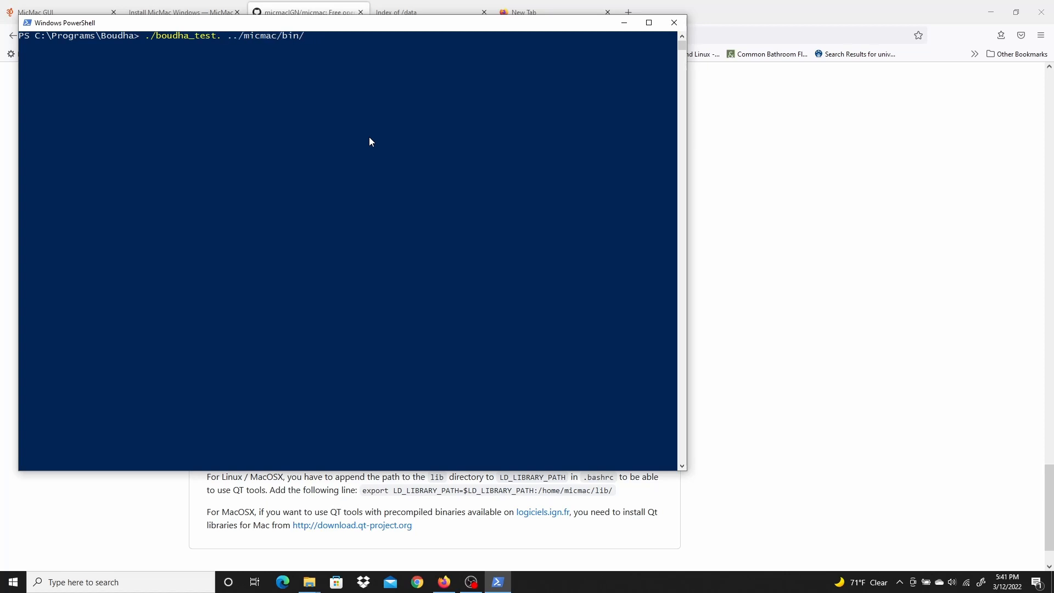
text(bat)
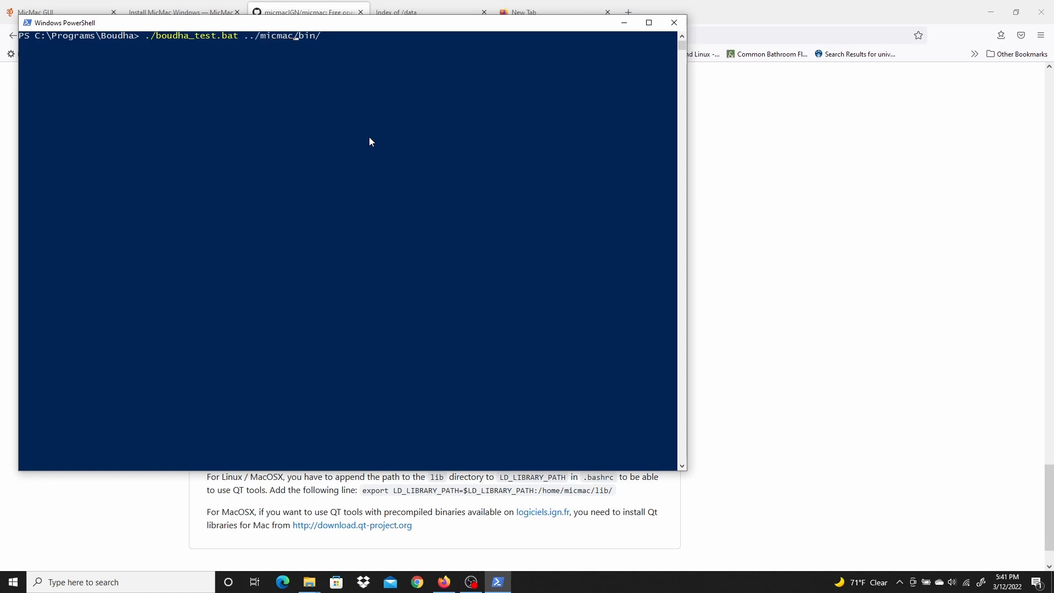
text(_wi)
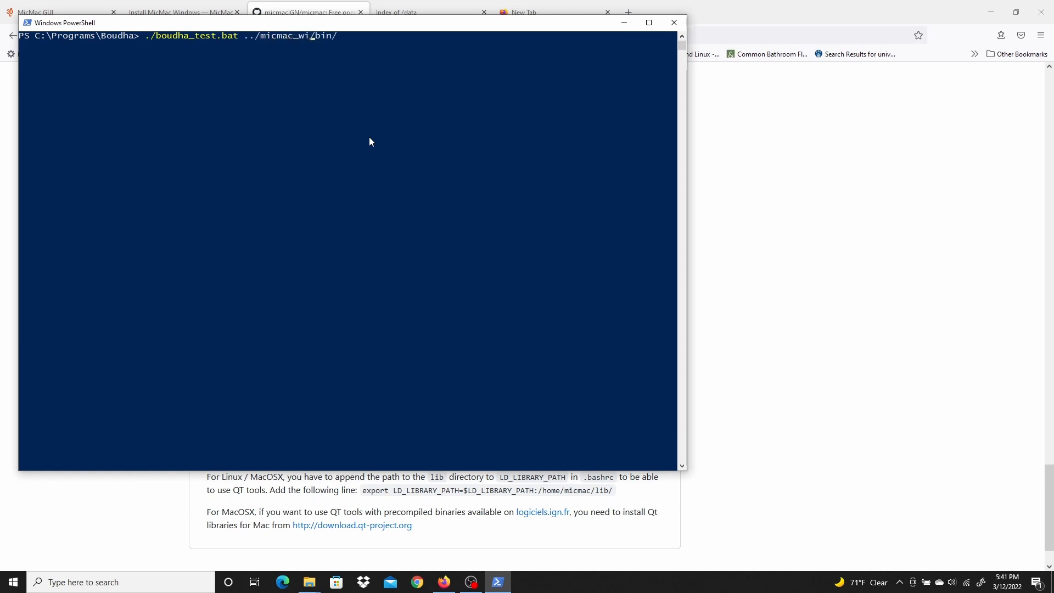
text(n/)
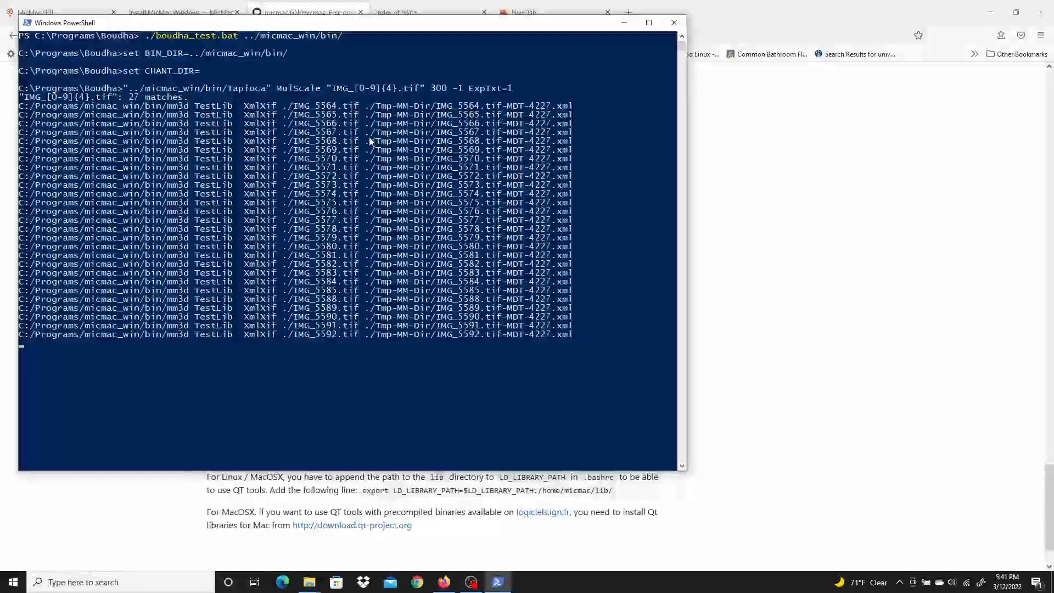
scroll(down, 3)
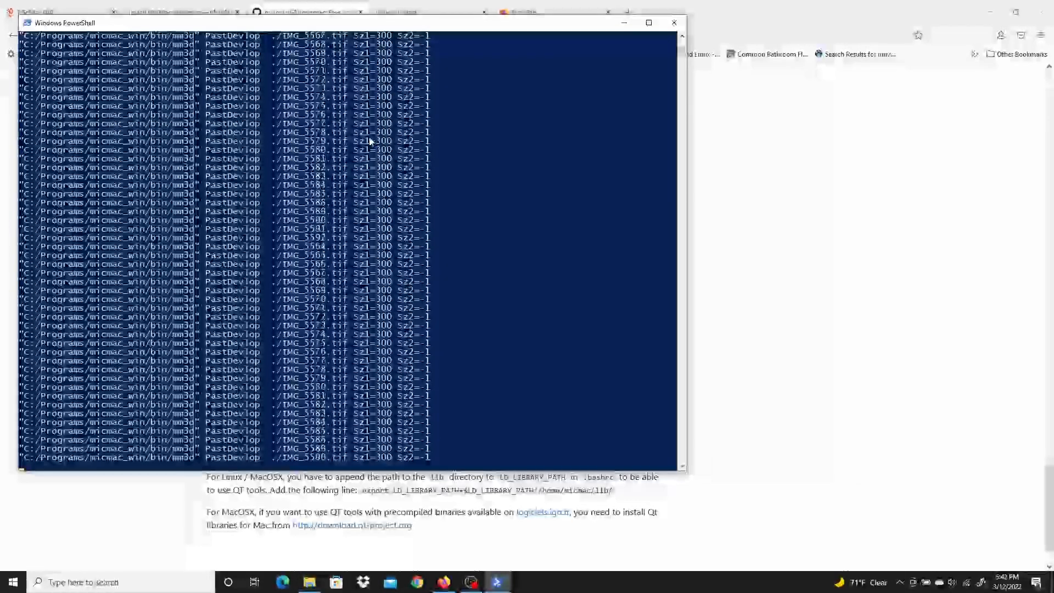
scroll(down, 3)
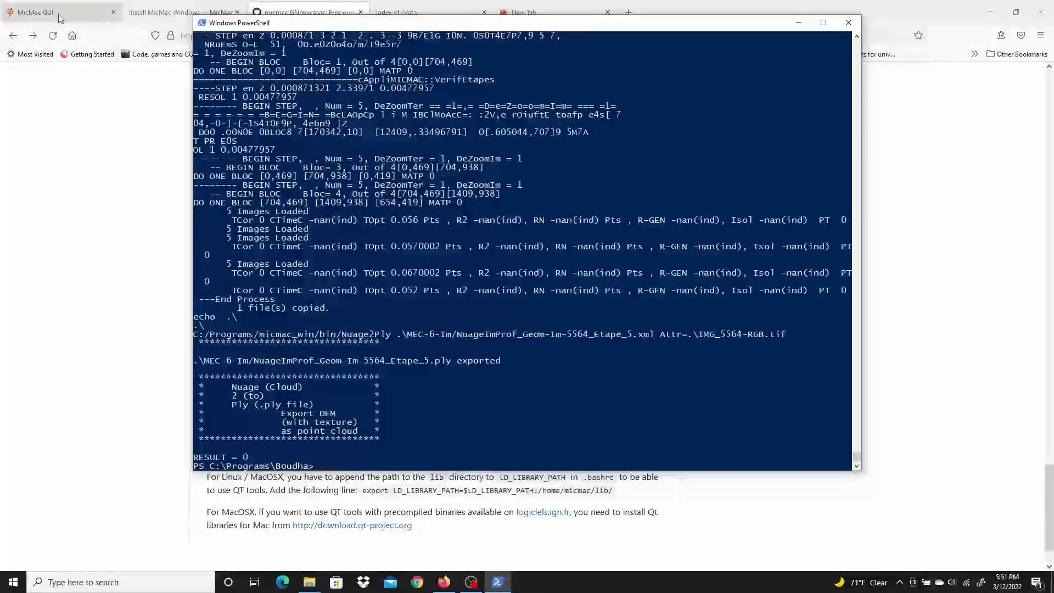
Follow the MicMac GUI page's MeshLab link to its download section, then minimize Firefox
click(57, 12)
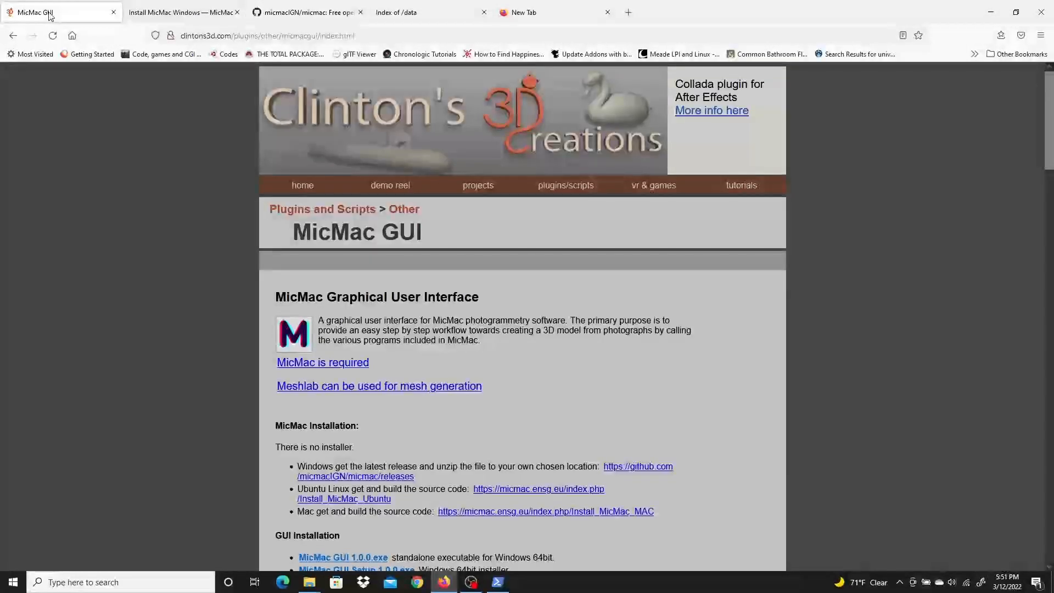
scroll(down, 3)
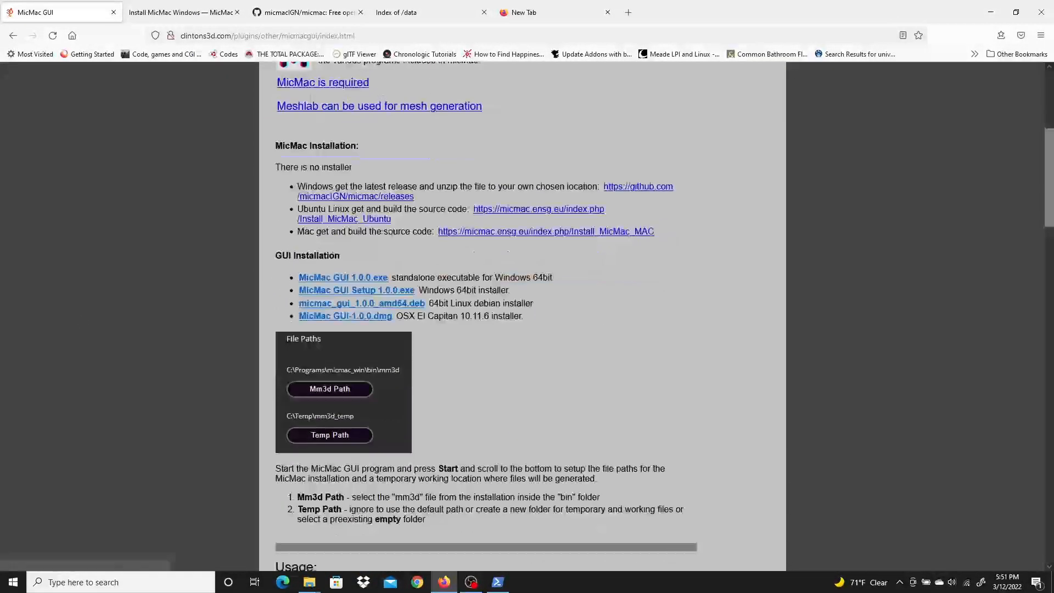
mouse_move(393, 137)
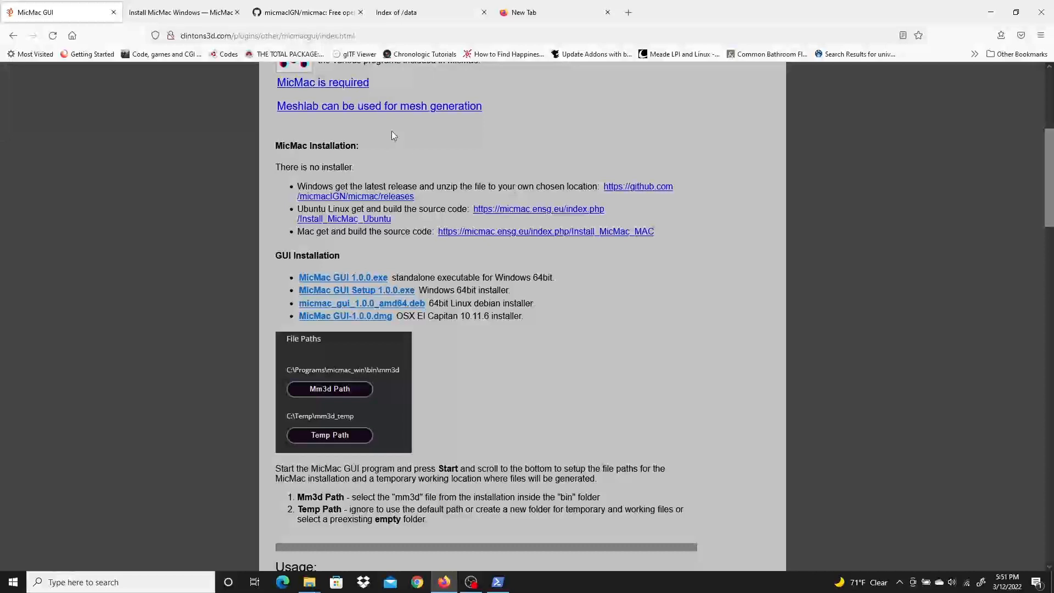
click(379, 106)
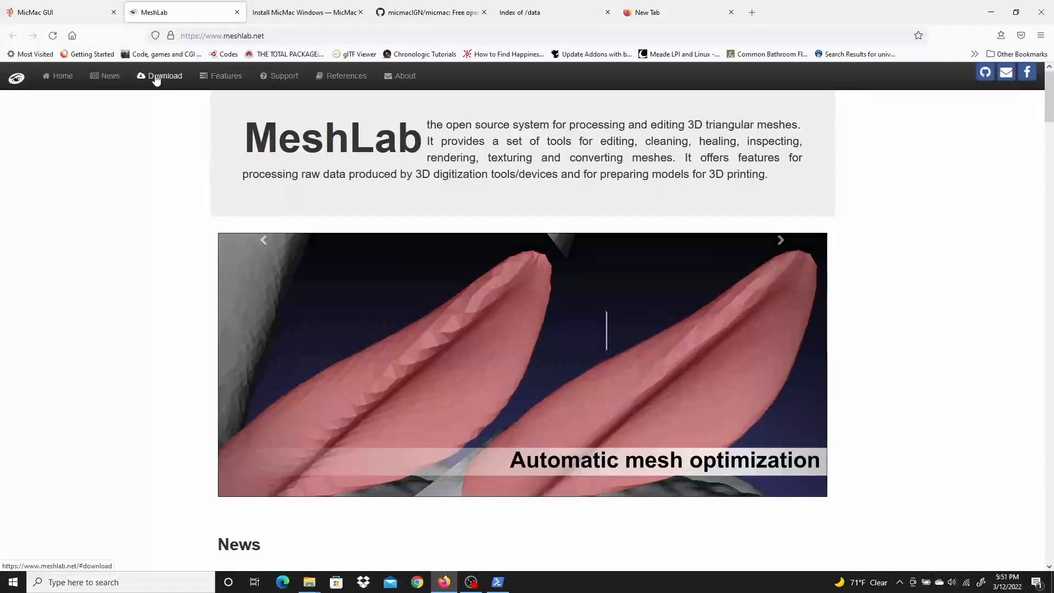
click(164, 76)
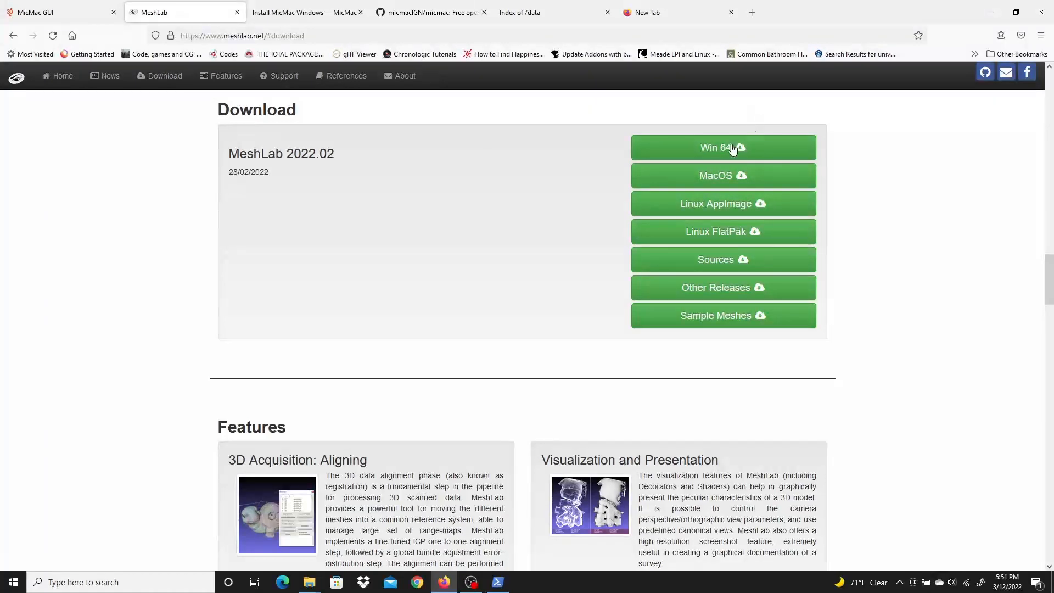
mouse_move(990, 12)
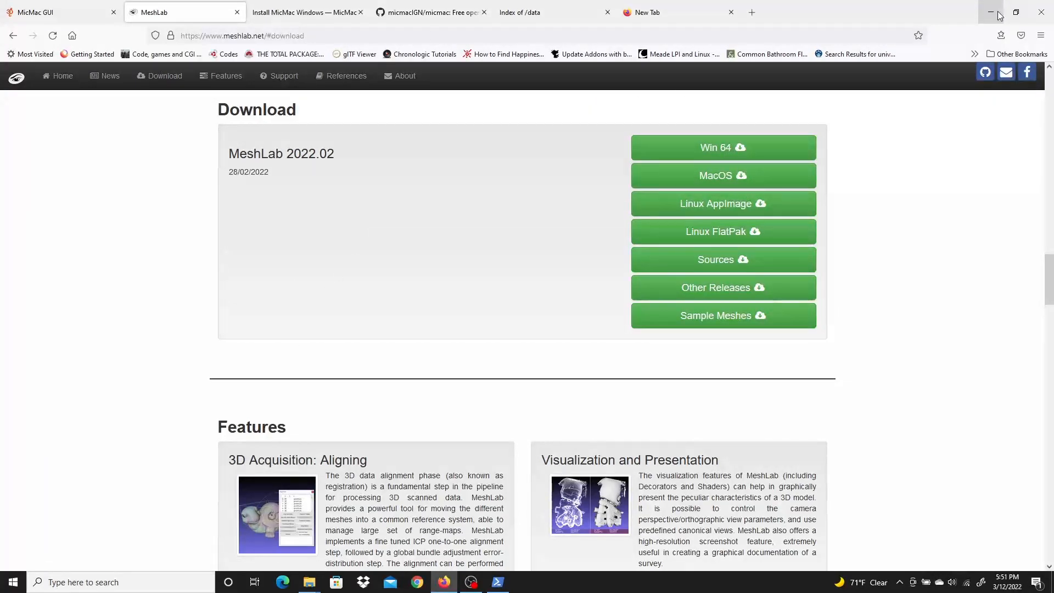
click(990, 12)
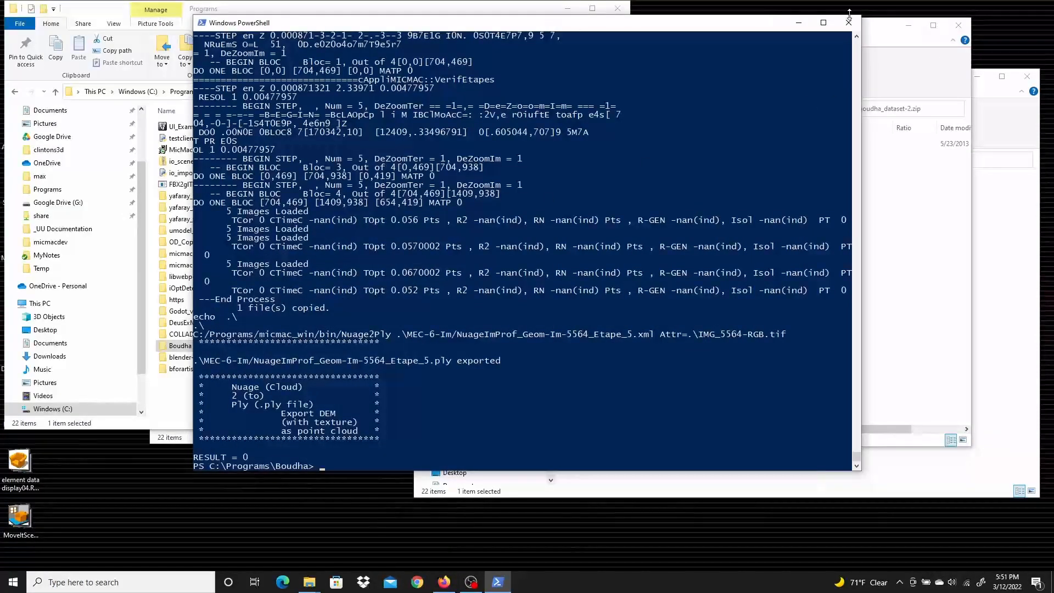
Minimize PowerShell and the Programs window to reveal the MeshLab desktop shortcut
click(799, 22)
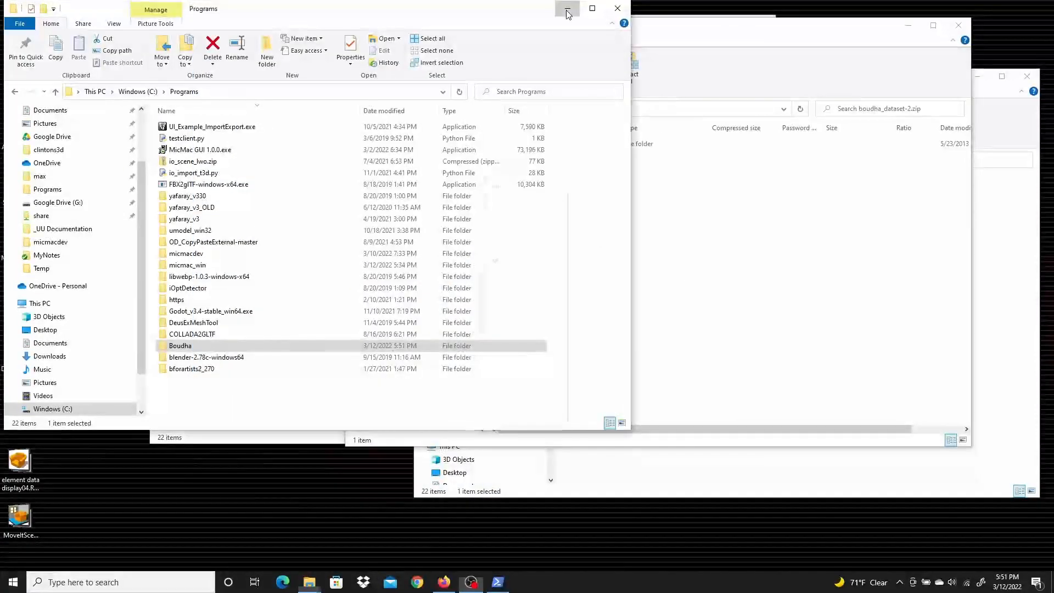
click(567, 7)
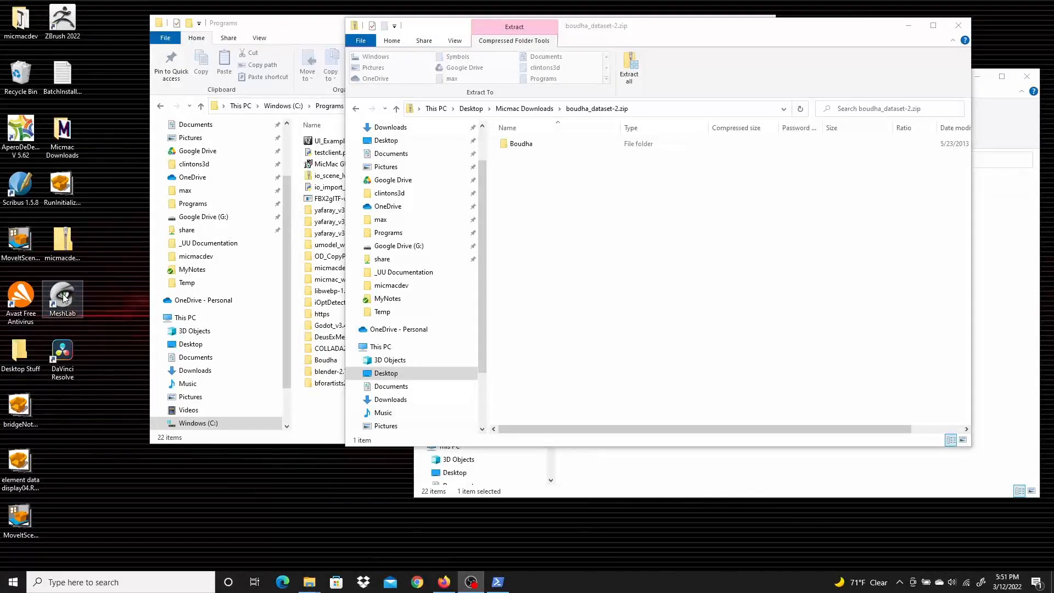
Launch MeshLab and start an Import Mesh file dialog
double_click(61, 301)
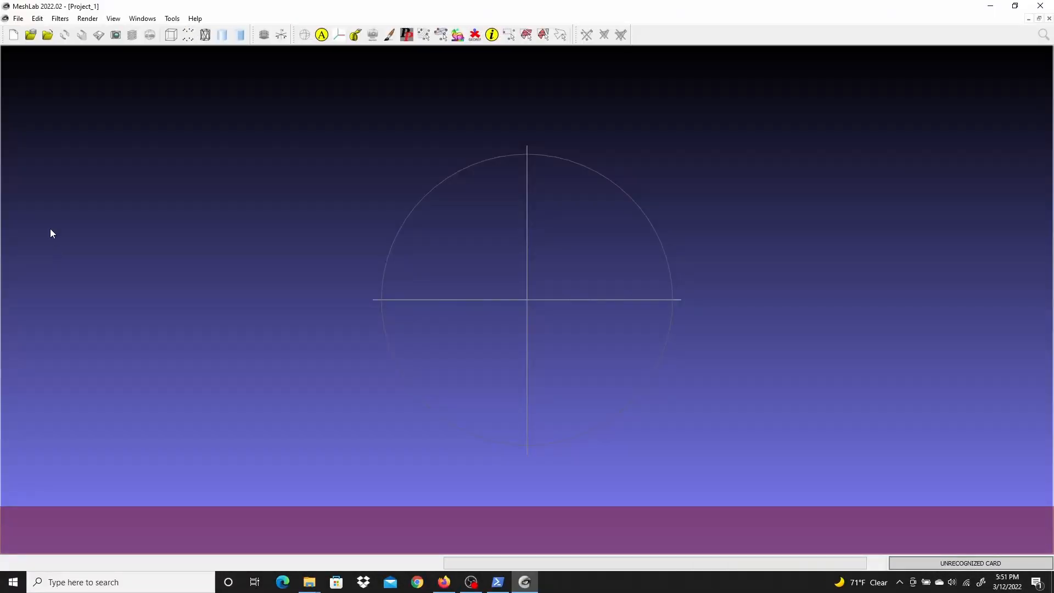
click(17, 18)
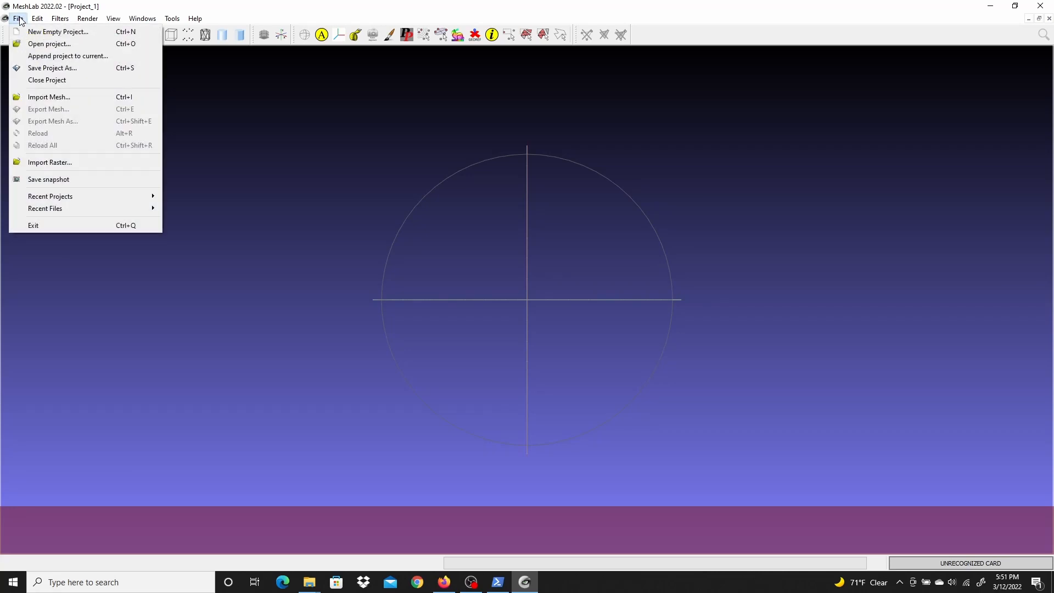
mouse_move(48, 96)
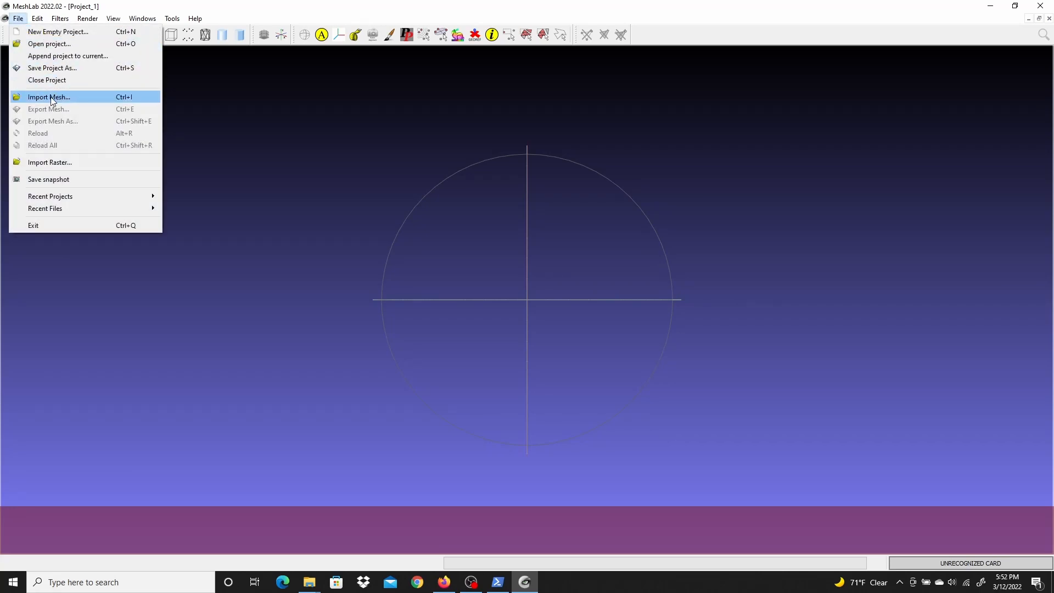
click(47, 96)
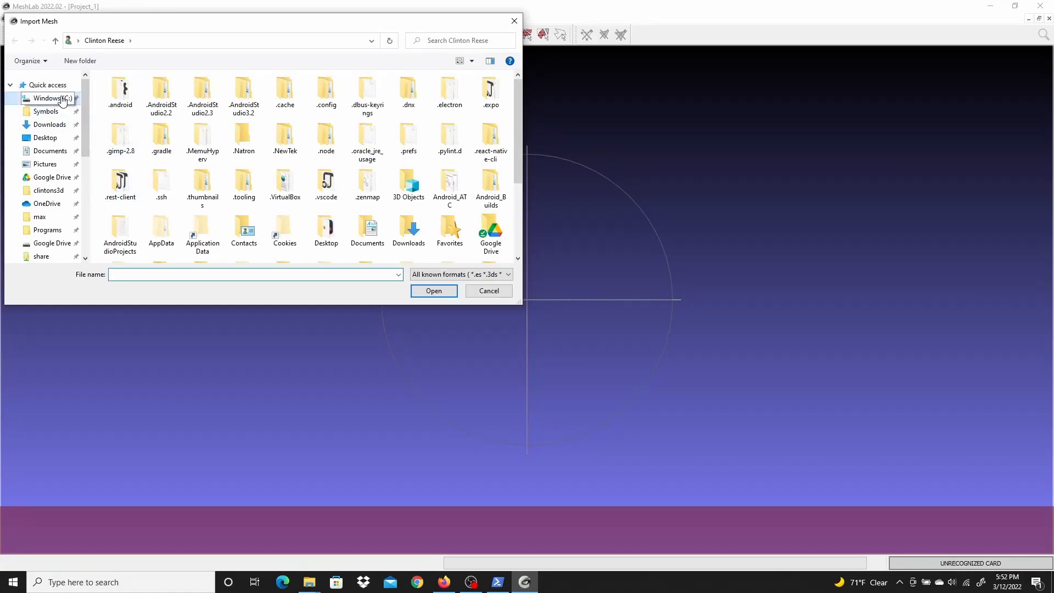
Import the three NuageImProf .ply point clouds from C:\Programs\Boudha\MEC-6-Im
click(47, 98)
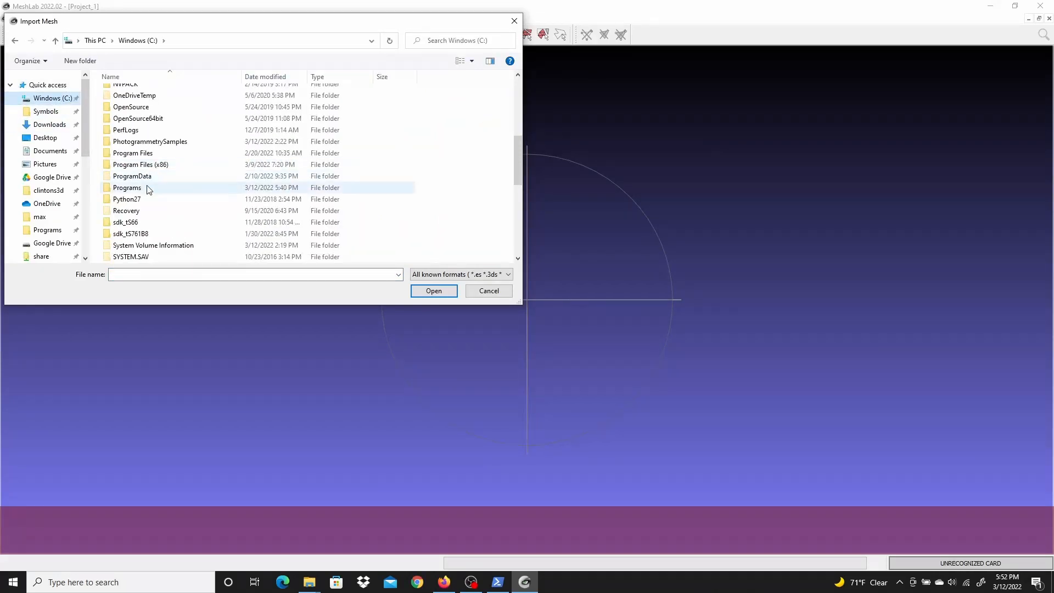
double_click(127, 188)
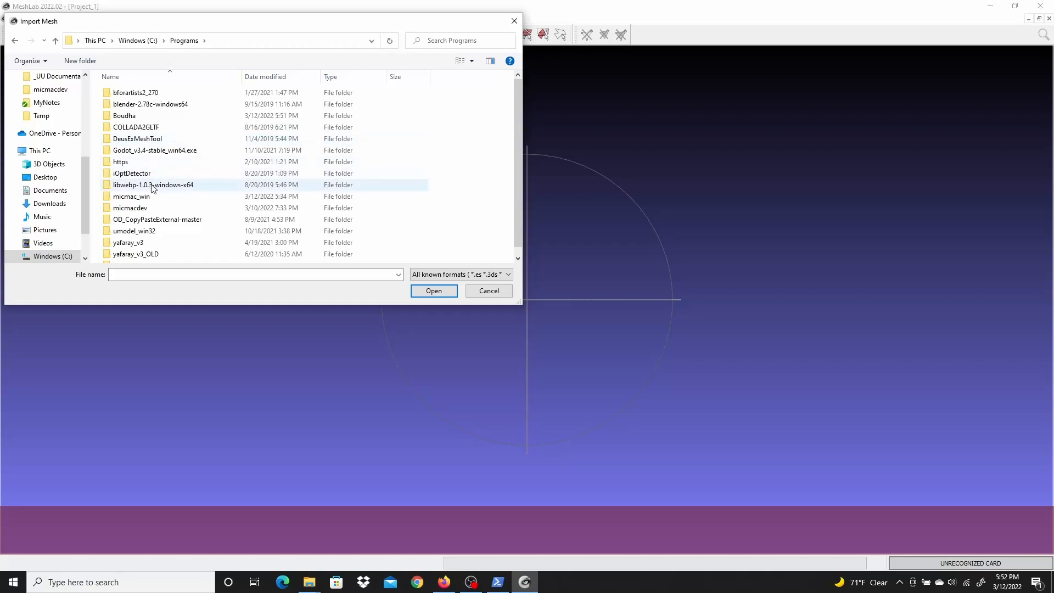
click(124, 116)
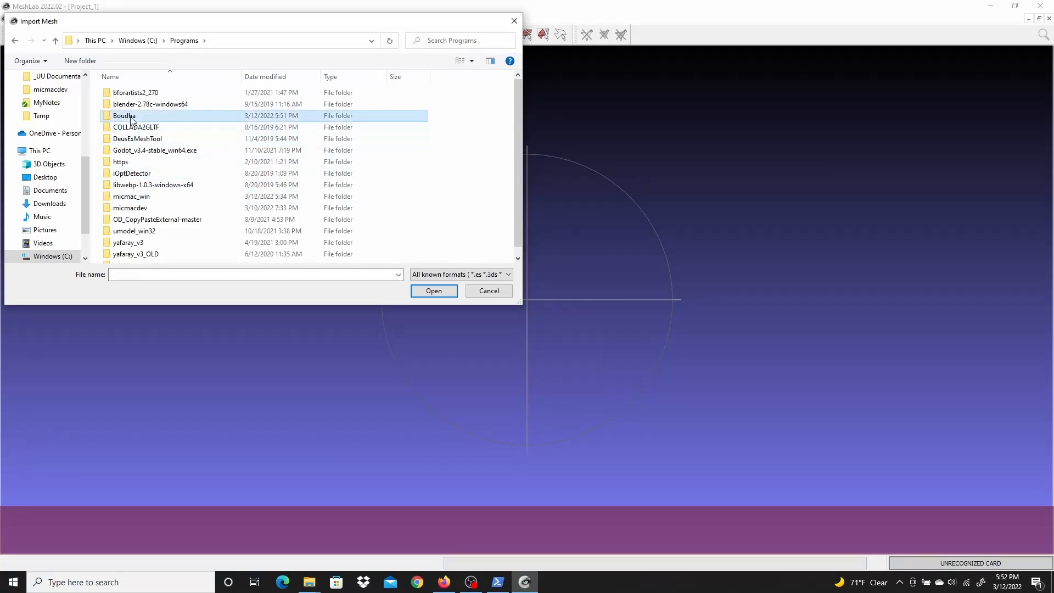
double_click(124, 115)
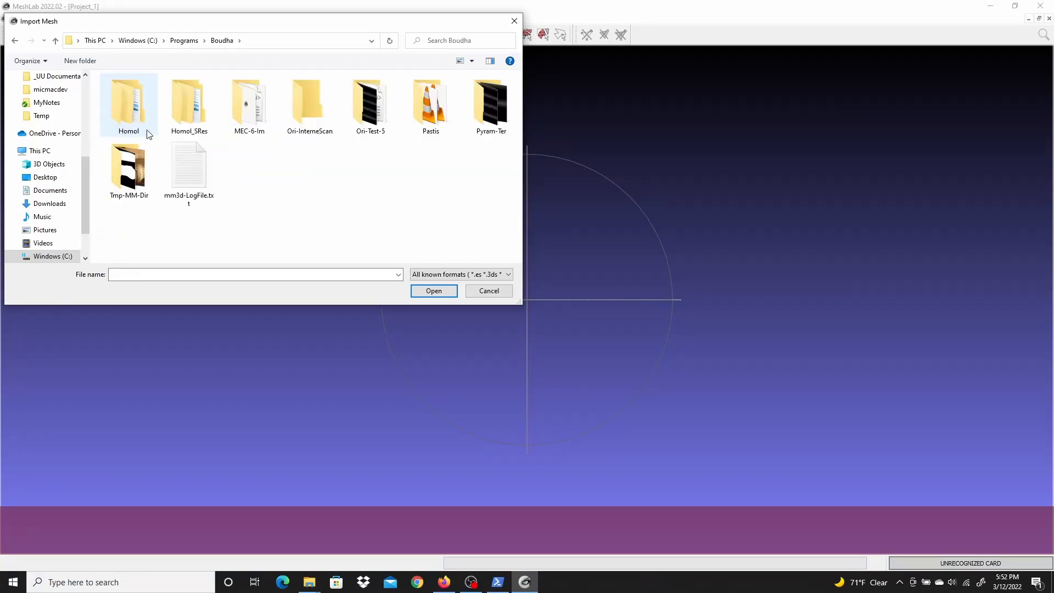
mouse_move(250, 105)
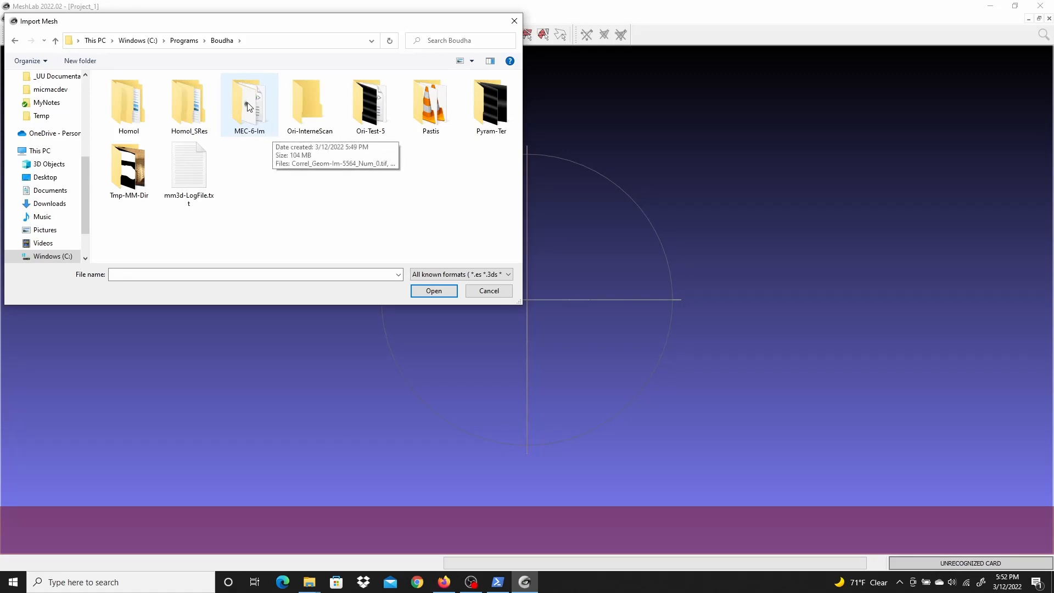
double_click(249, 102)
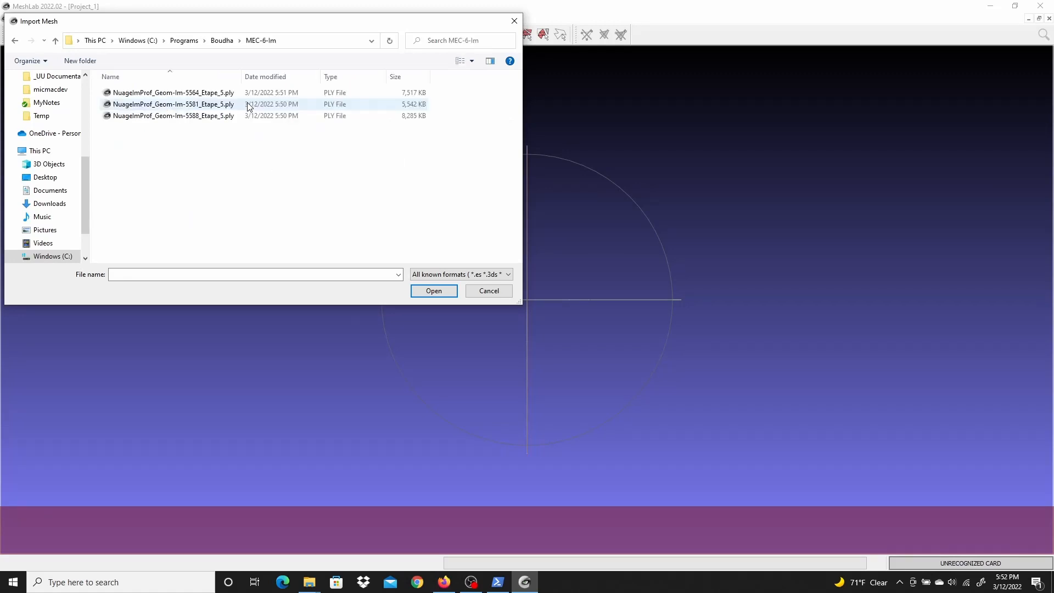
mouse_move(152, 93)
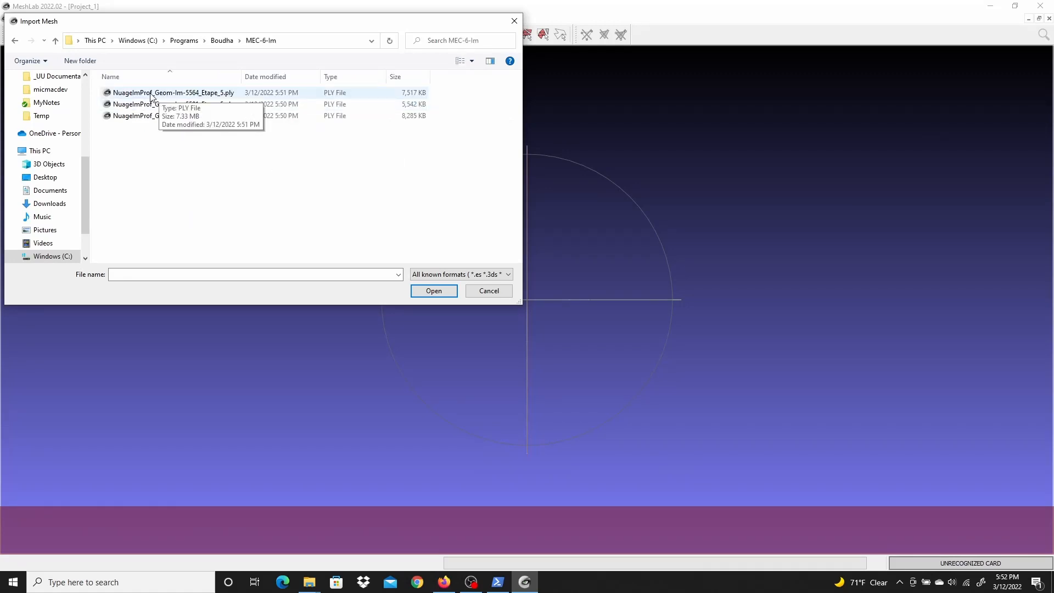
click(174, 115)
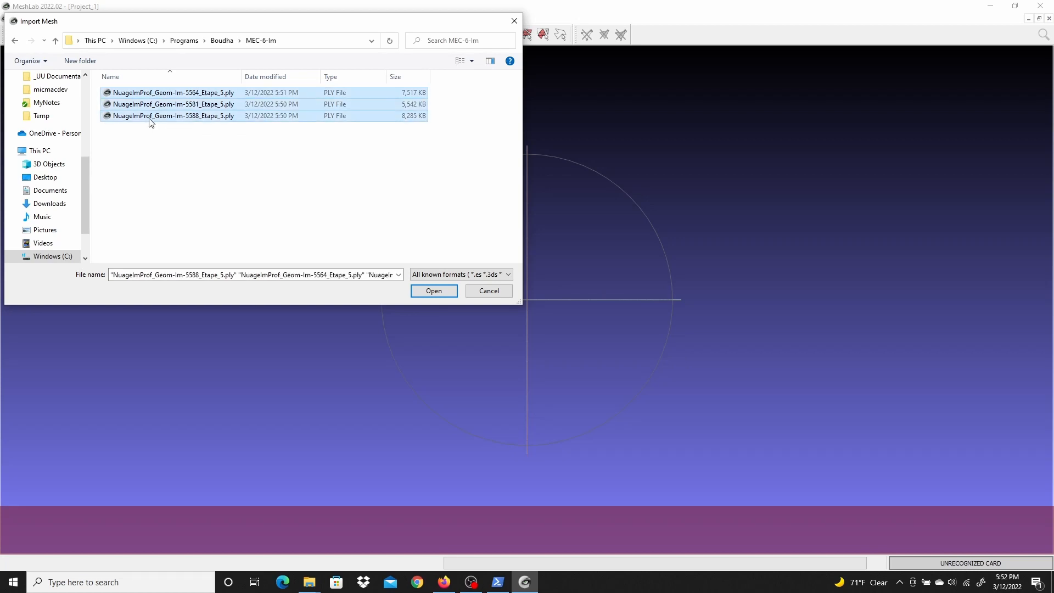
click(432, 290)
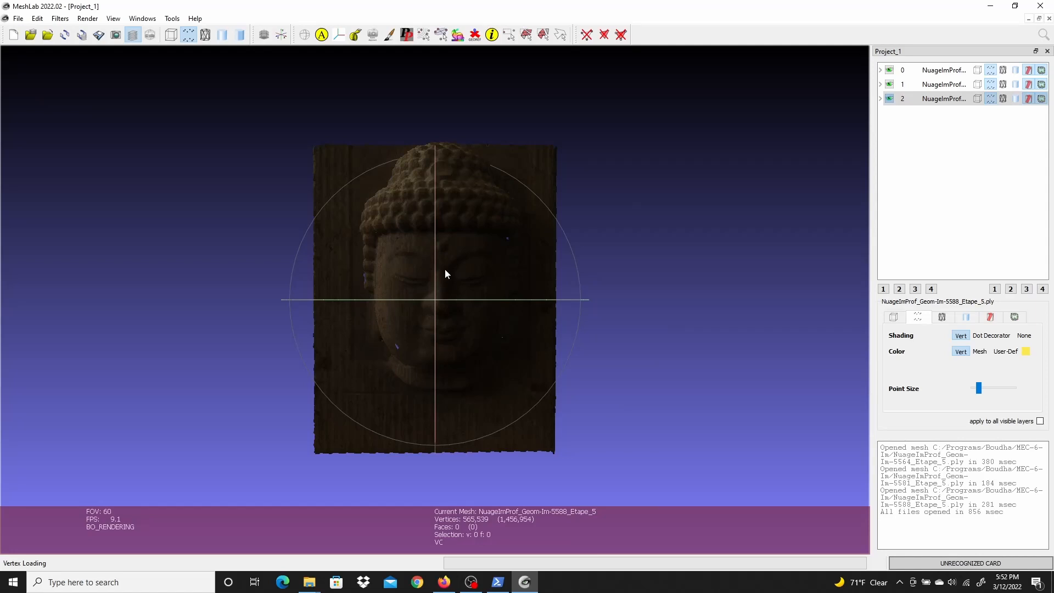
mouse_move(1034, 345)
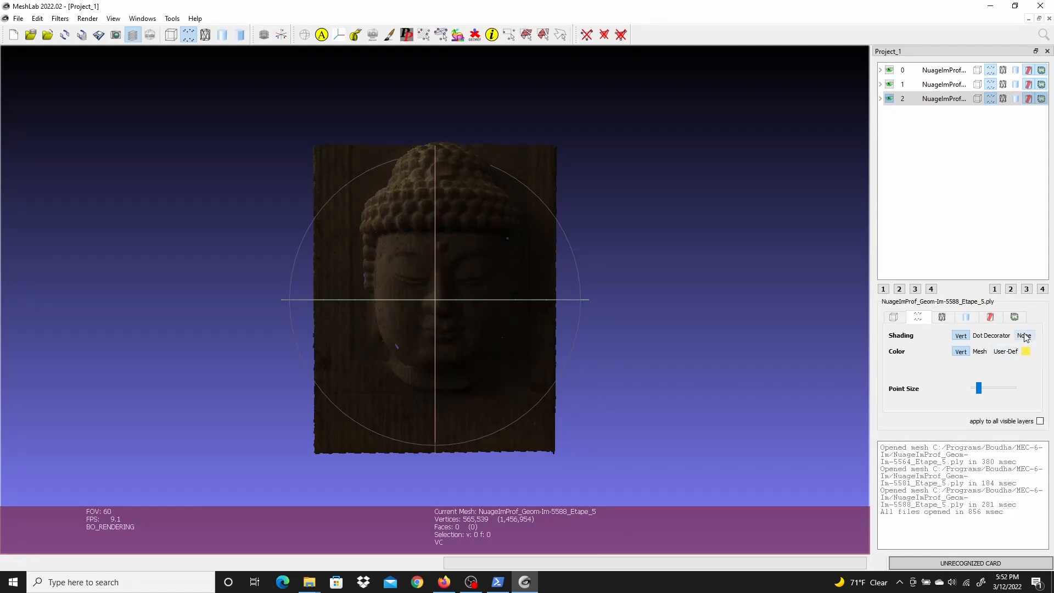
Set shading to None, make layer 0 current and show each point cloud's vertex count
click(944, 84)
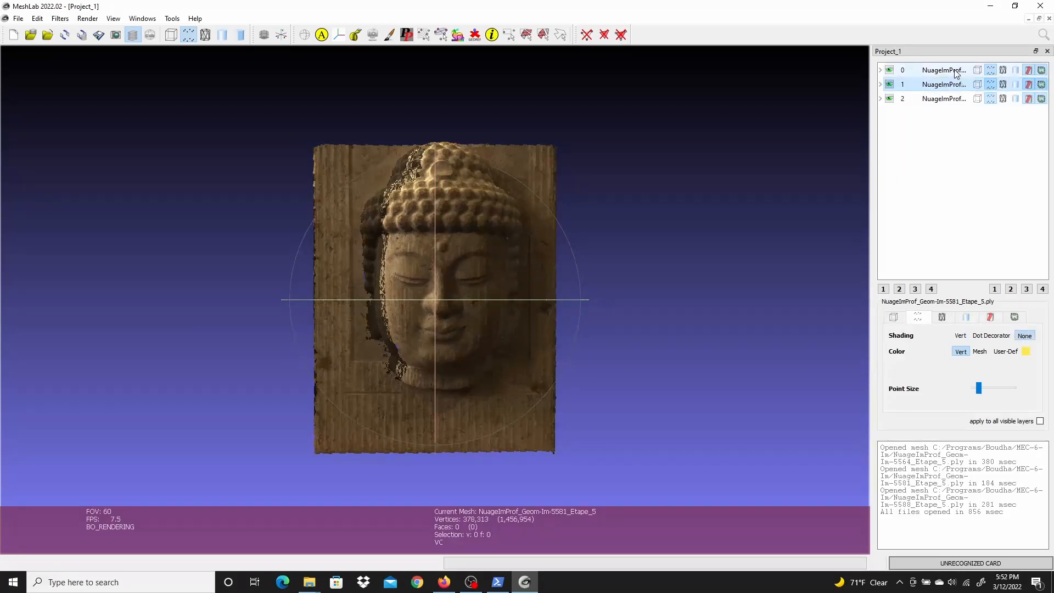
click(944, 70)
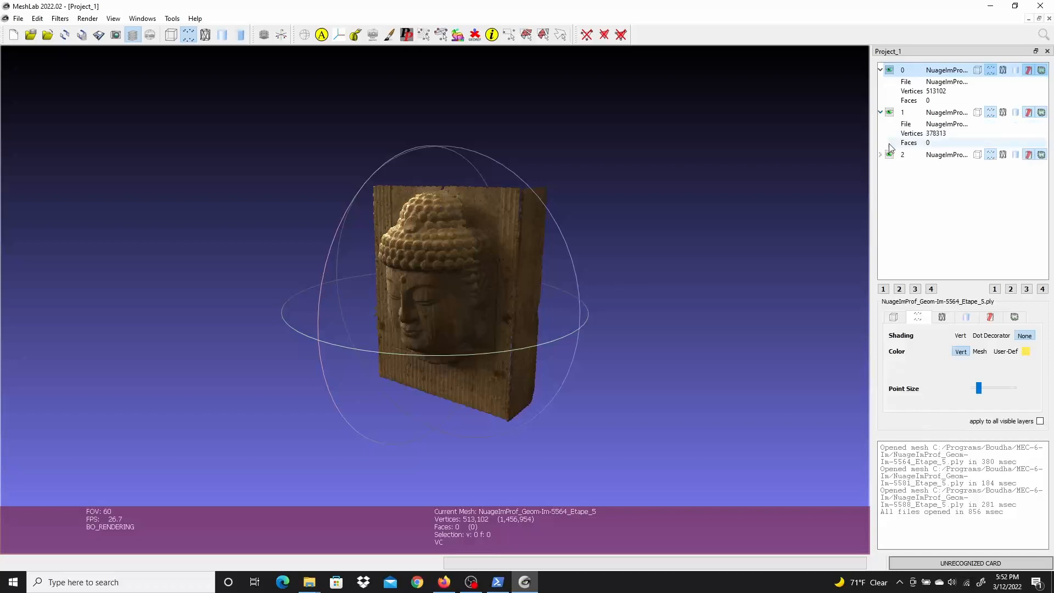
click(879, 154)
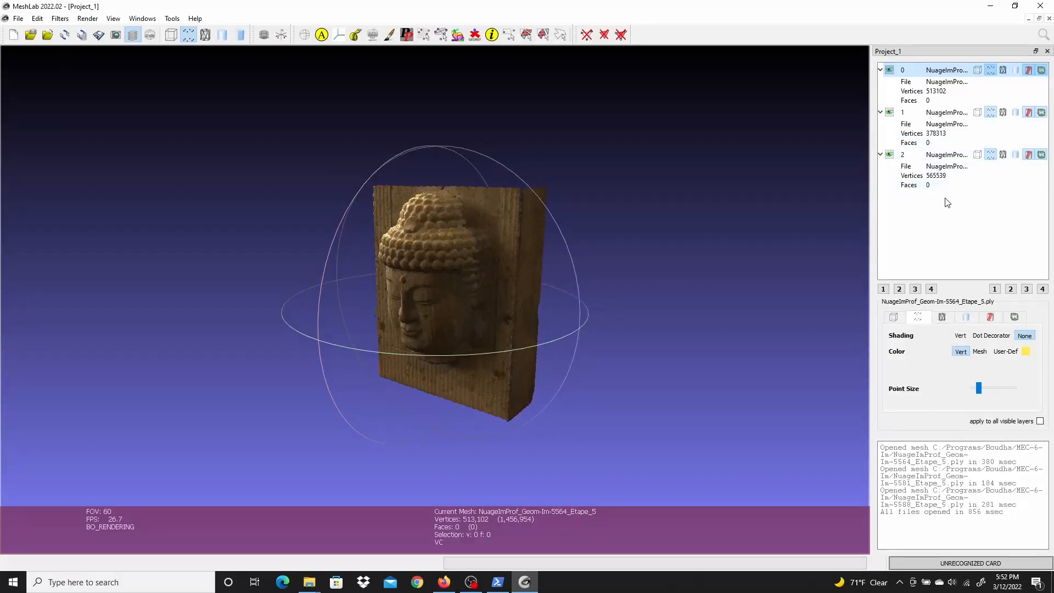
mouse_move(934, 196)
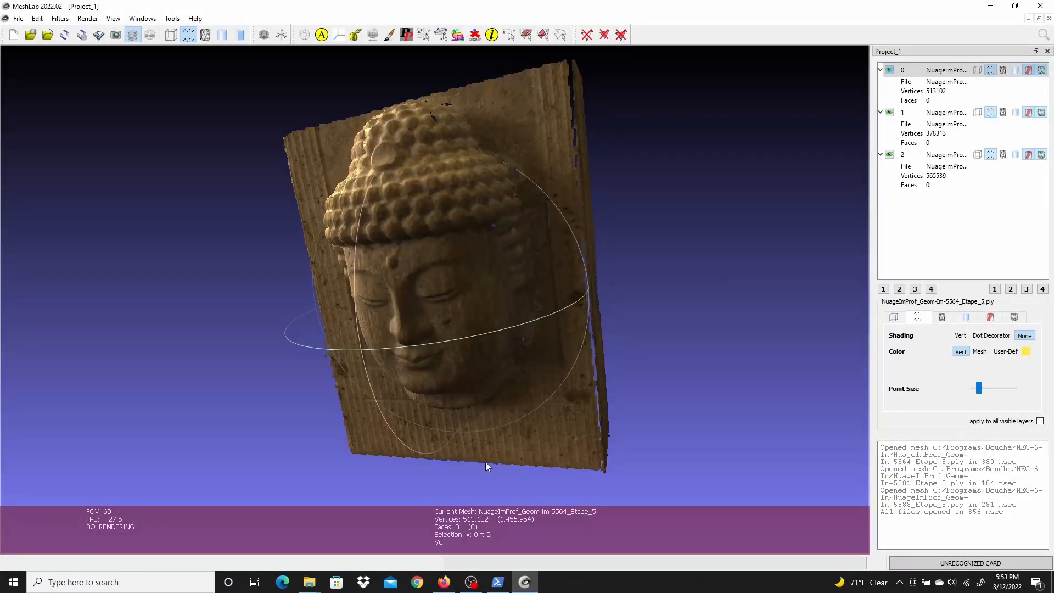
mouse_move(443, 582)
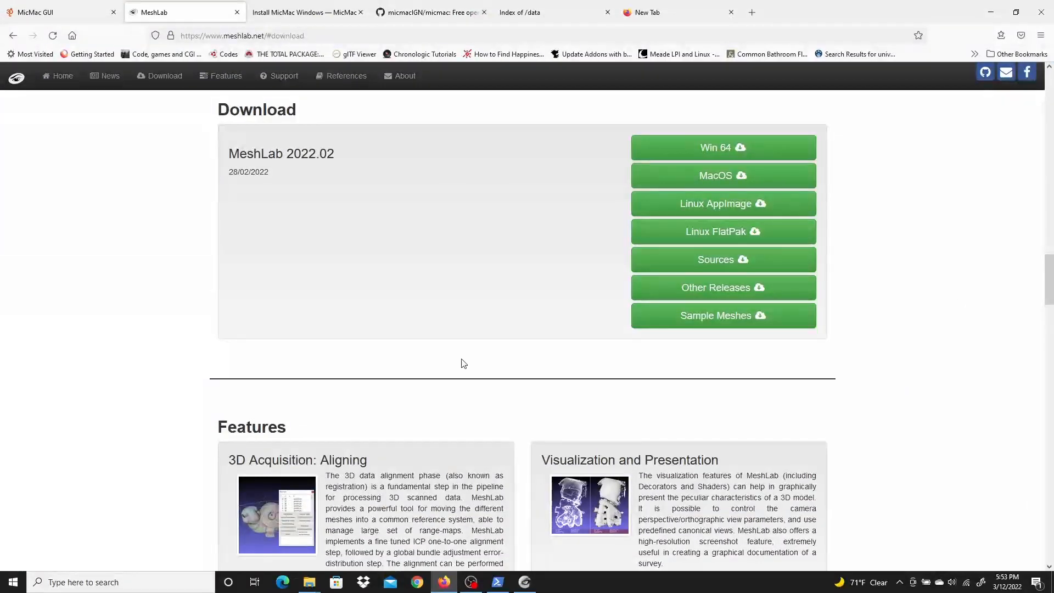
mouse_move(545, 12)
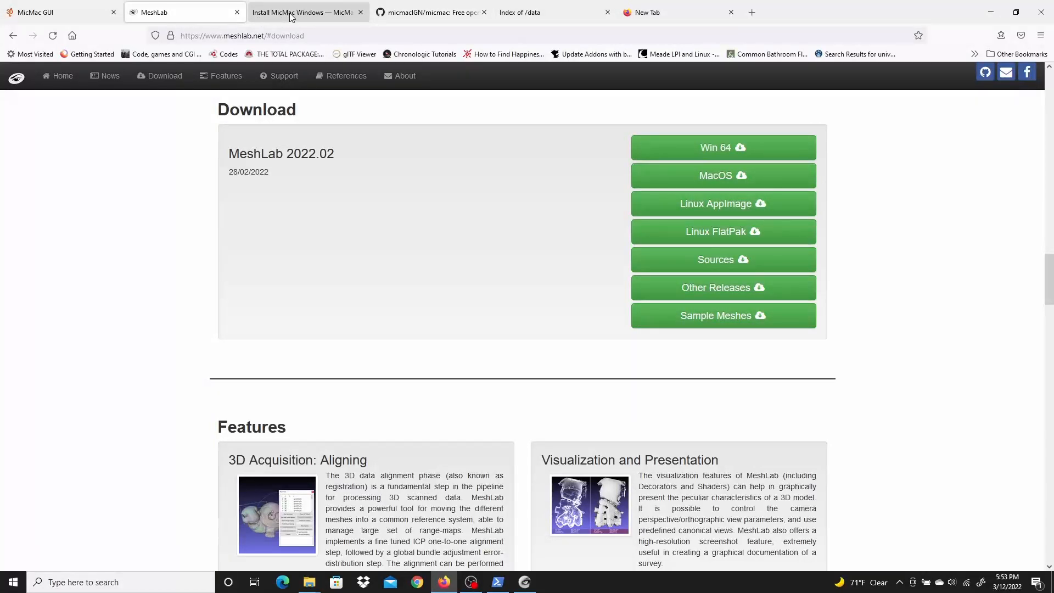
In the micmacIGN/micmac README, bring up the Additionnal notes for Windows section
click(430, 12)
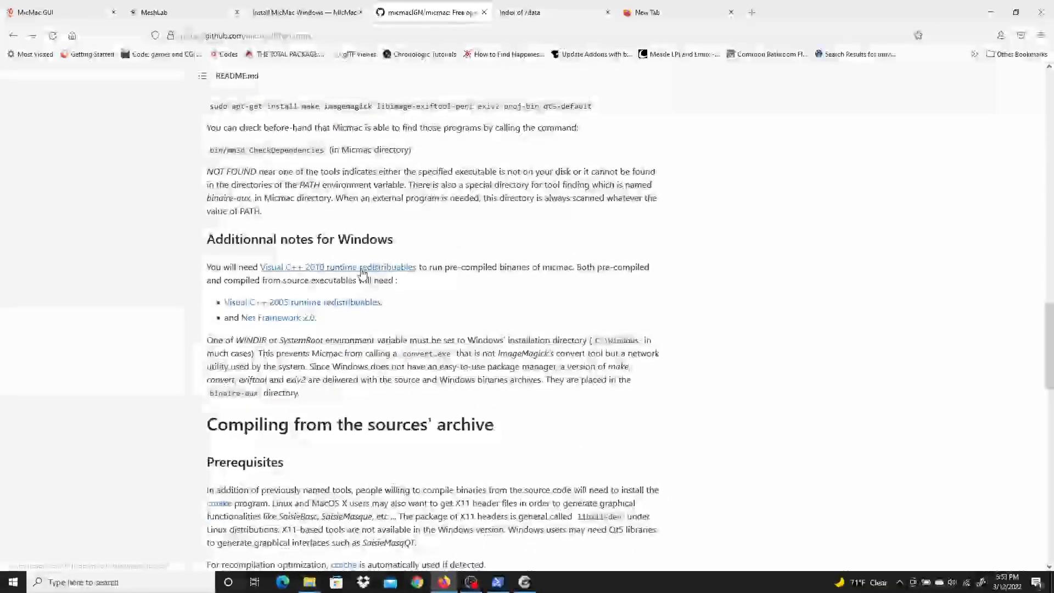
double_click(299, 238)
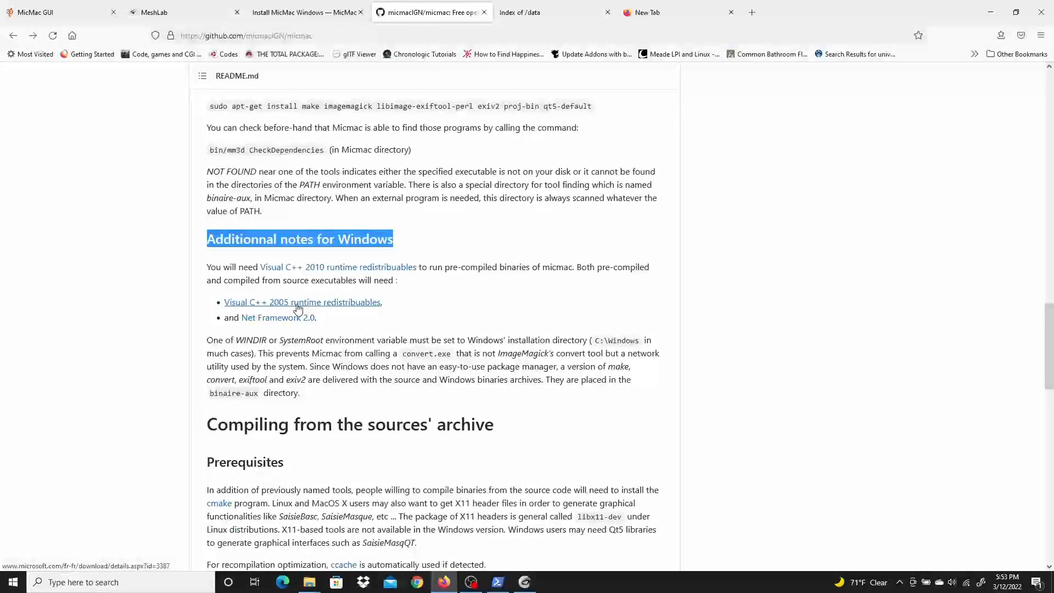
mouse_move(277, 318)
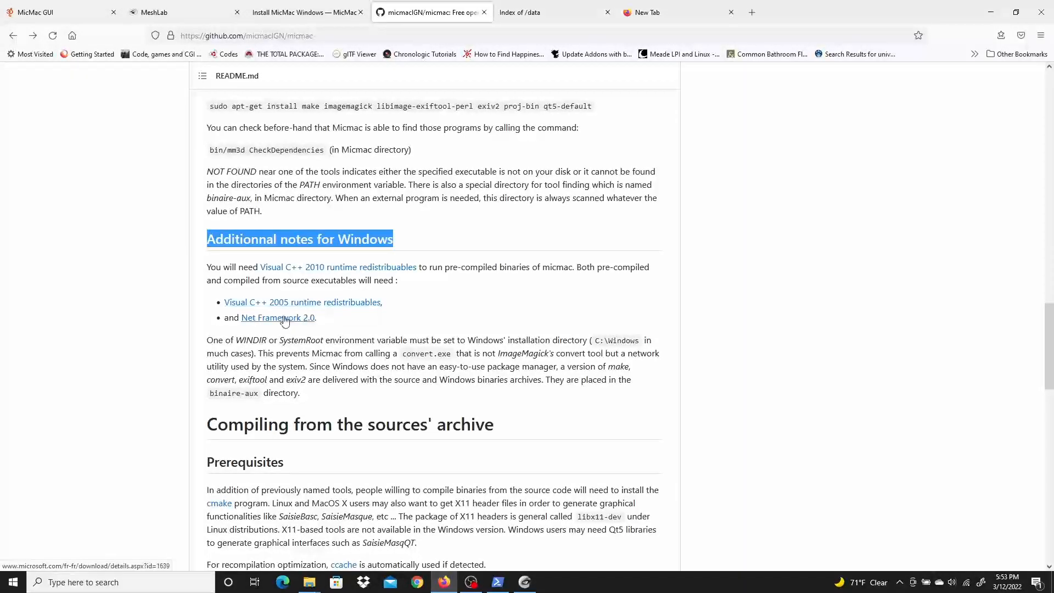
mouse_move(403, 311)
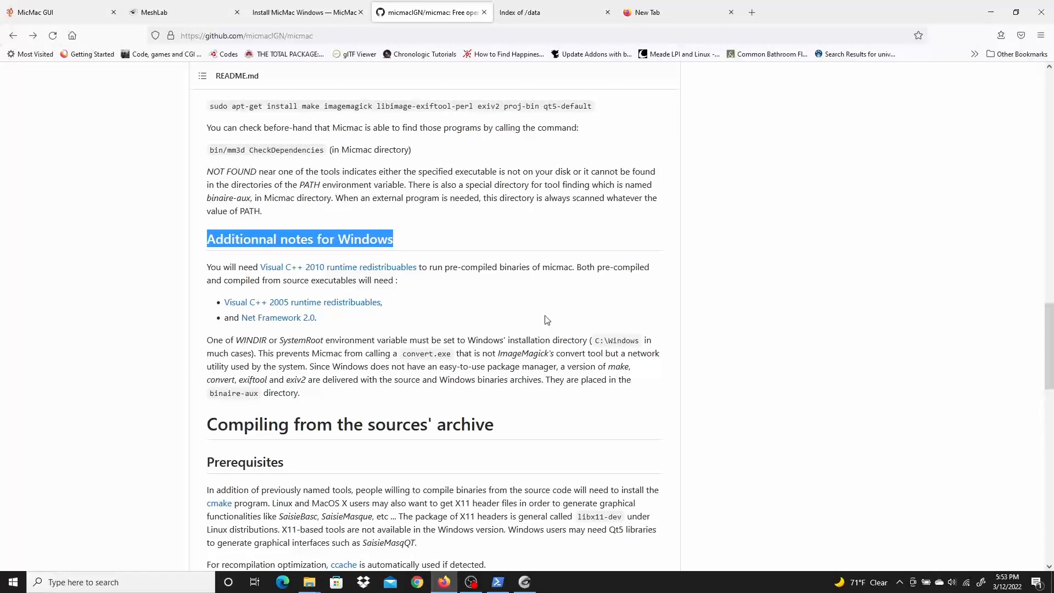
mouse_move(628, 391)
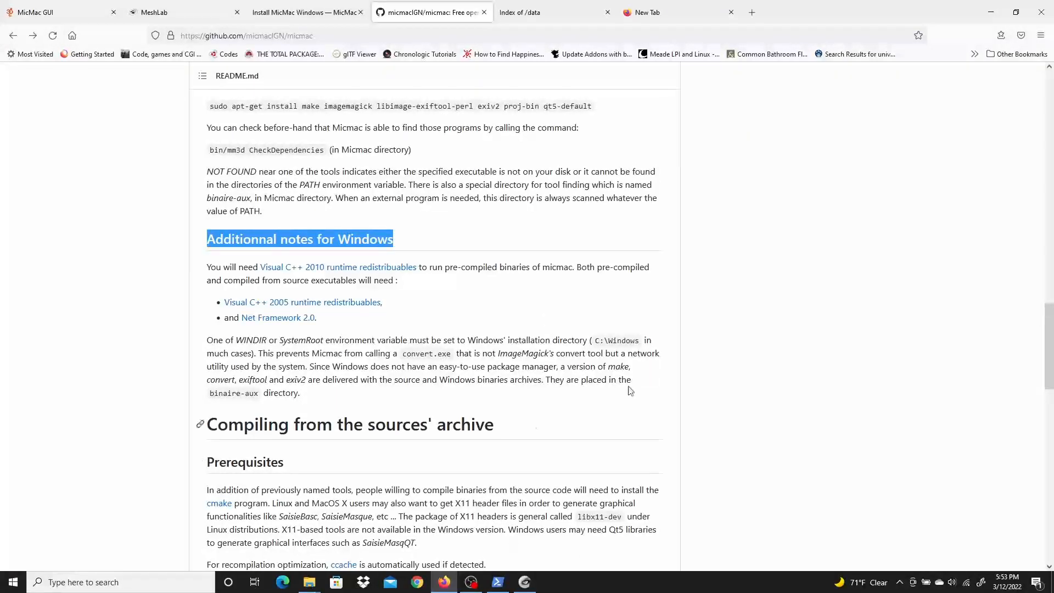